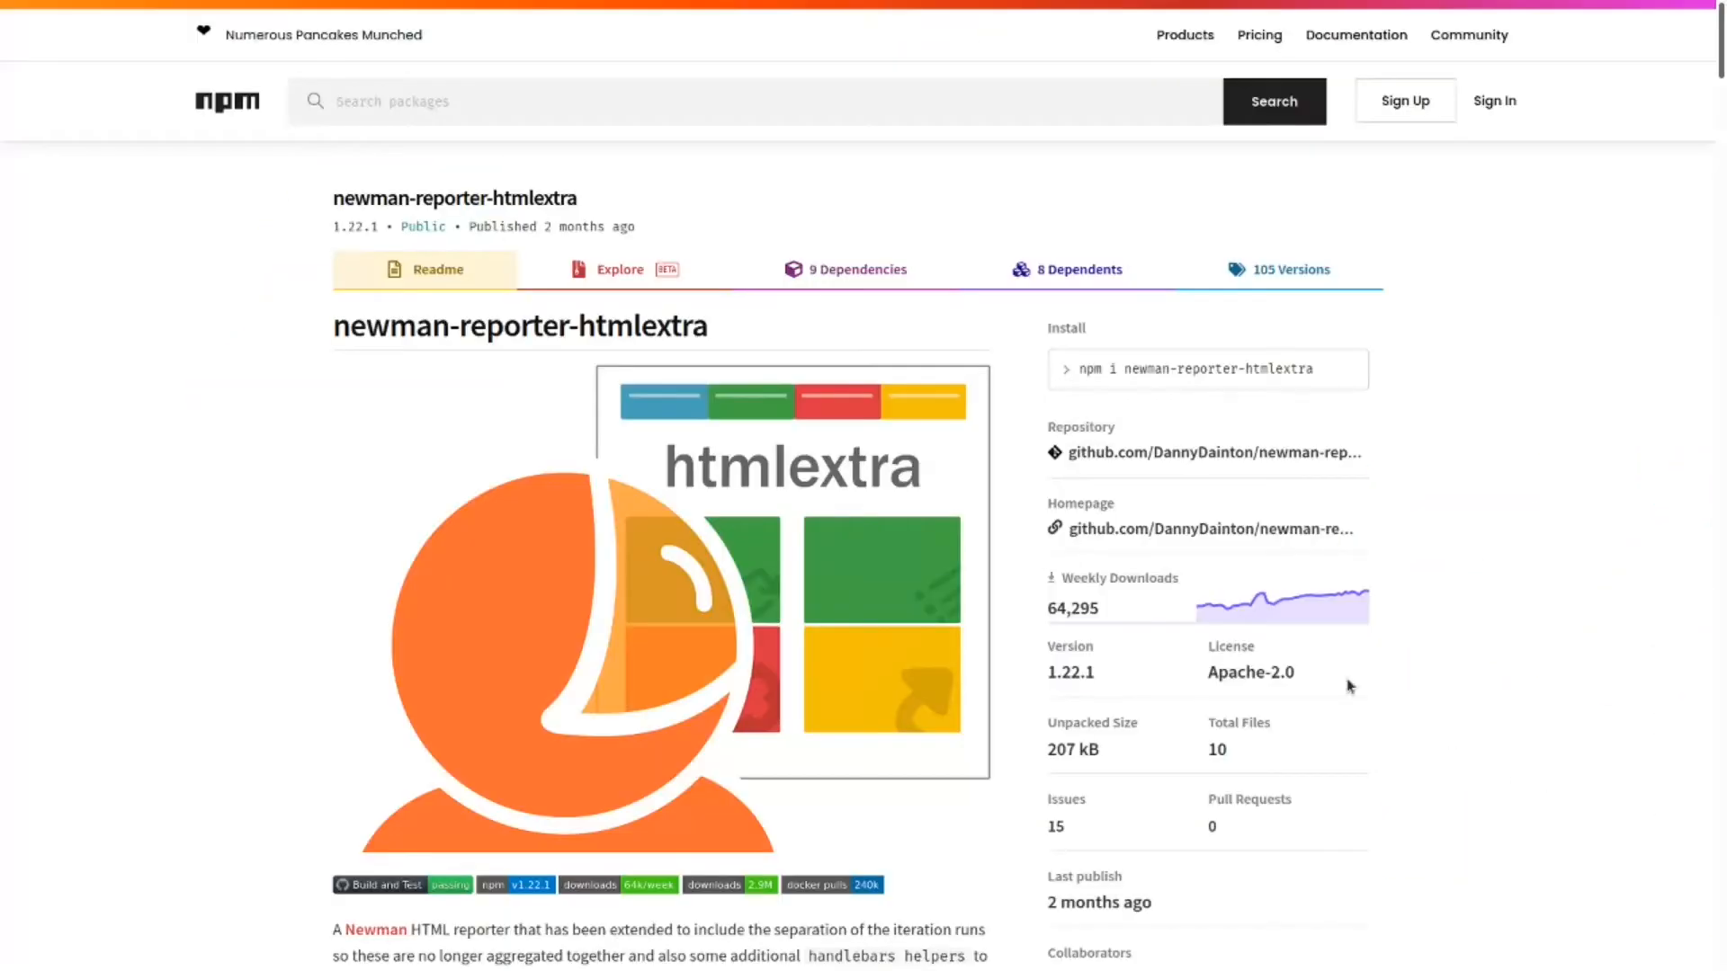
mouse_move(1319, 669)
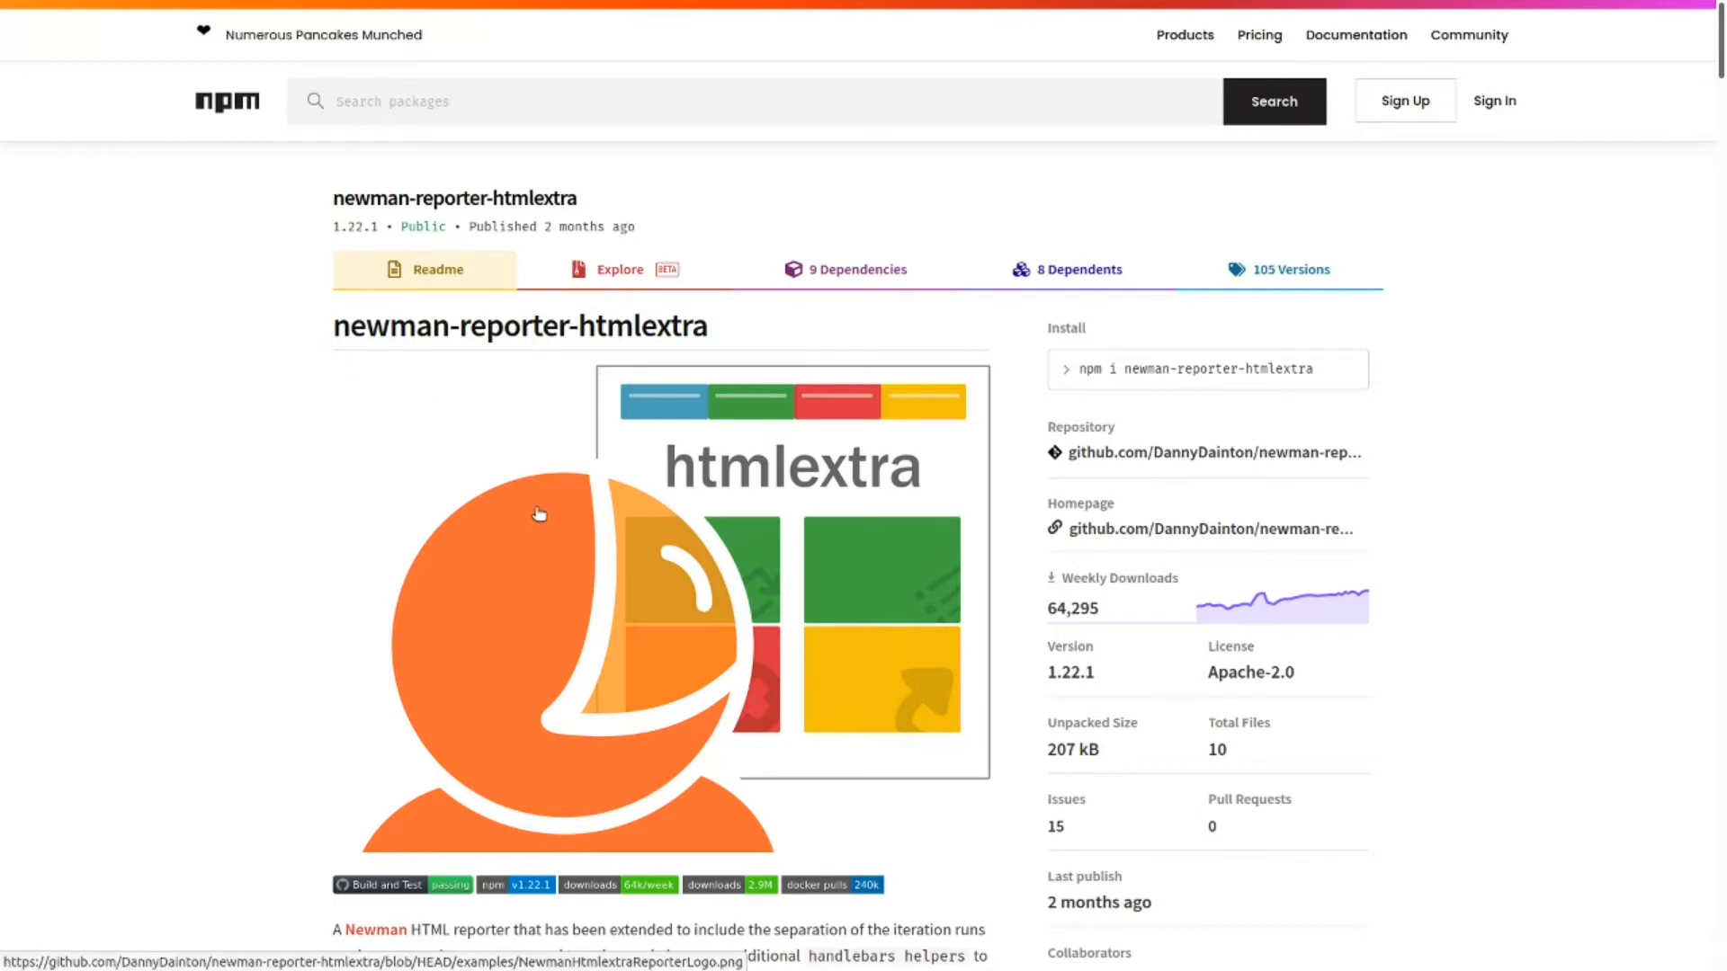
Run 'sudo apt install nodejs' with the sudo password; nodejs 16.11.1 is already the newest version.
scroll(down, 3)
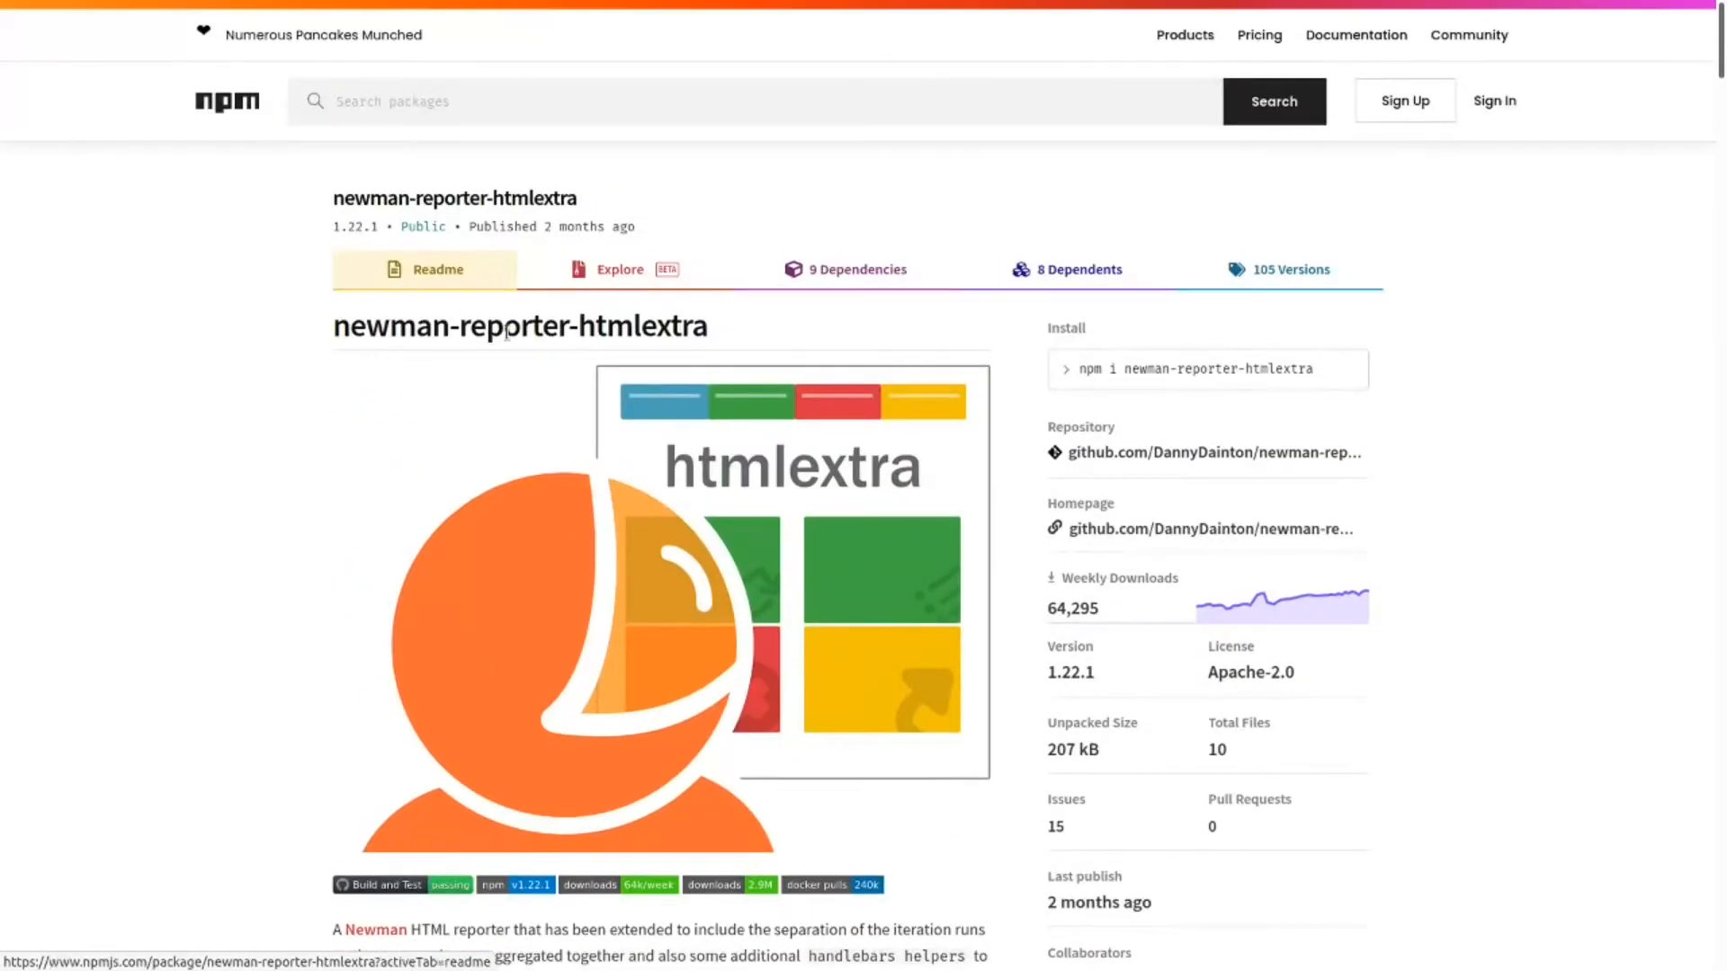
mouse_move(525, 419)
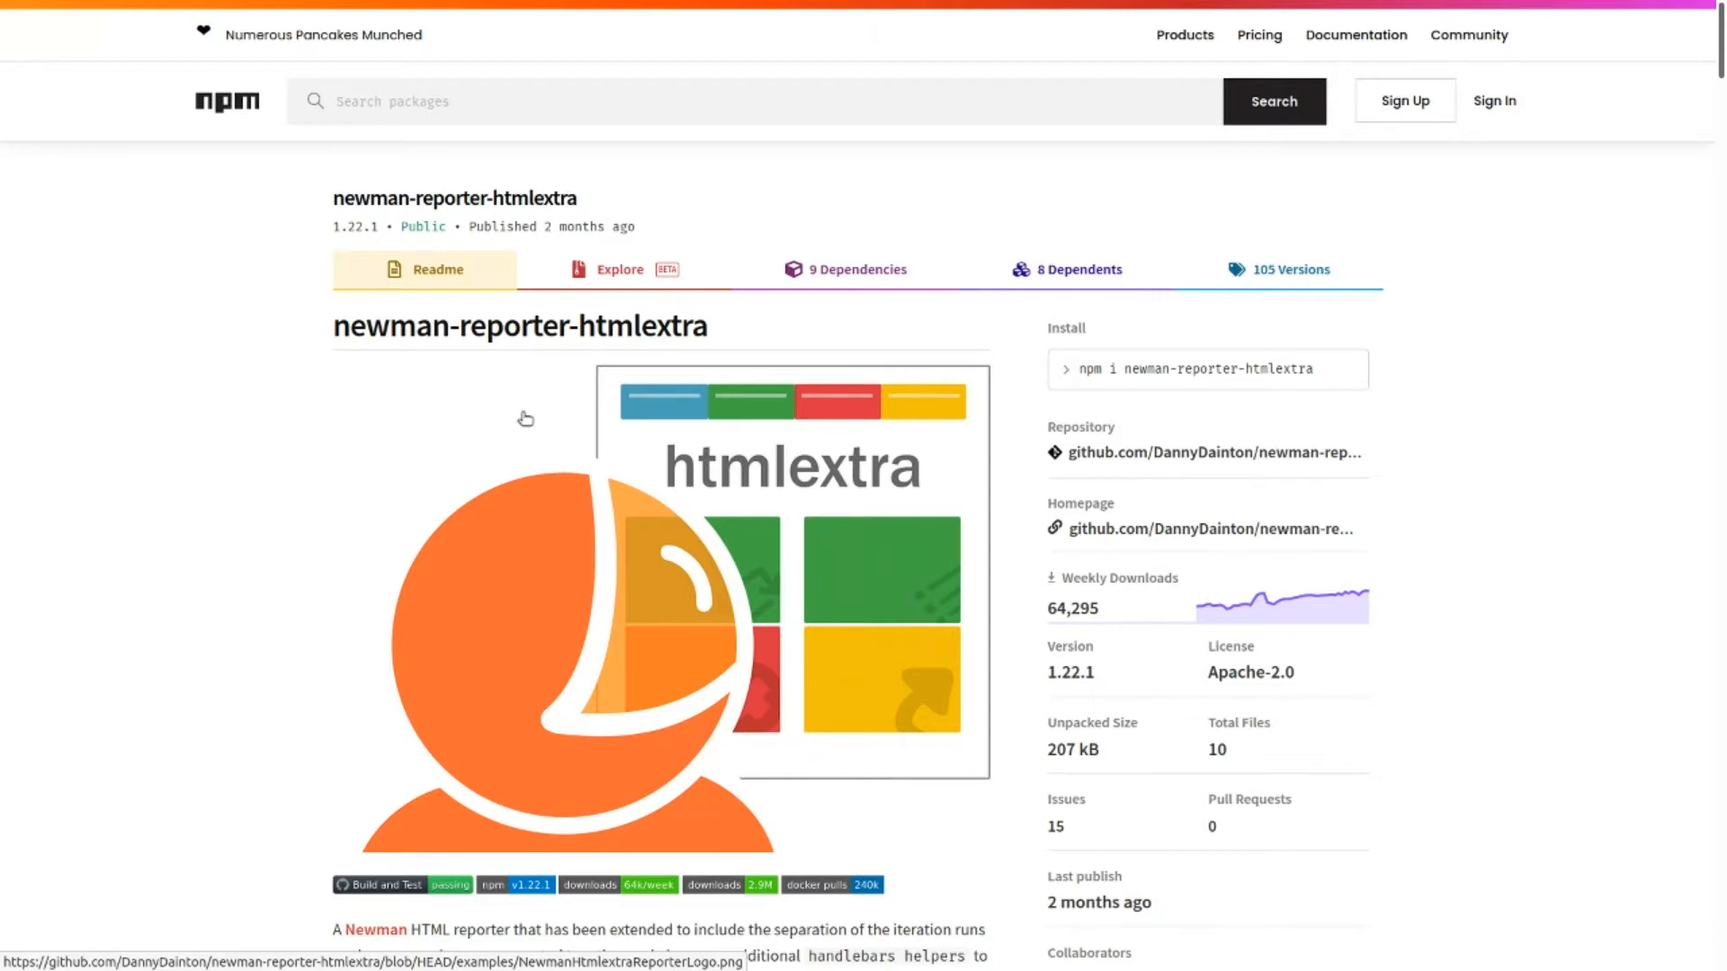
scroll(down, 3)
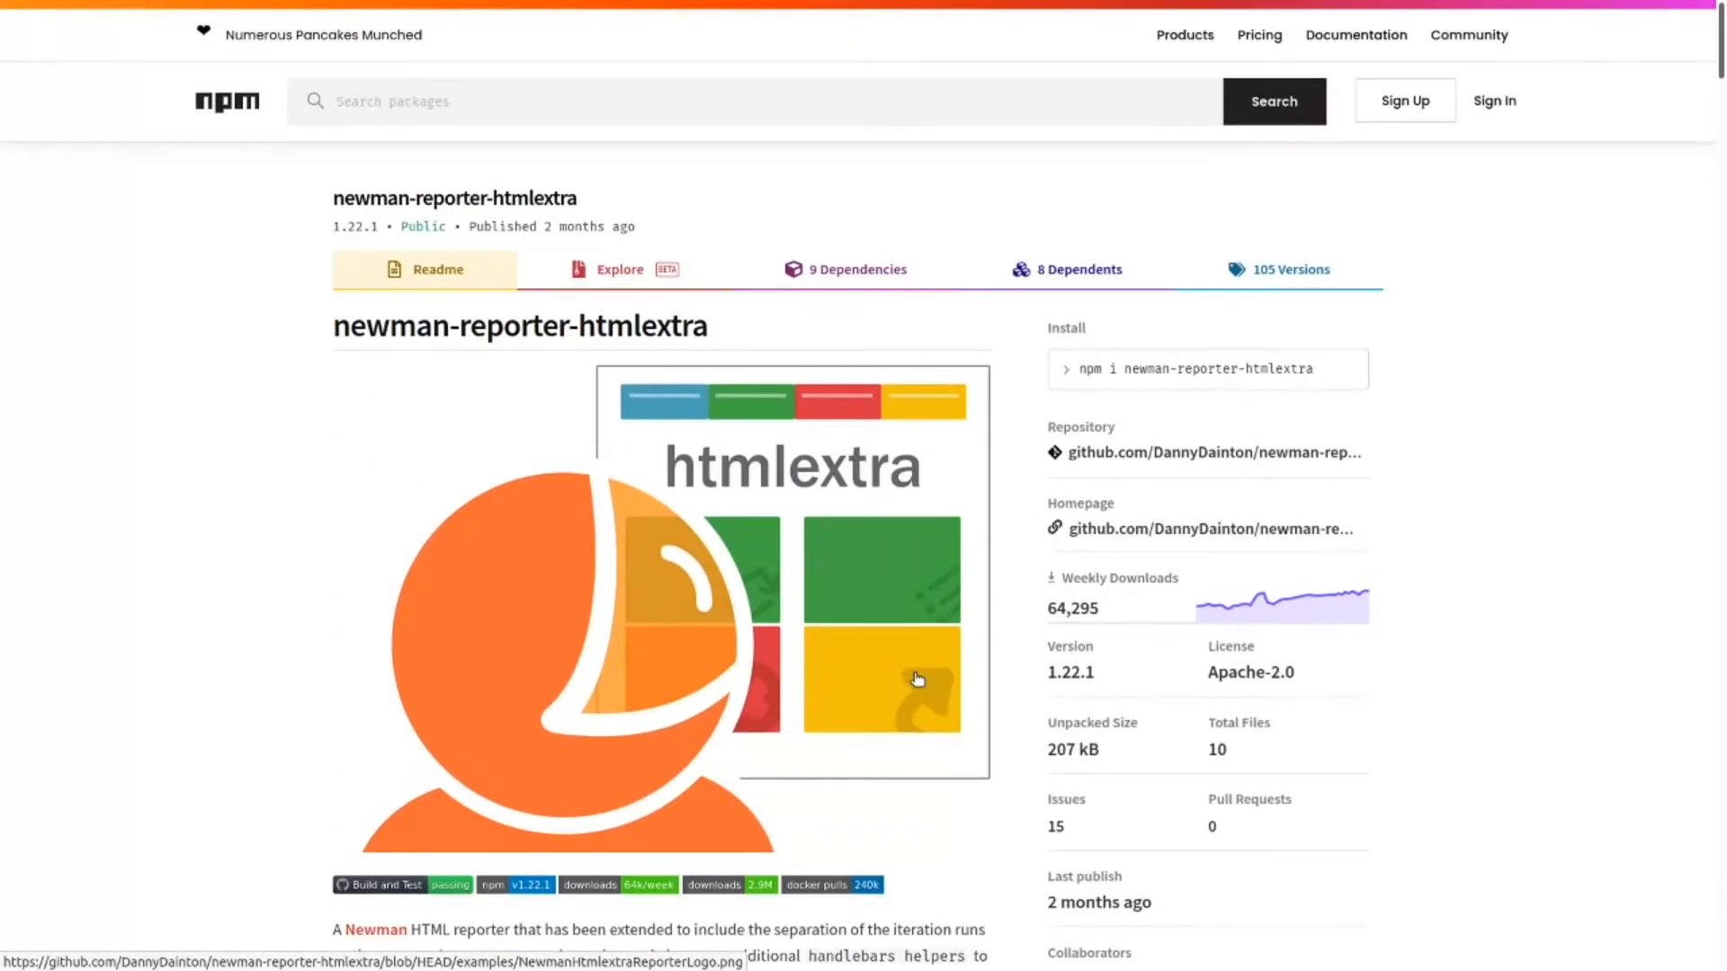
mouse_move(875, 523)
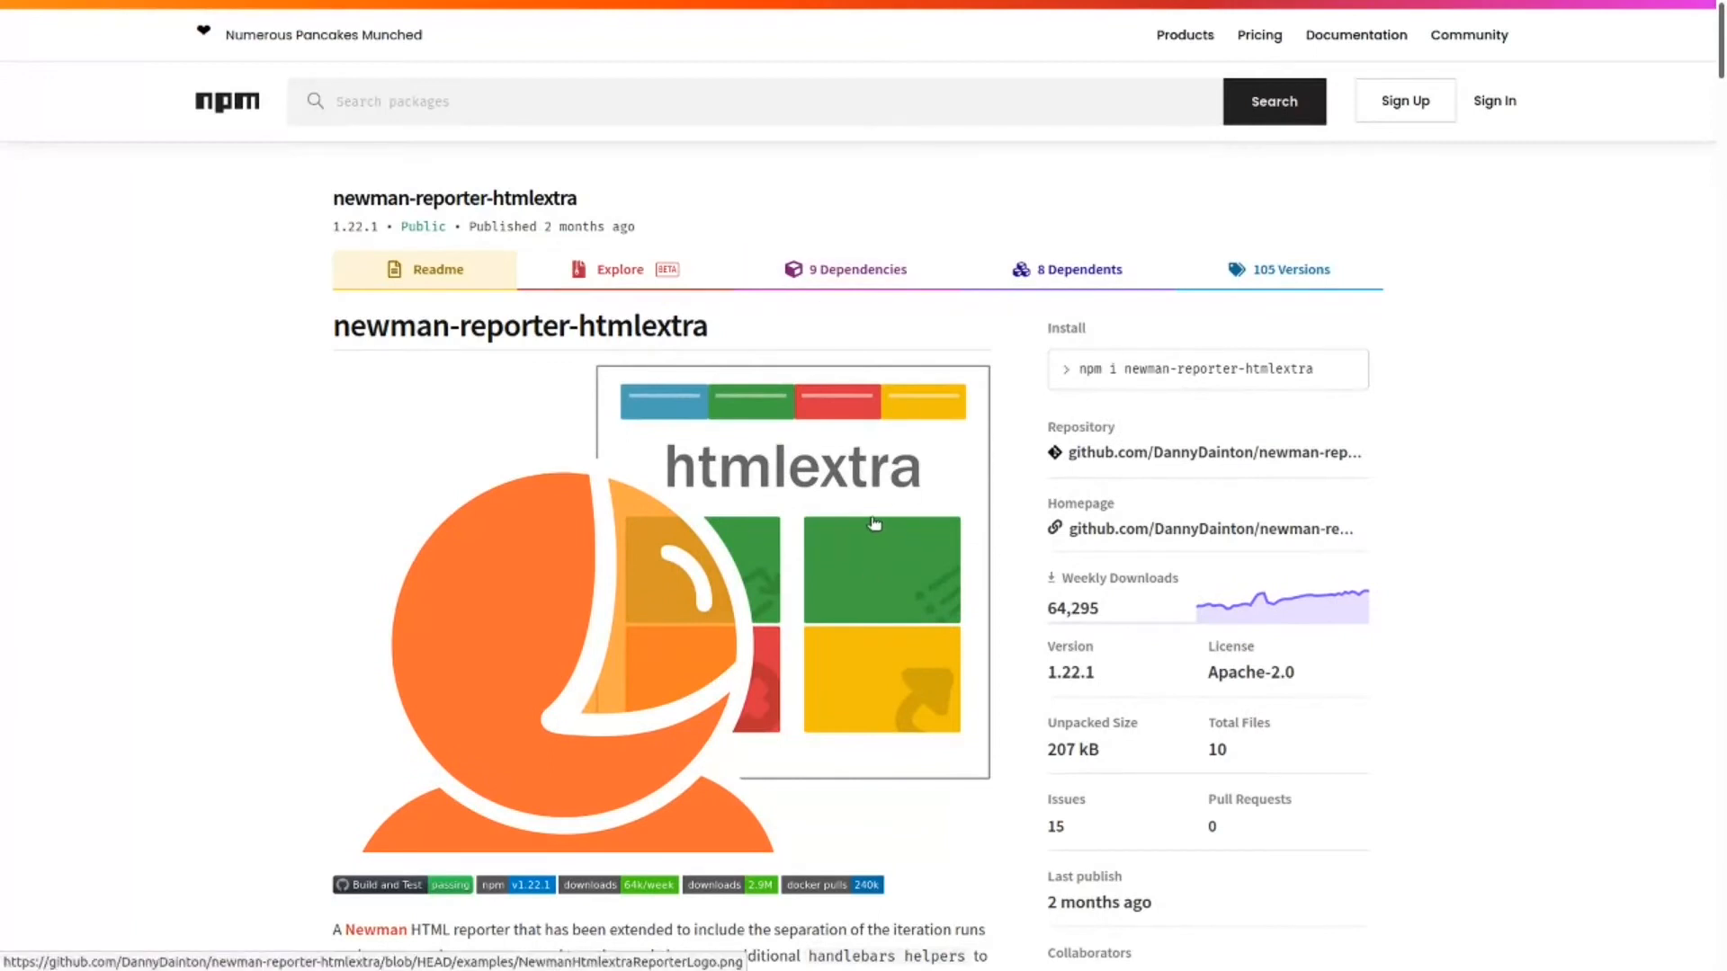
mouse_move(927, 567)
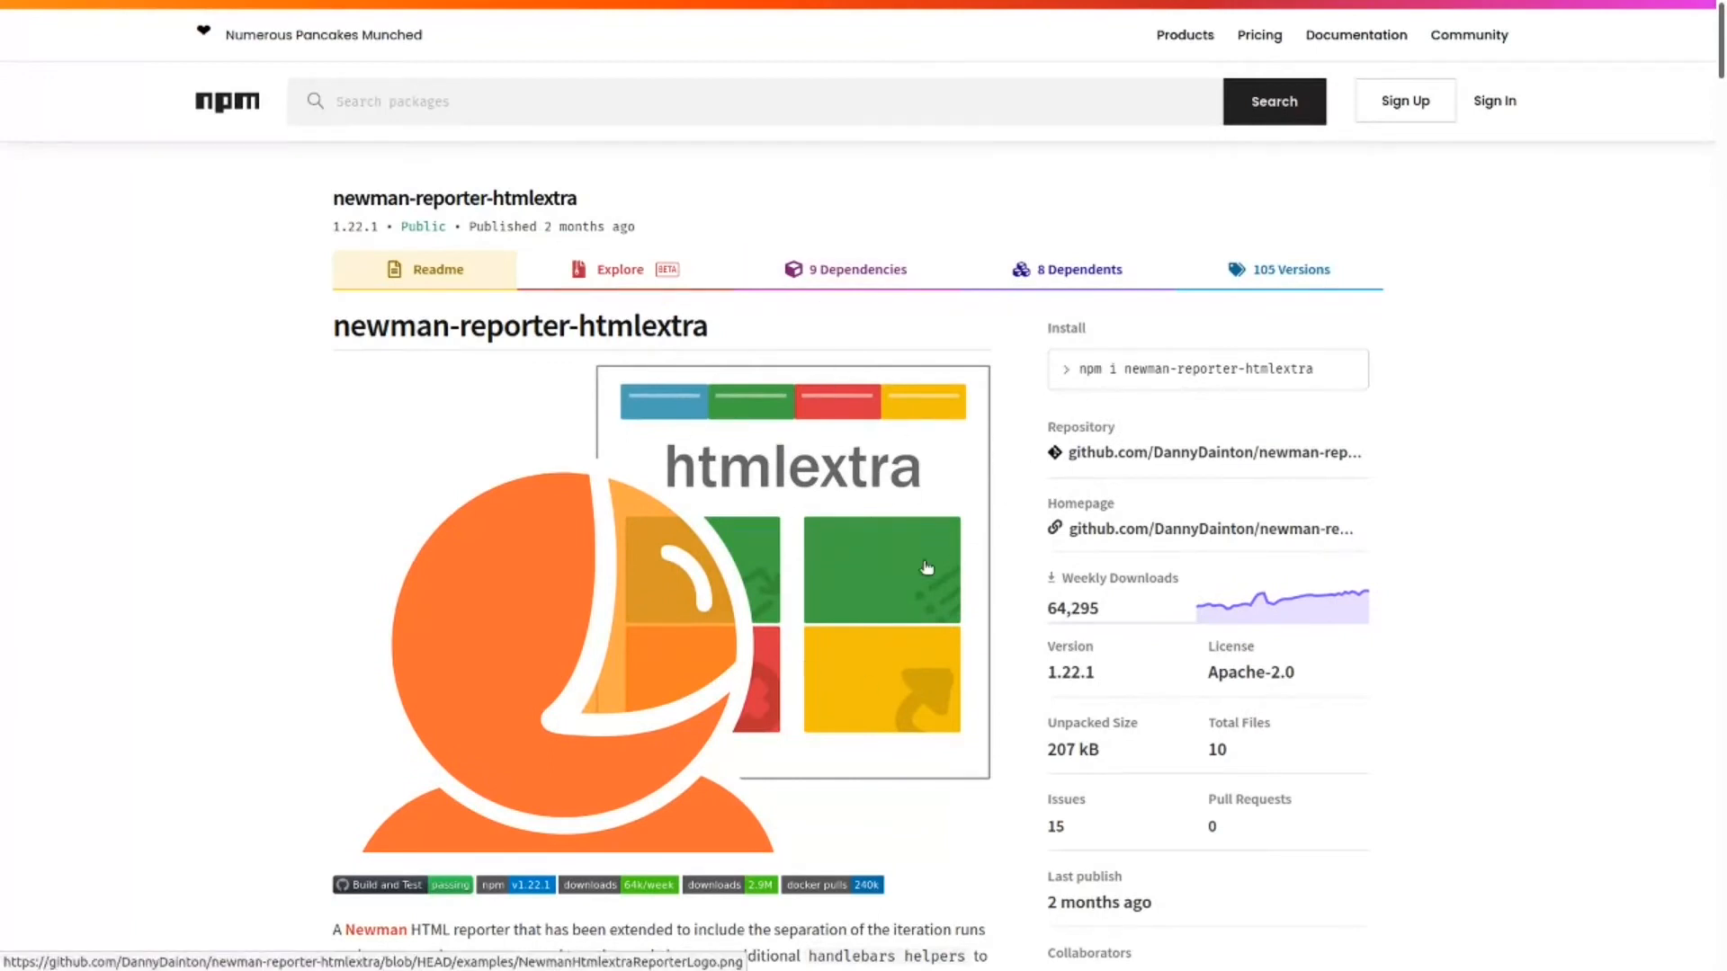
key(Alt+Tab)
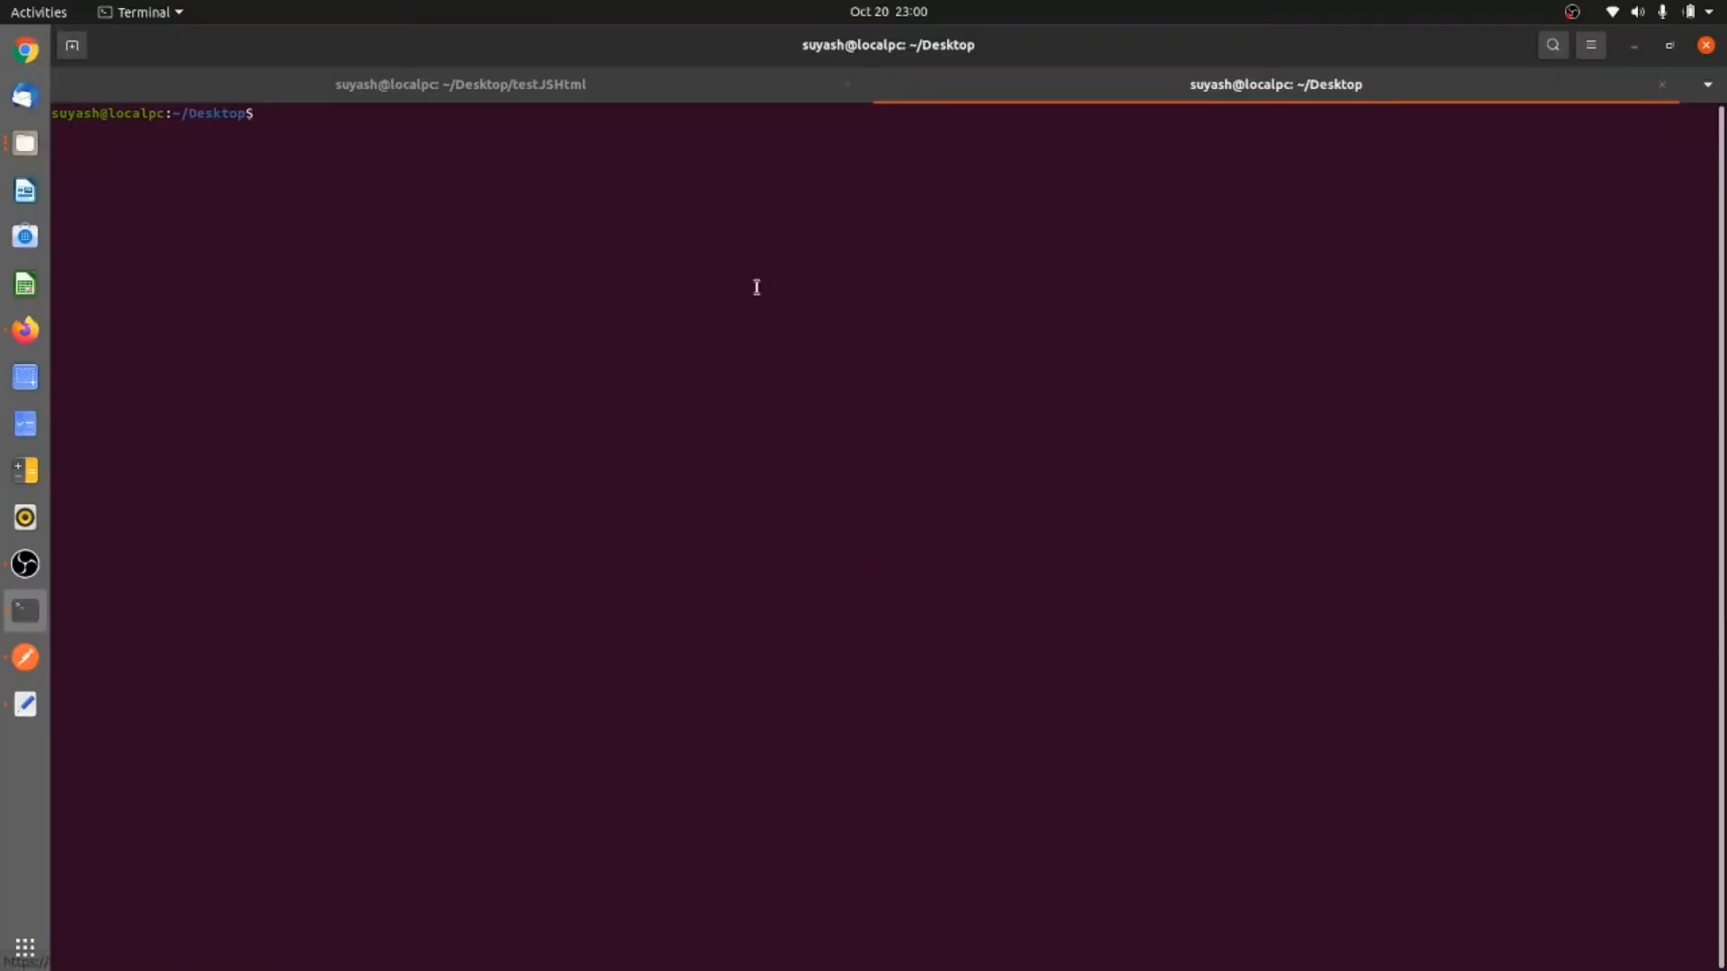
key(alt+Tab)
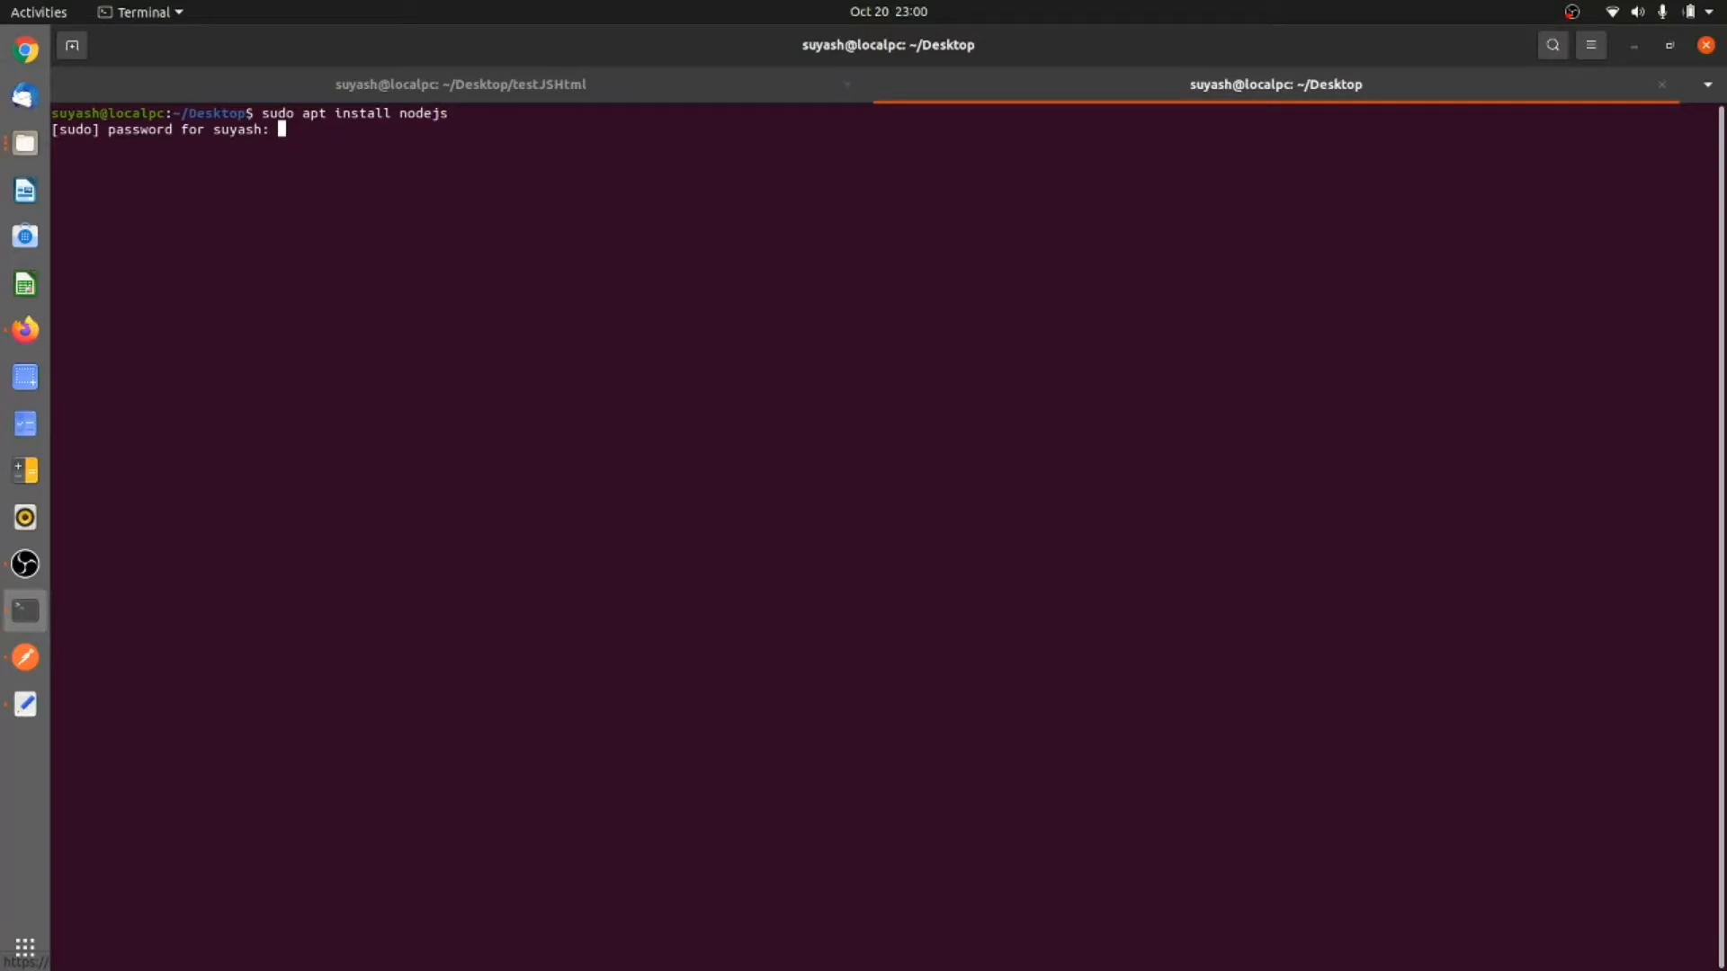
key(Return)
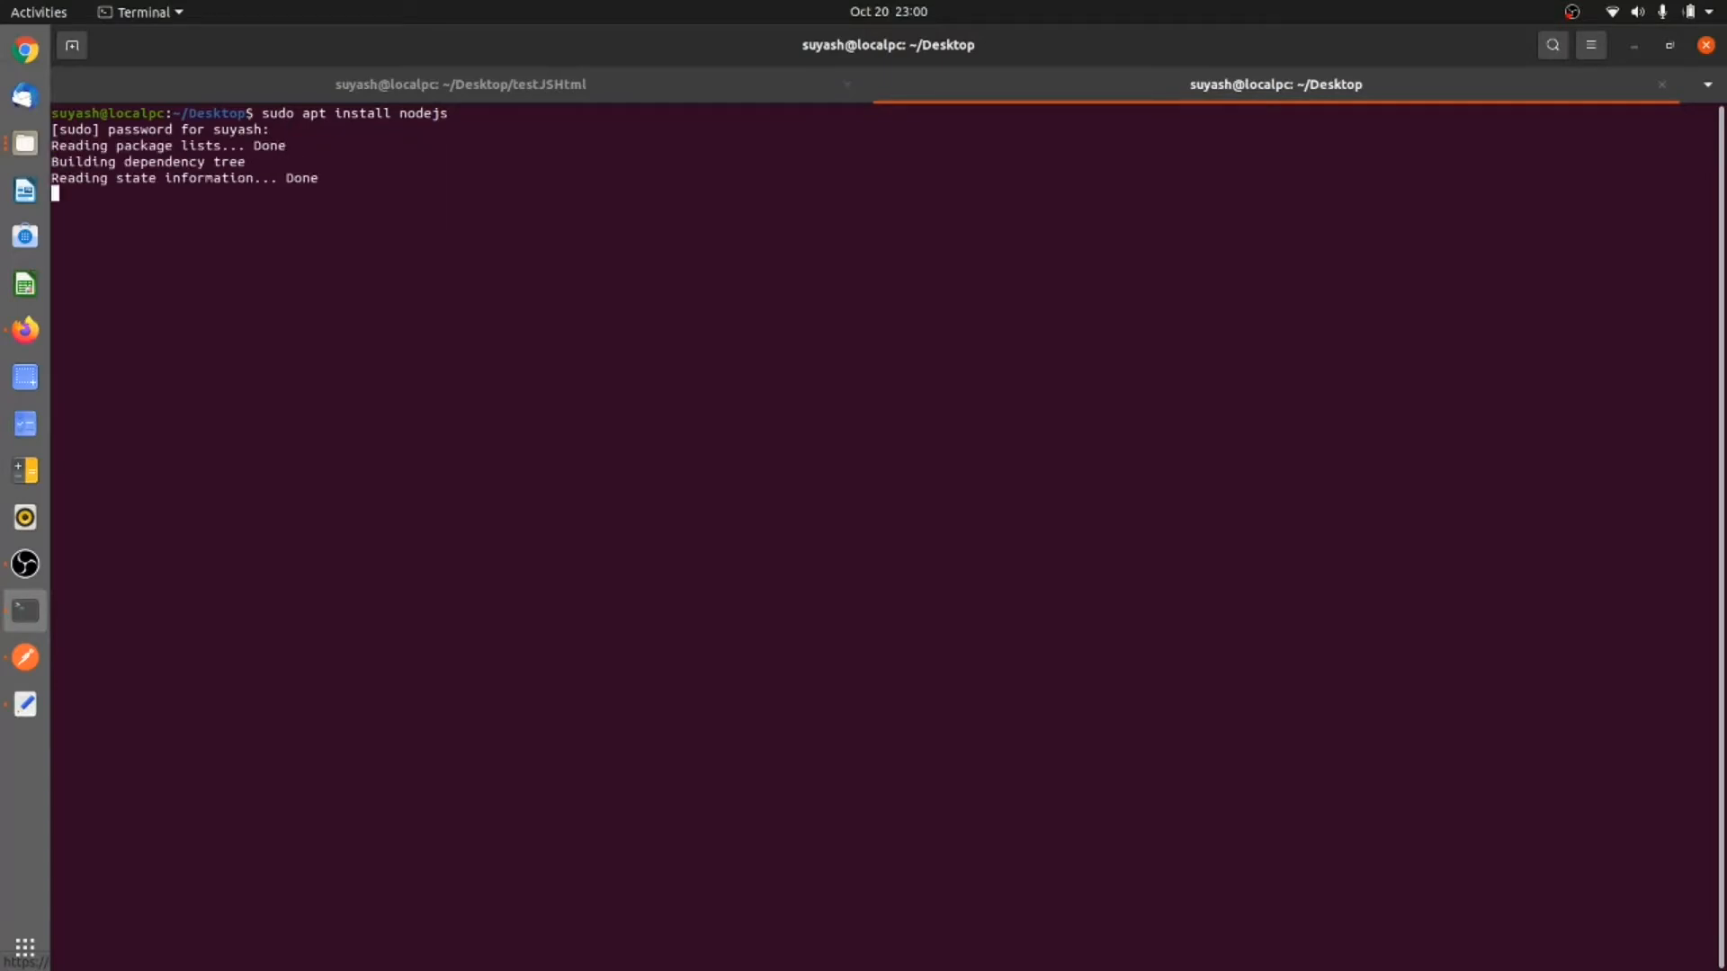
key(Return)
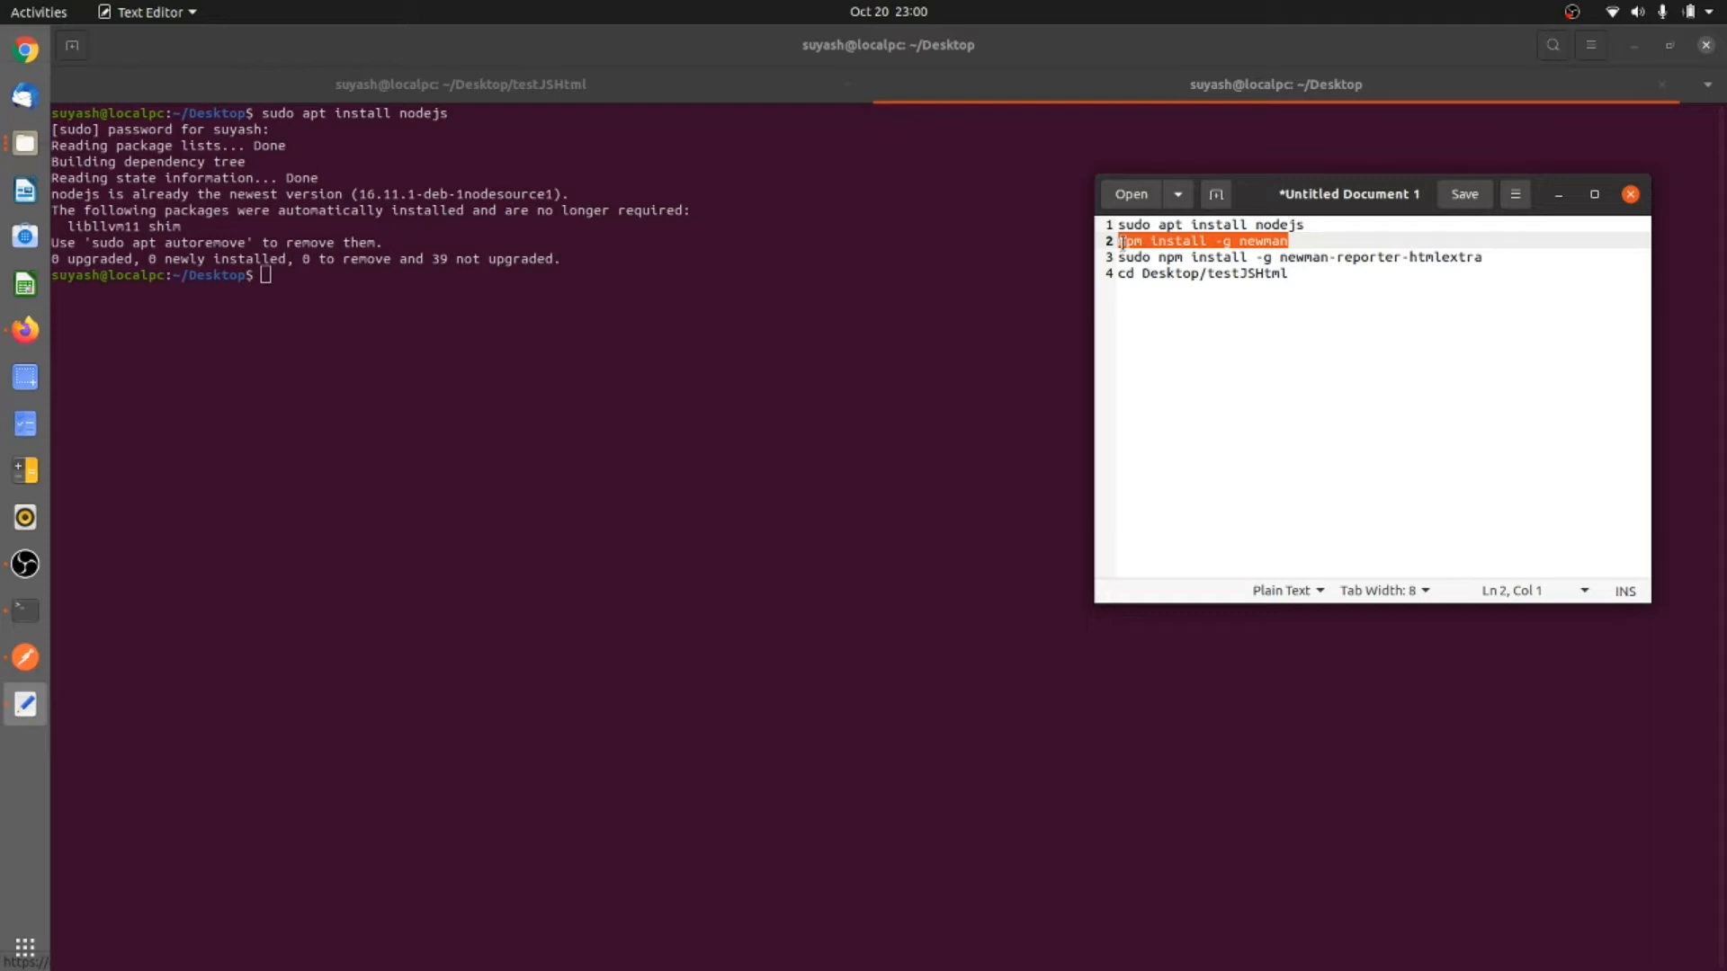
mouse_move(1368, 198)
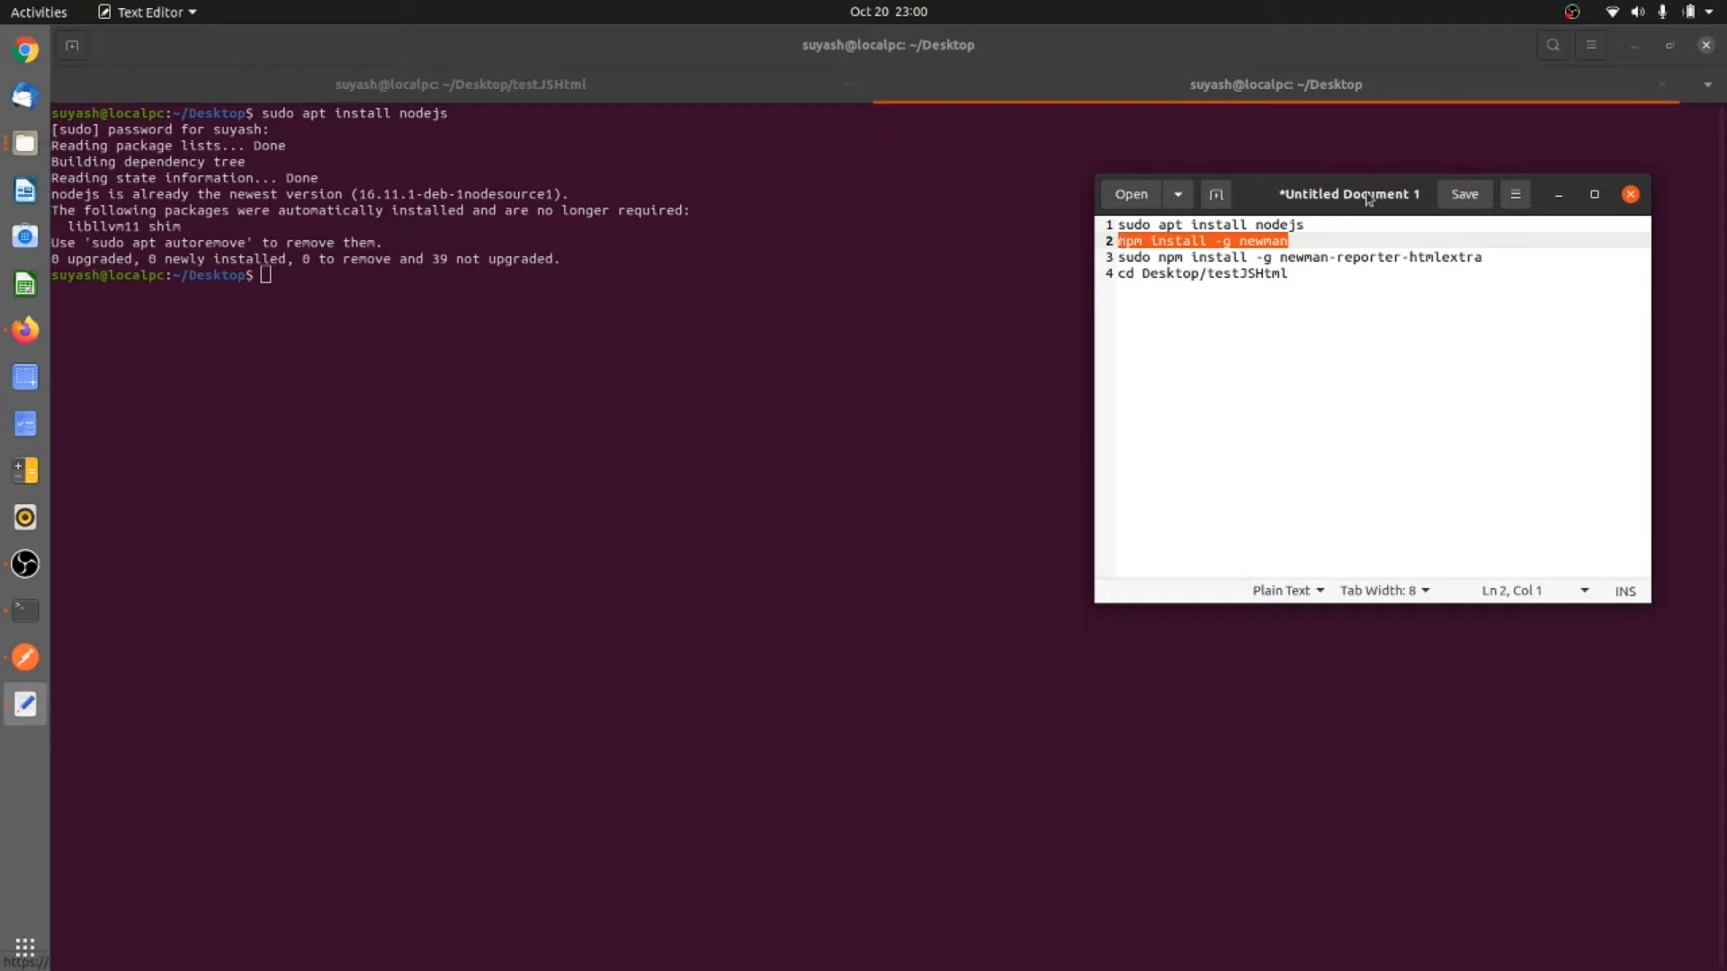
mouse_move(912, 272)
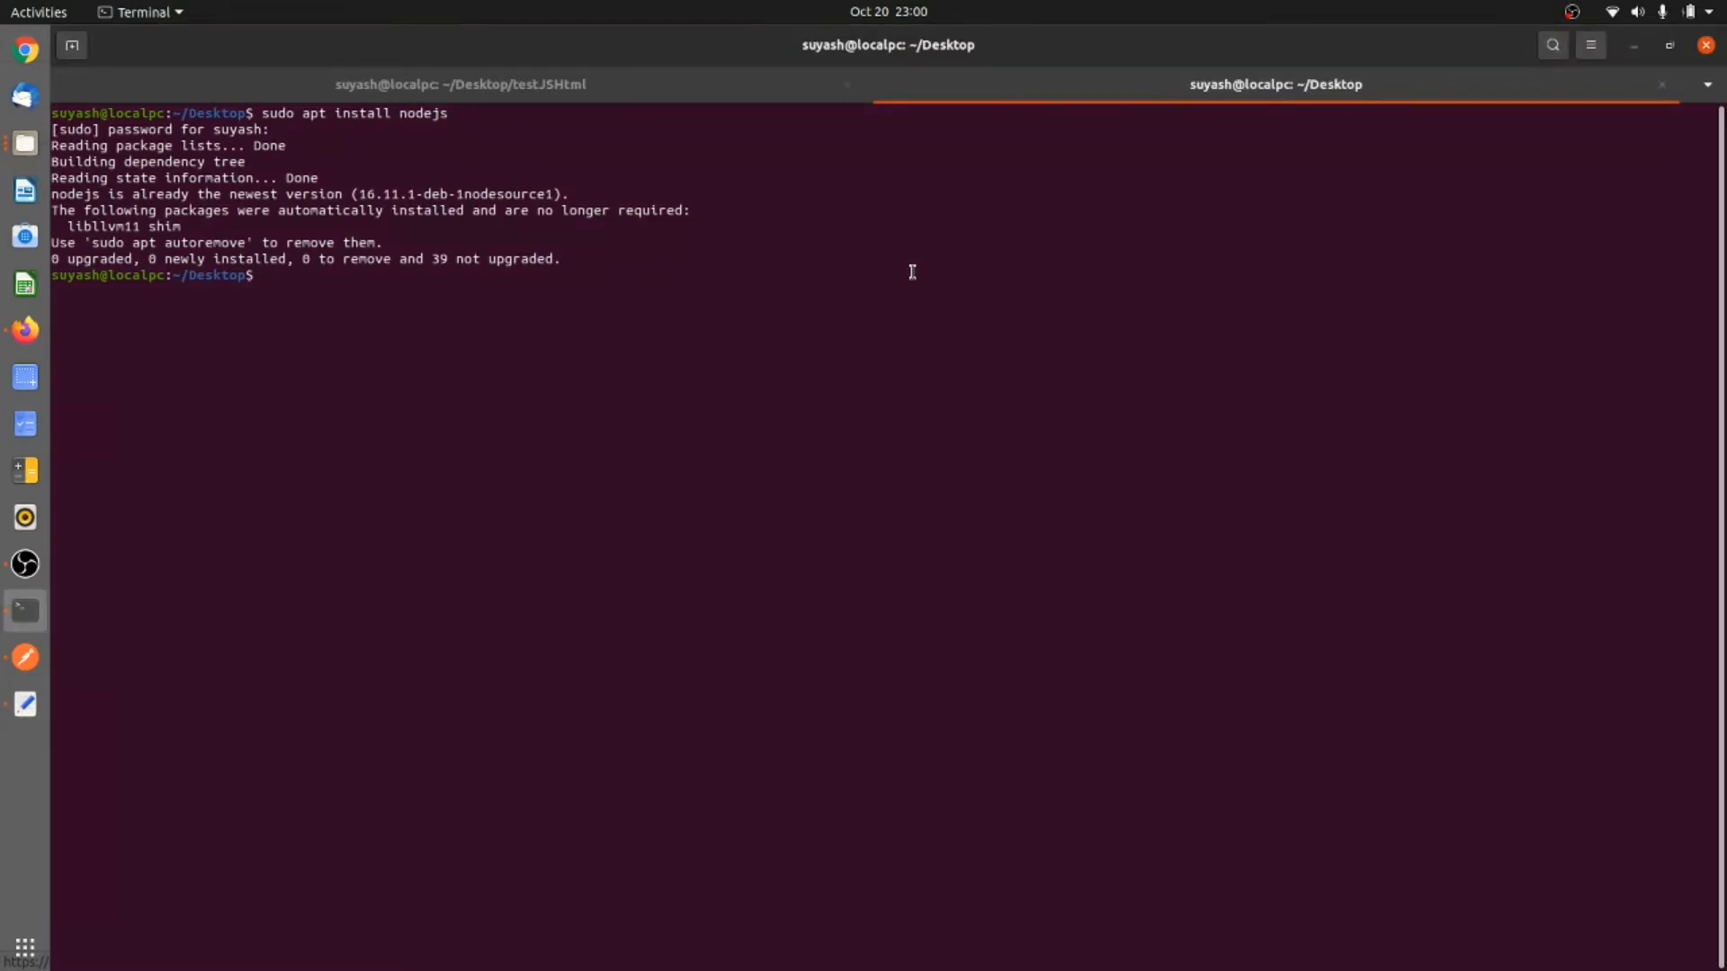
Run 'npm install -g newman', hit the EACCES error, then rerun it as 'sudo npm install -g newman'.
text(npm install -g newman)
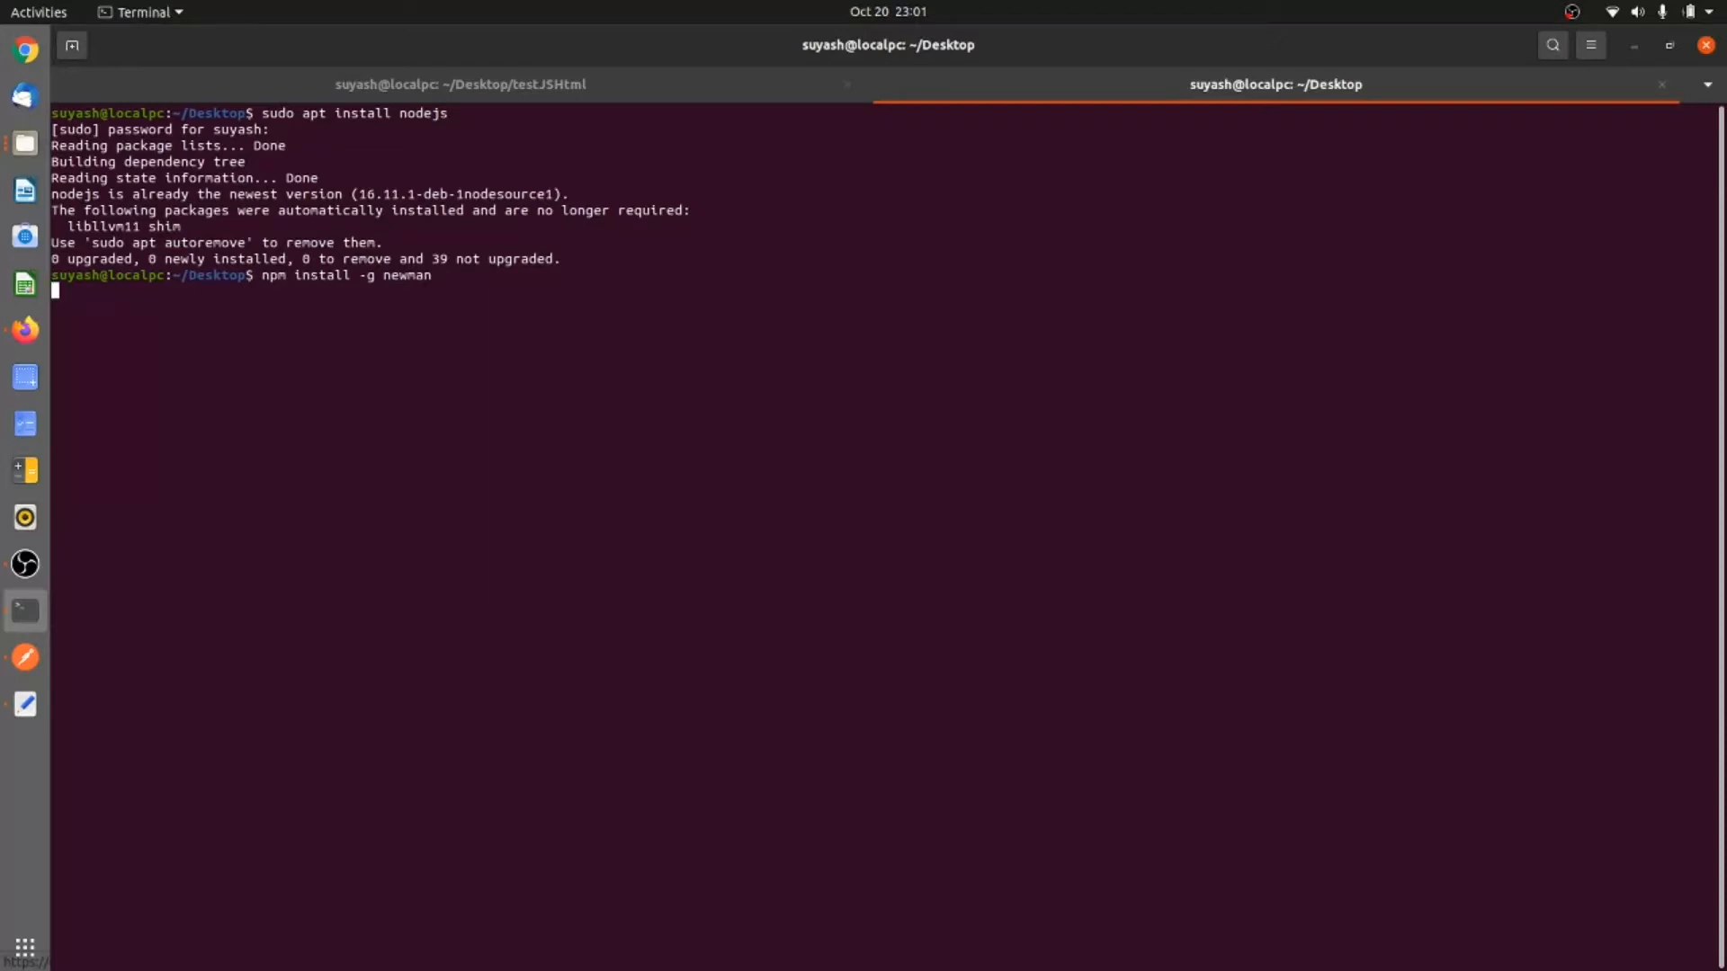
key(Return)
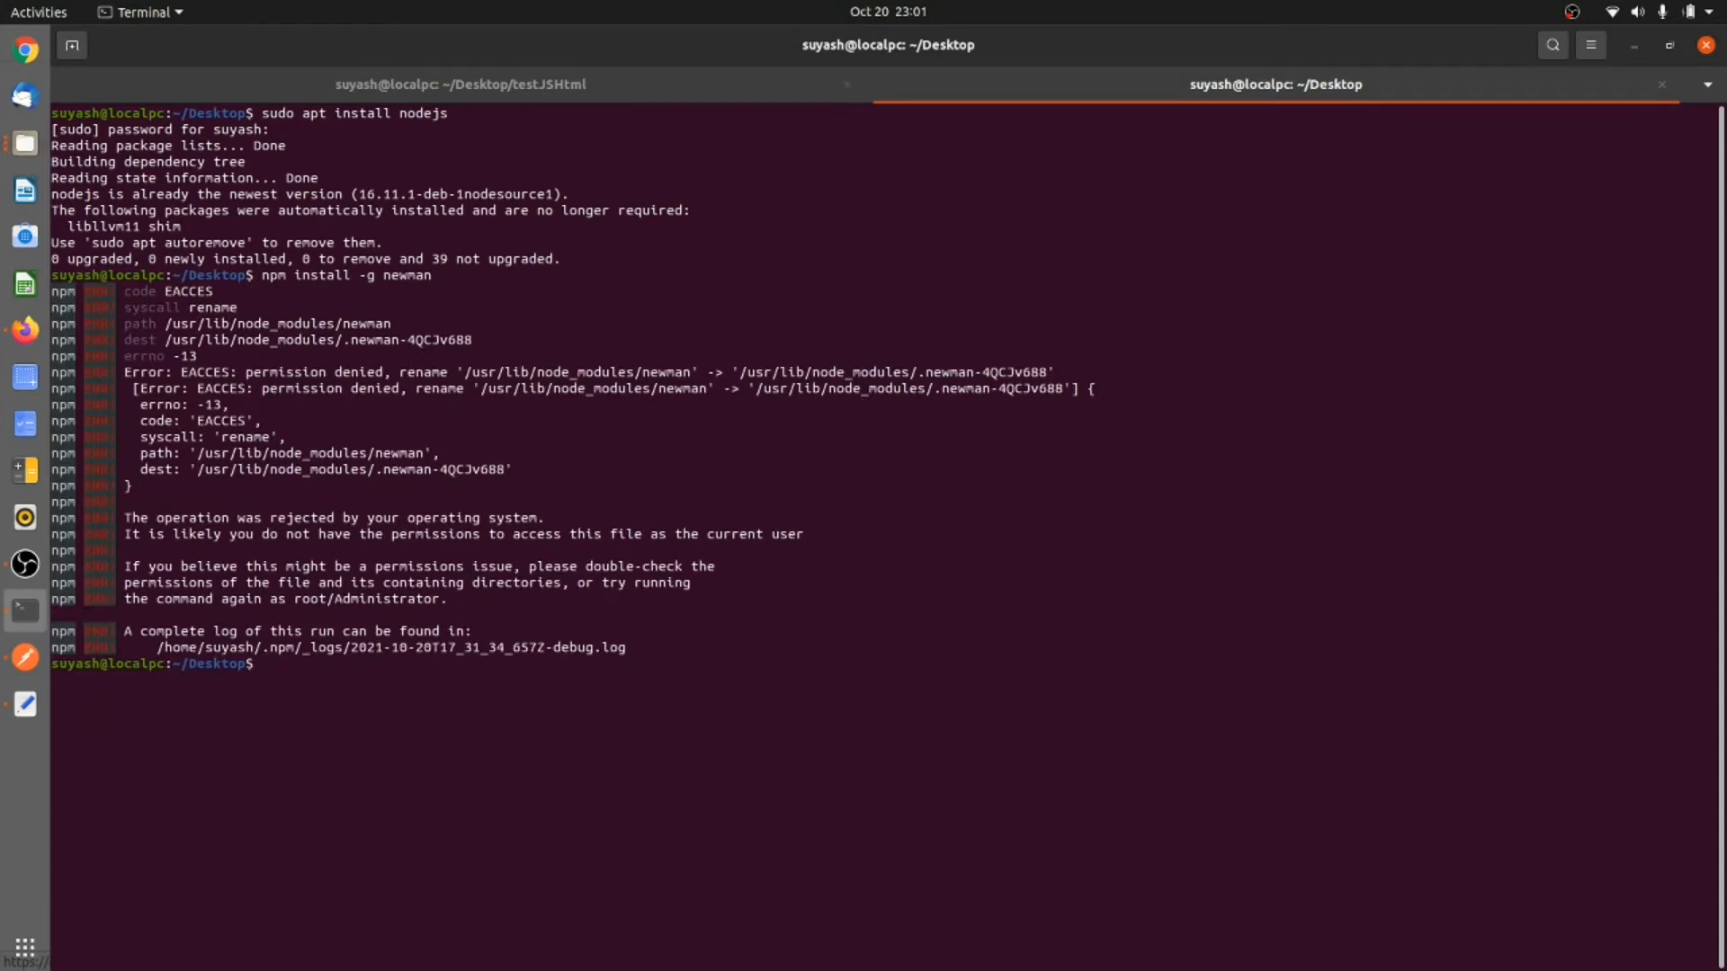
text(sudo)
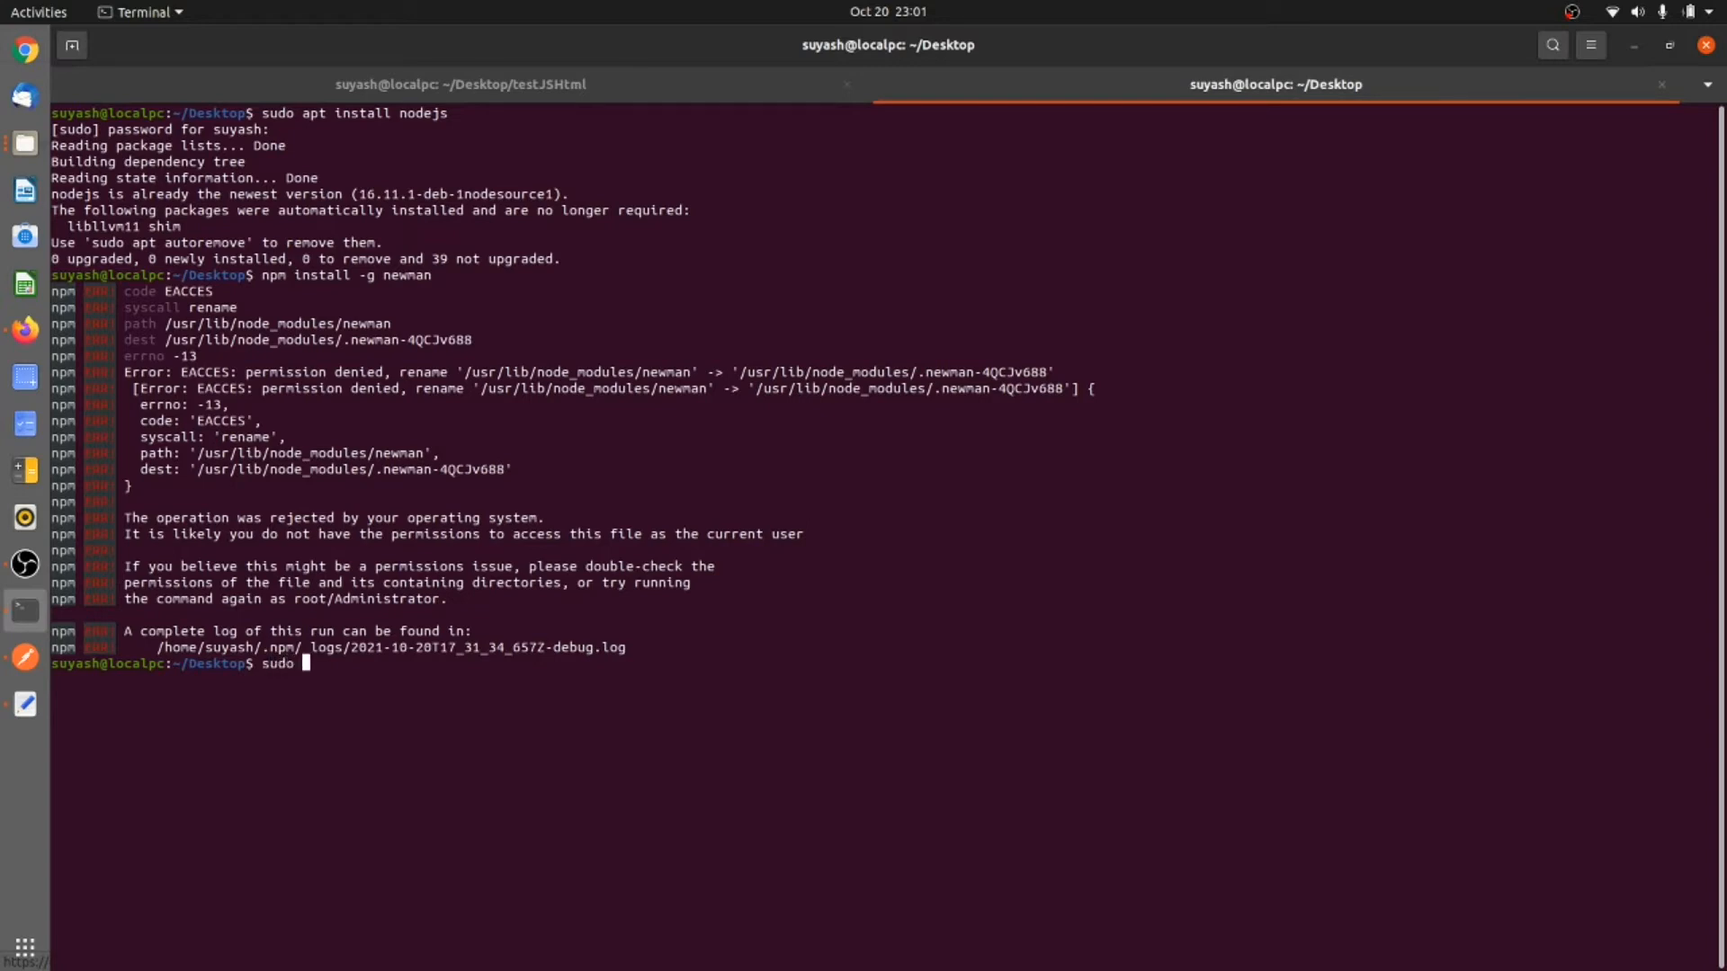
text(npm install -g newman)
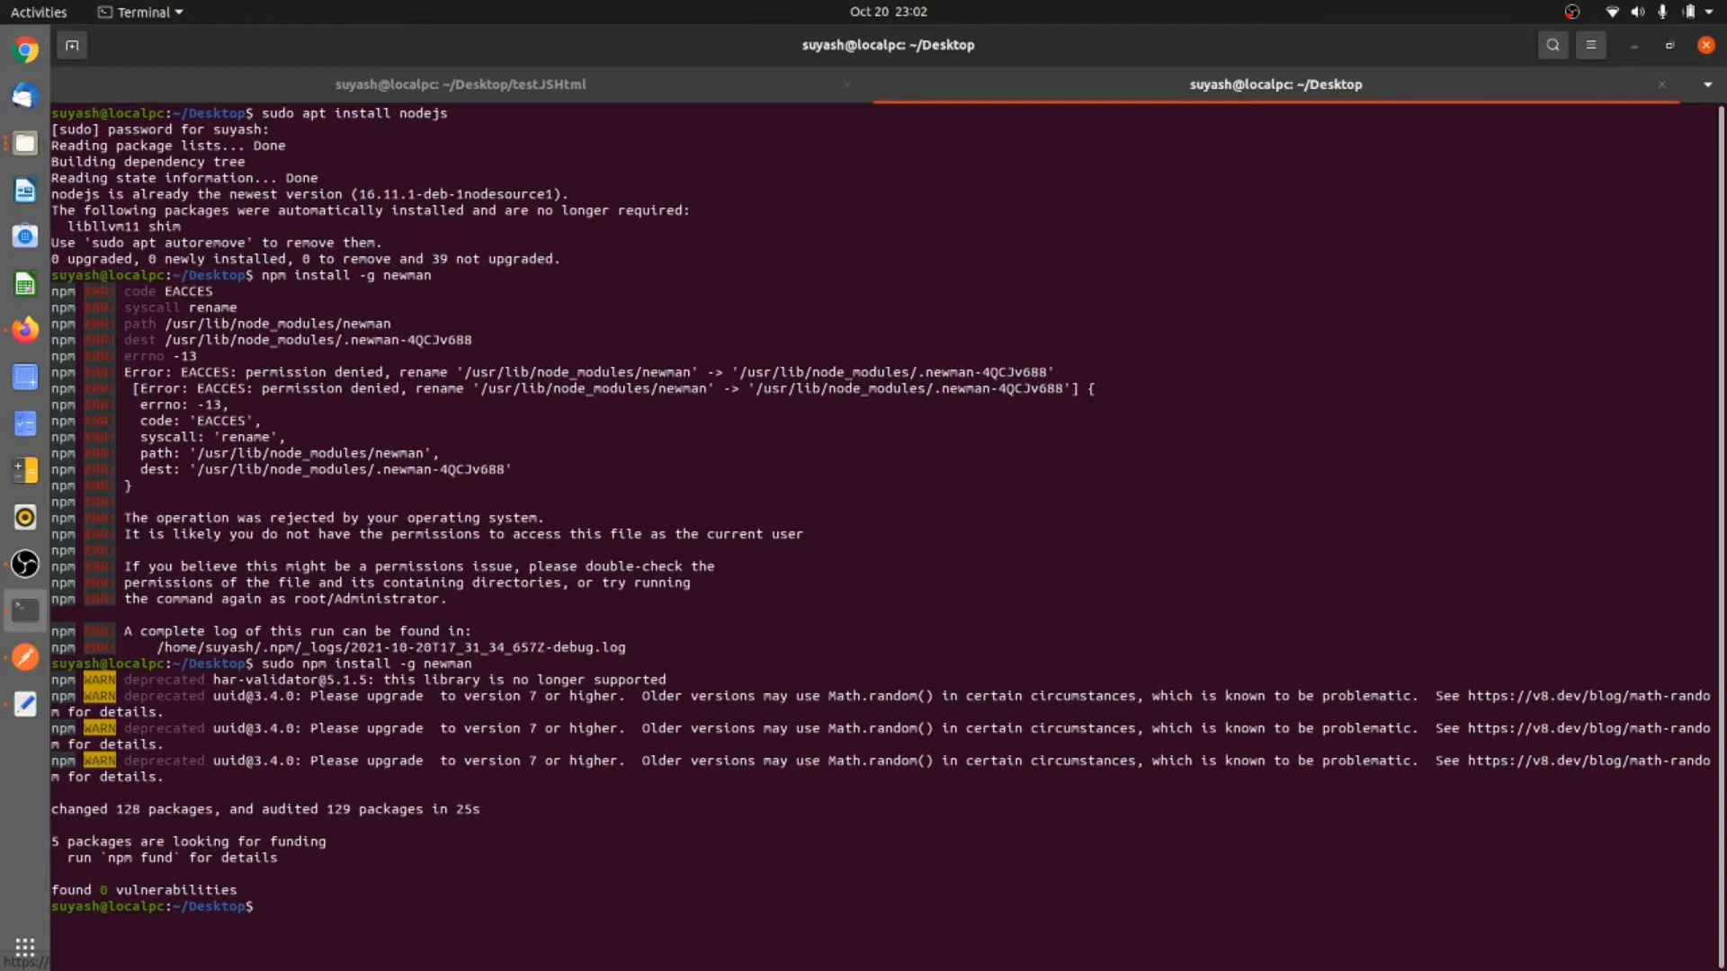
Run 'sudo npm install -g newman-reporter-htmlextra', then 'npm audit fix' for its 13 vulnerabilities.
text(sudo npm install -g newman-reporter-htmlextra)
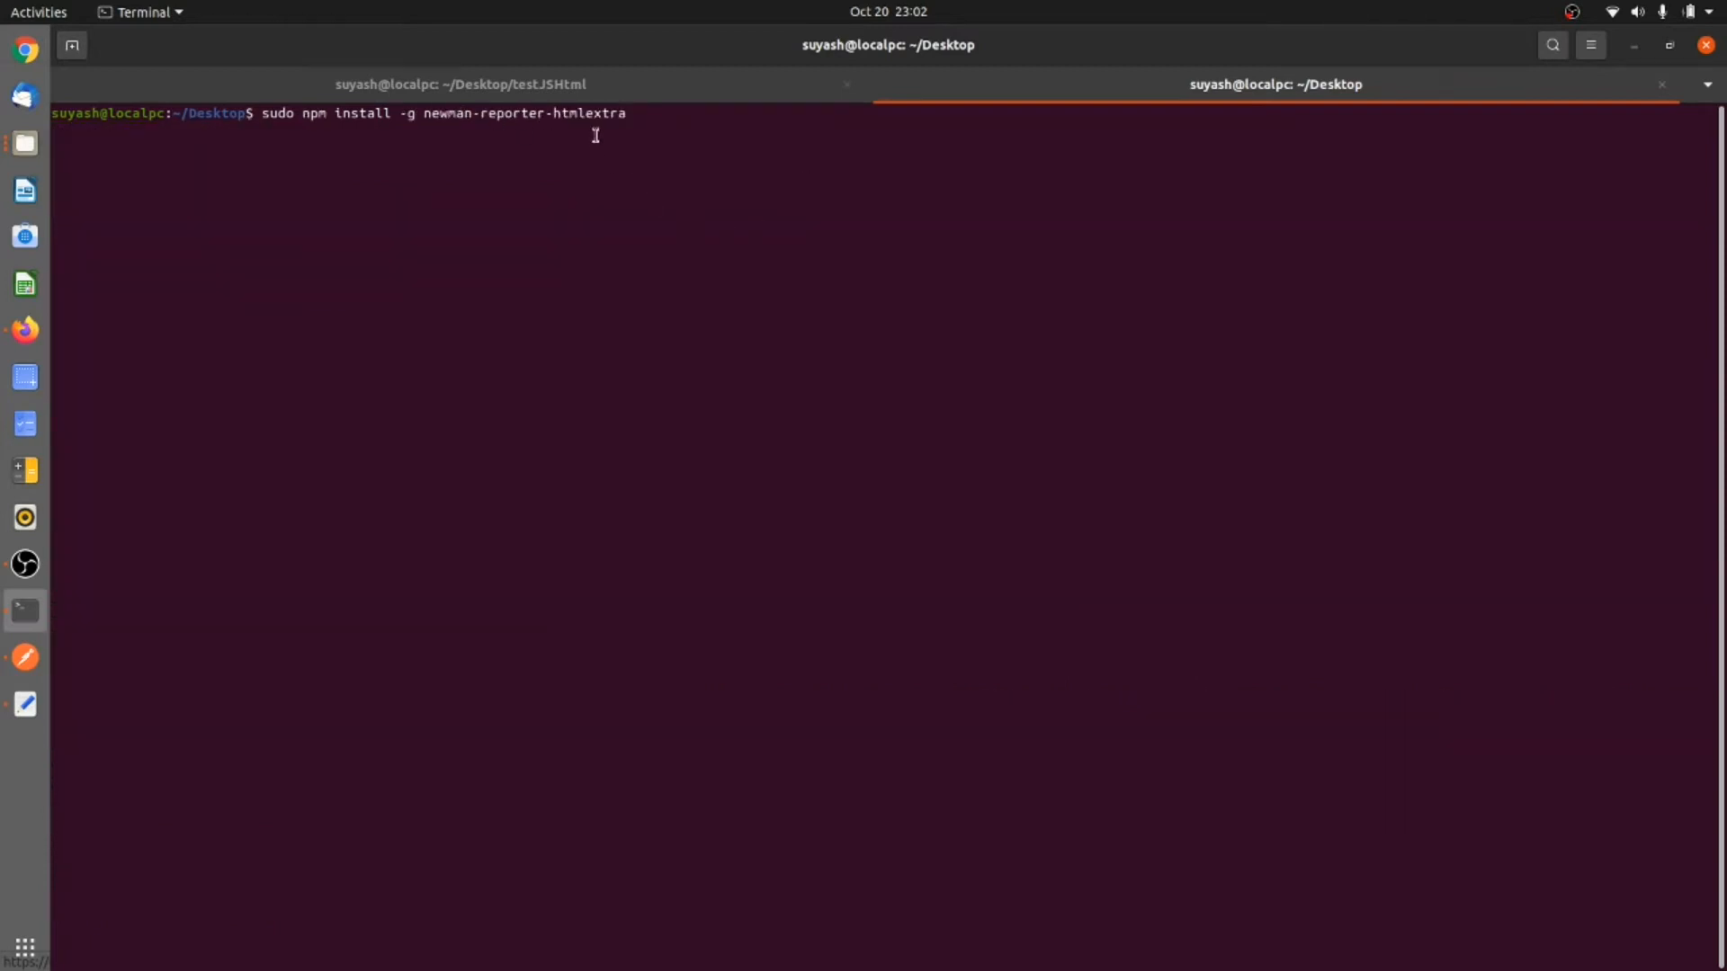
key(Return)
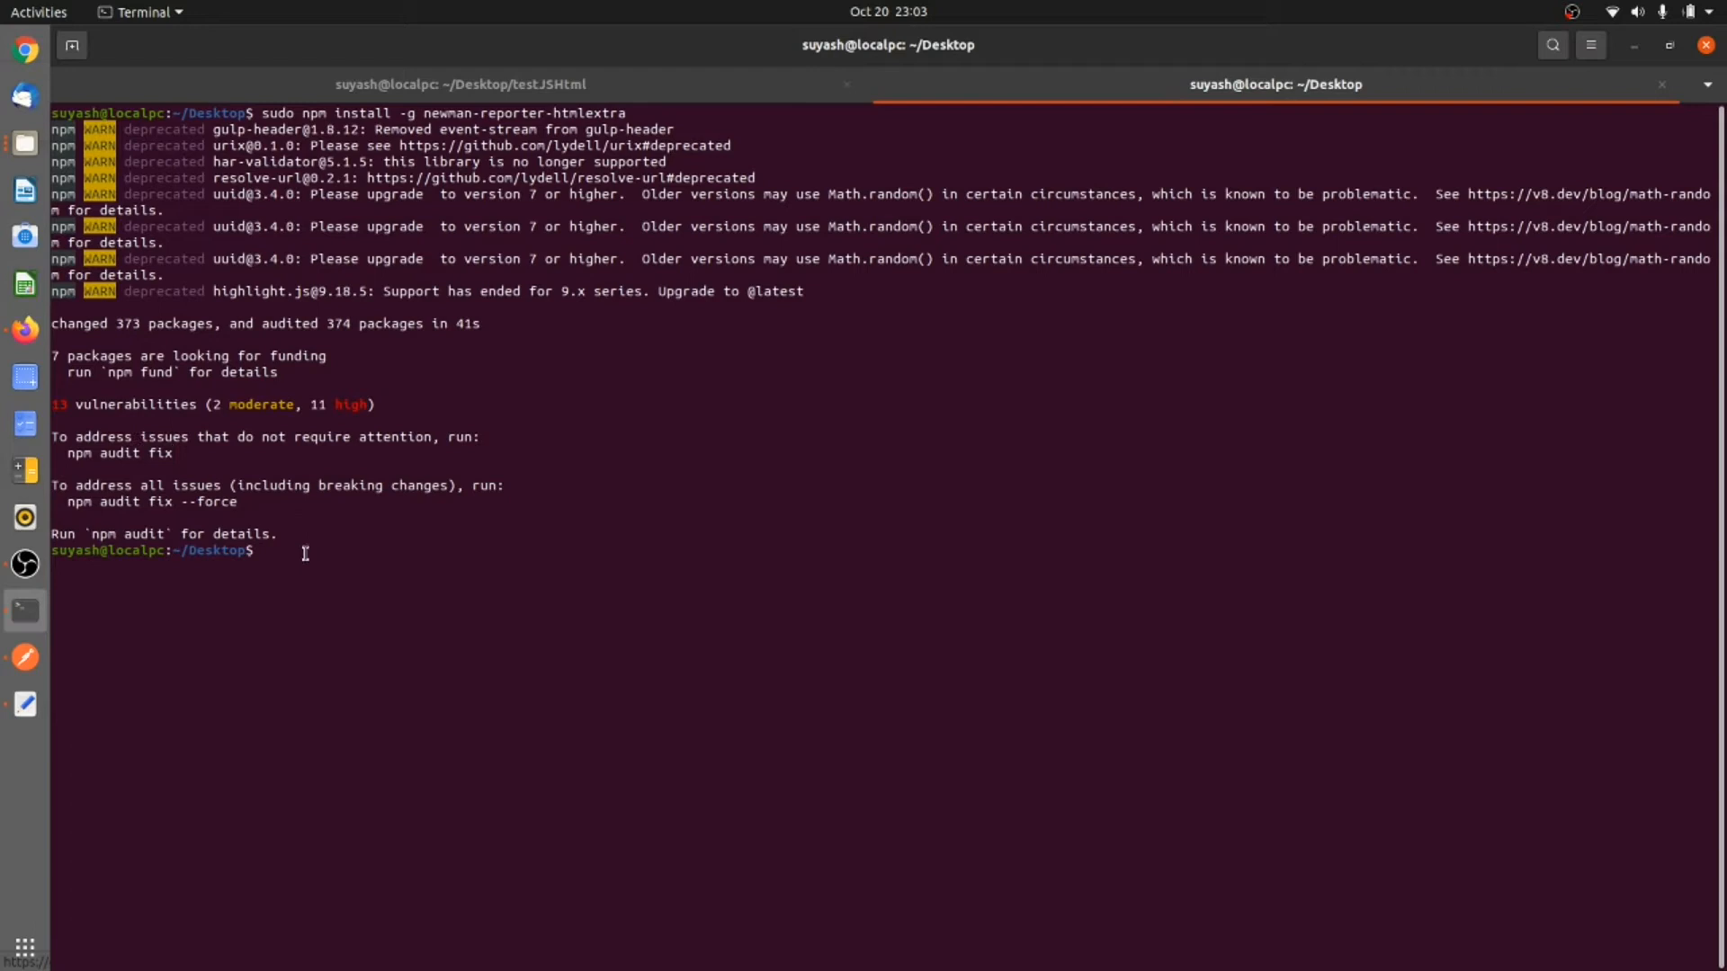
text(npm audit fix)
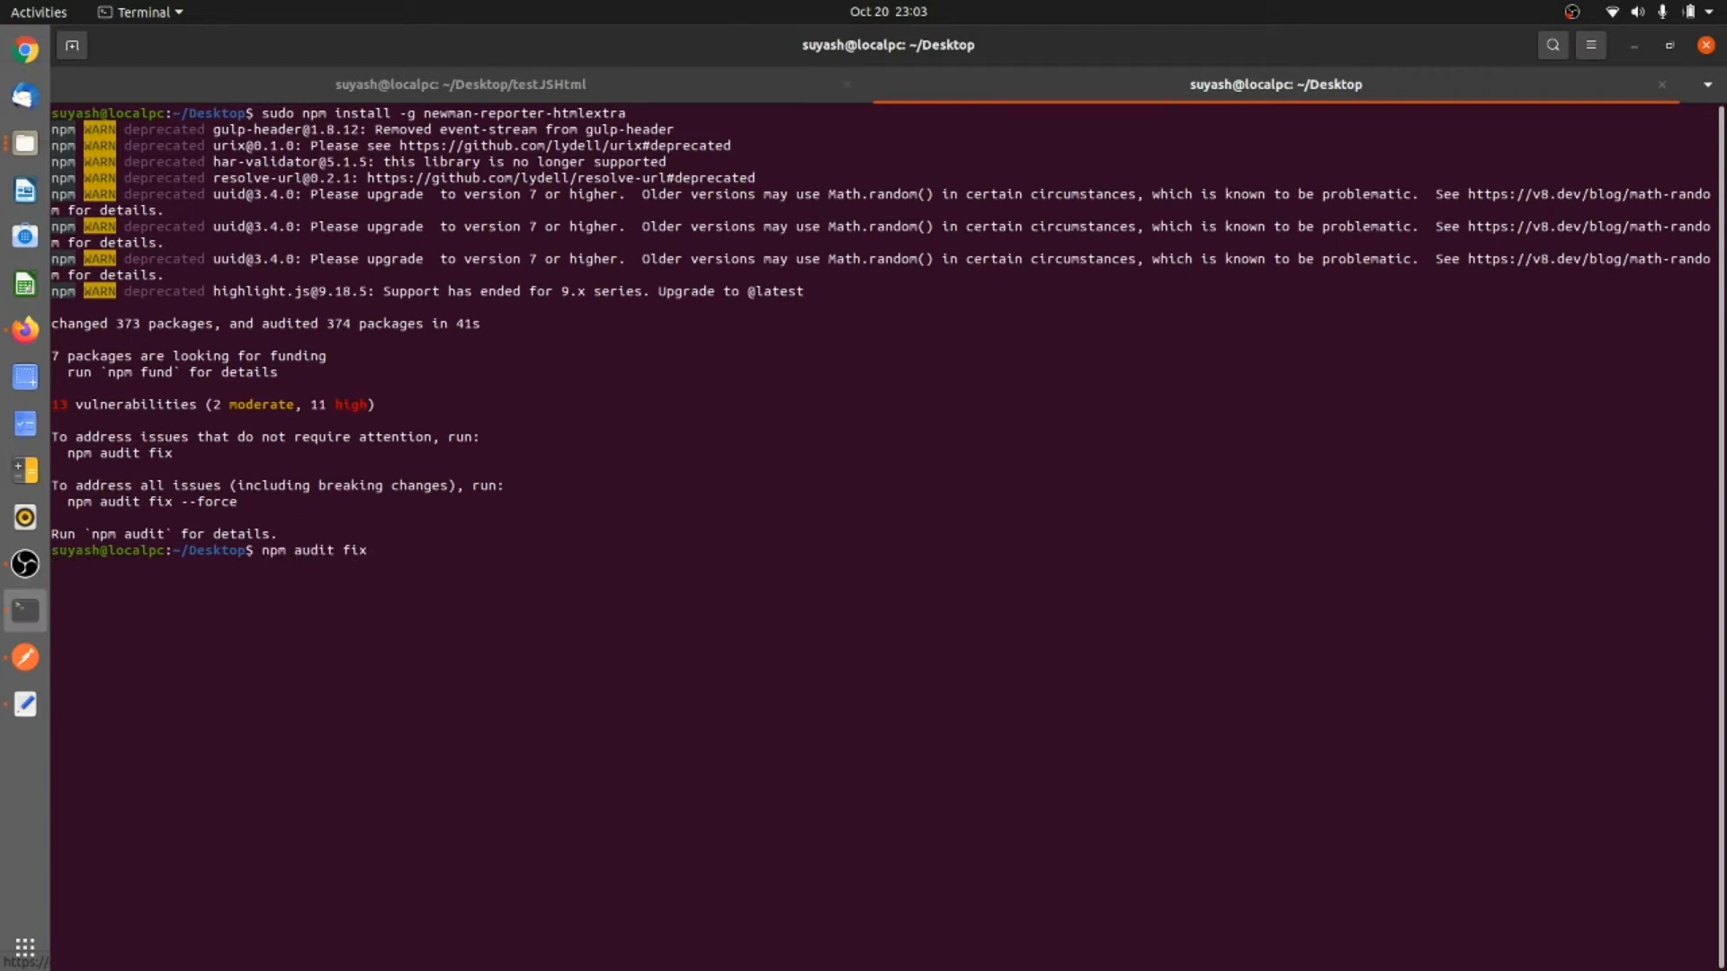
key(Return)
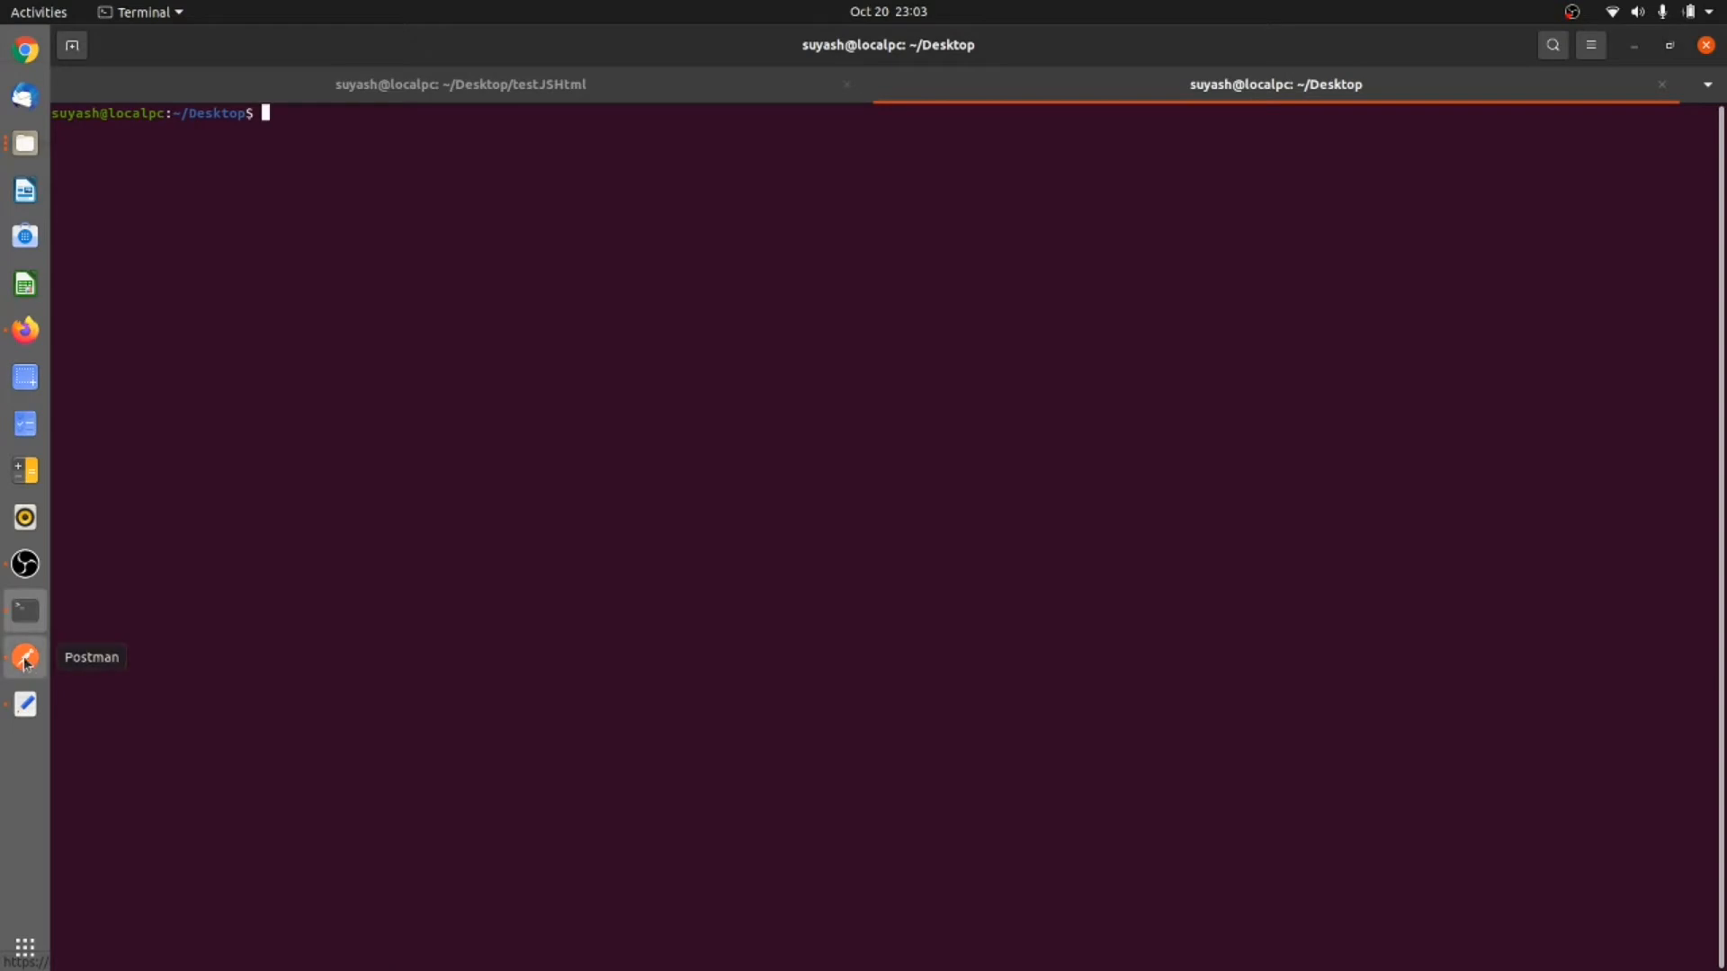
Launch Postman from the dock and show the Covid19 collection's cases request for India.
click(23, 659)
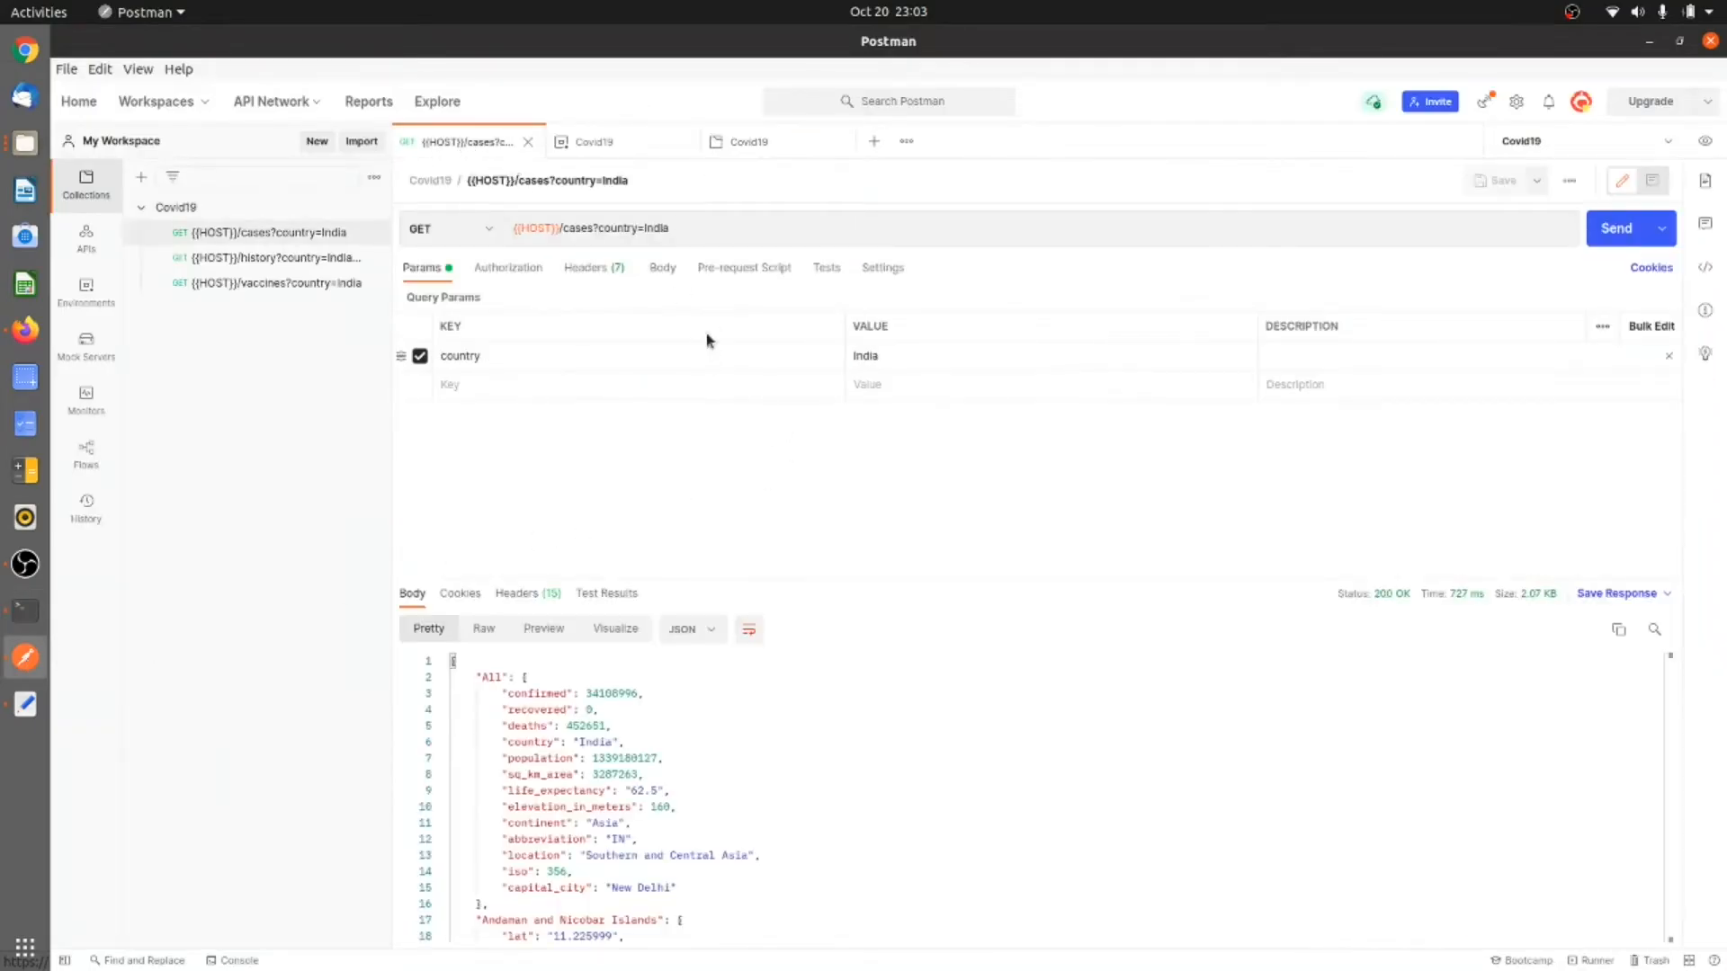
scroll(down, 3)
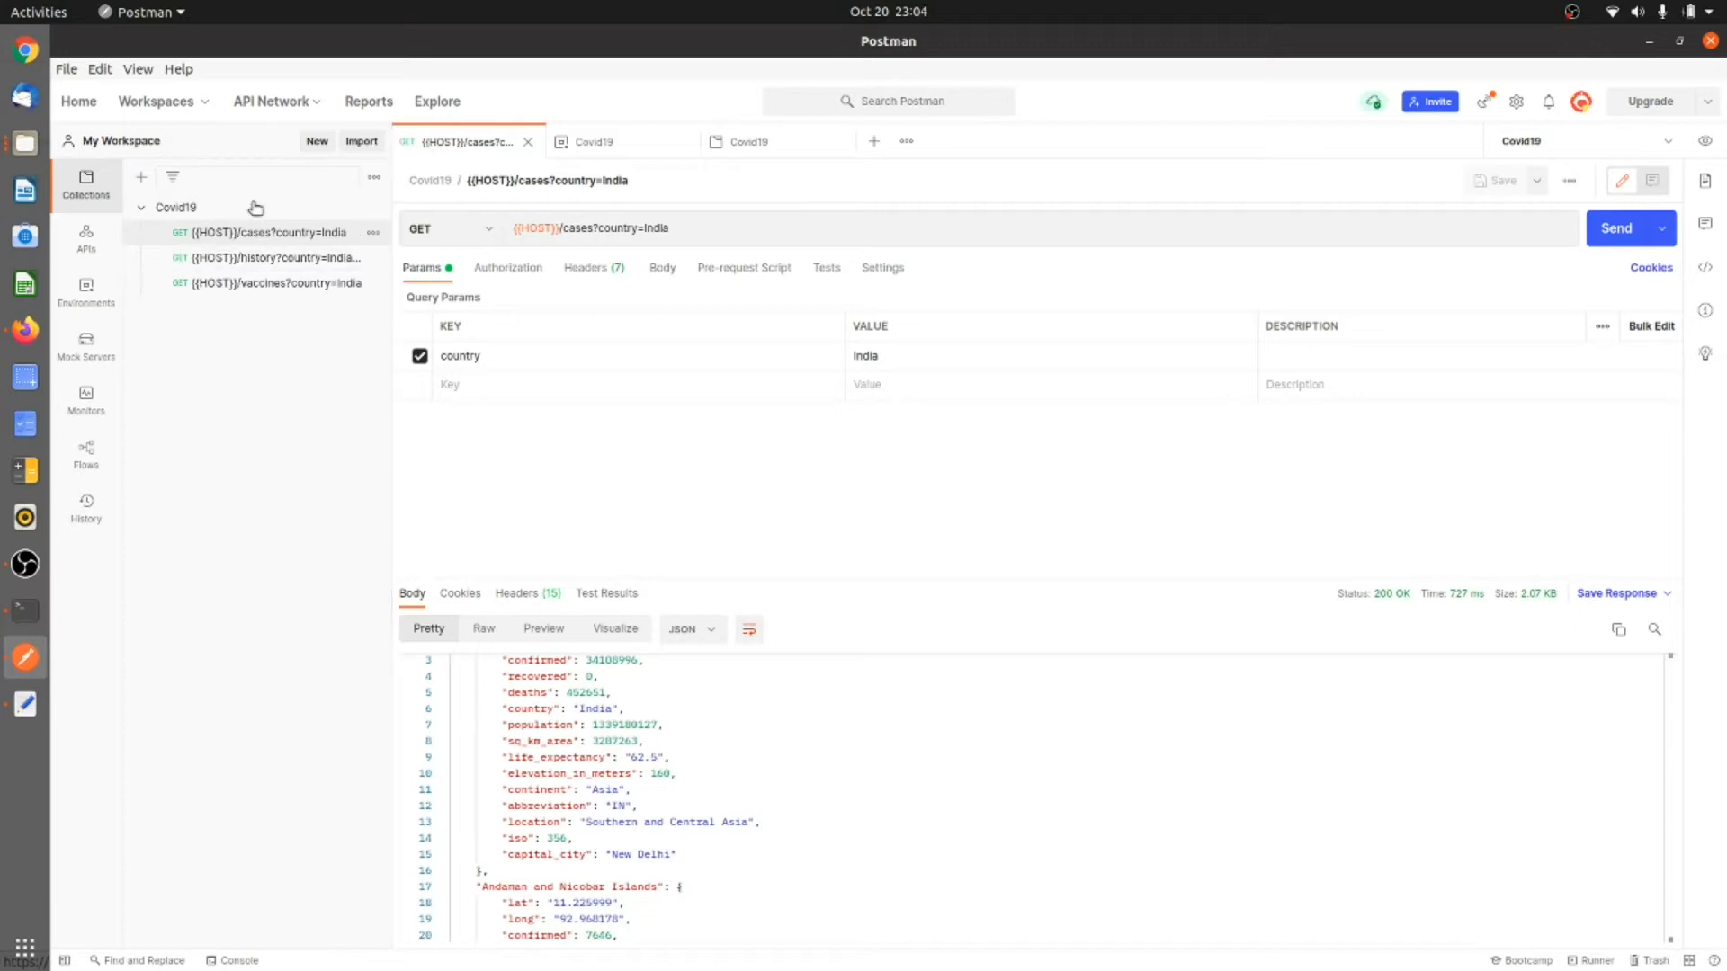
click(655, 228)
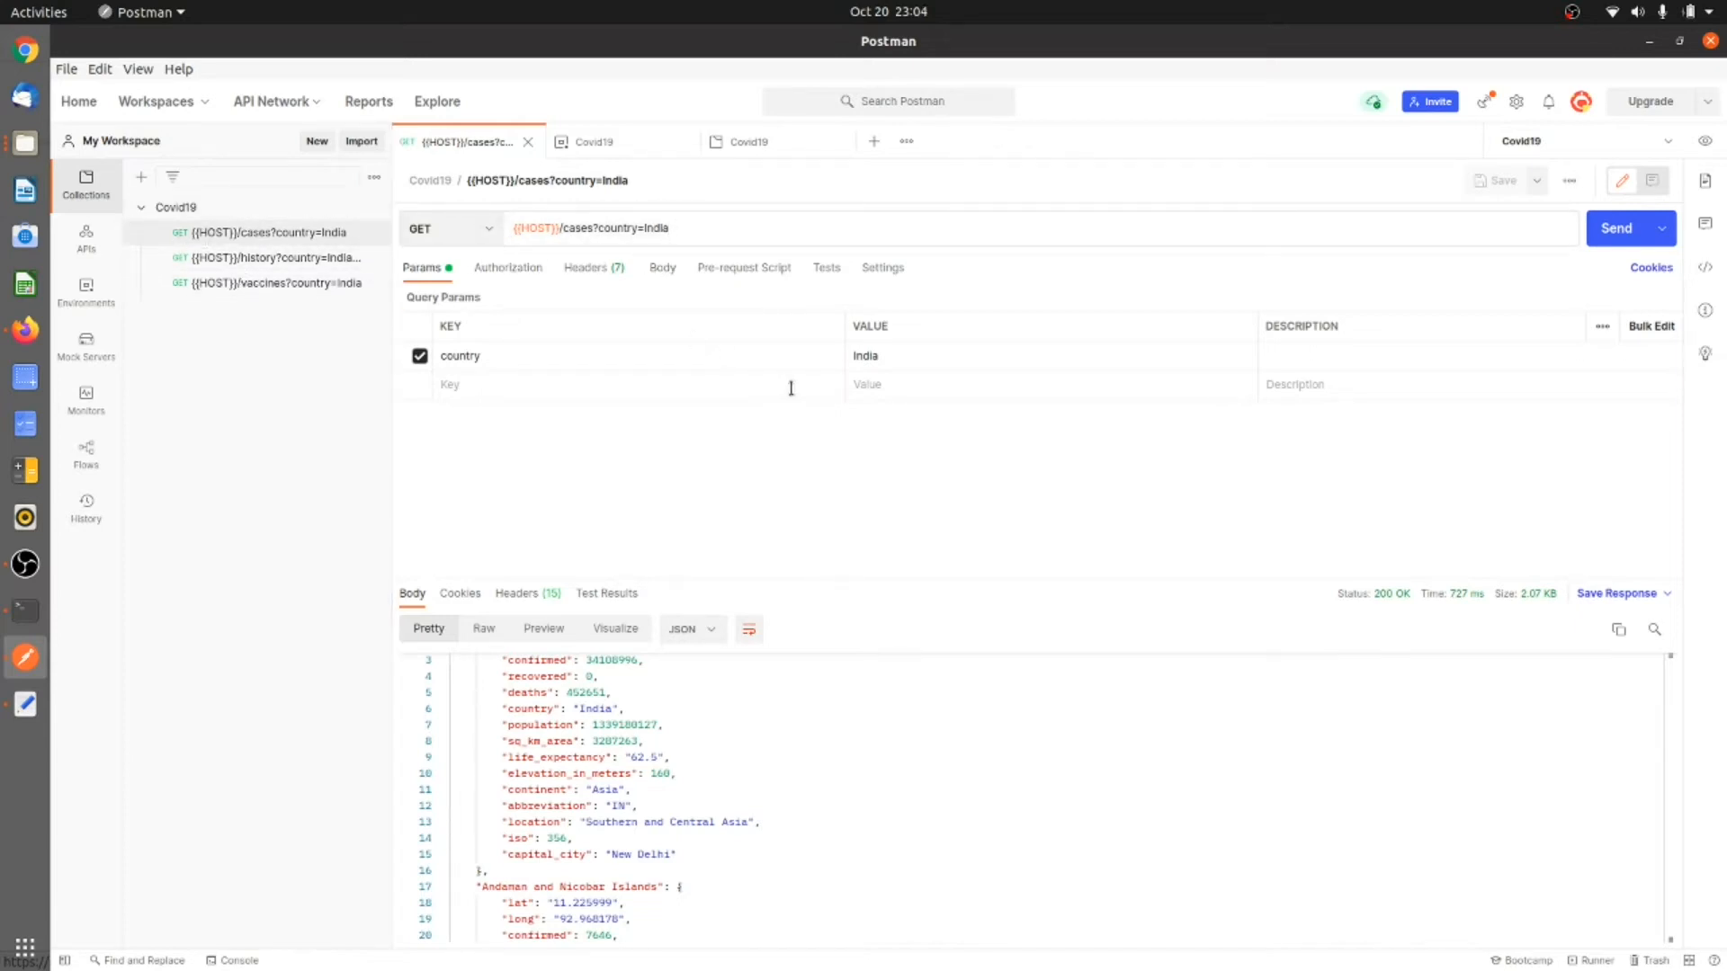
mouse_move(692, 259)
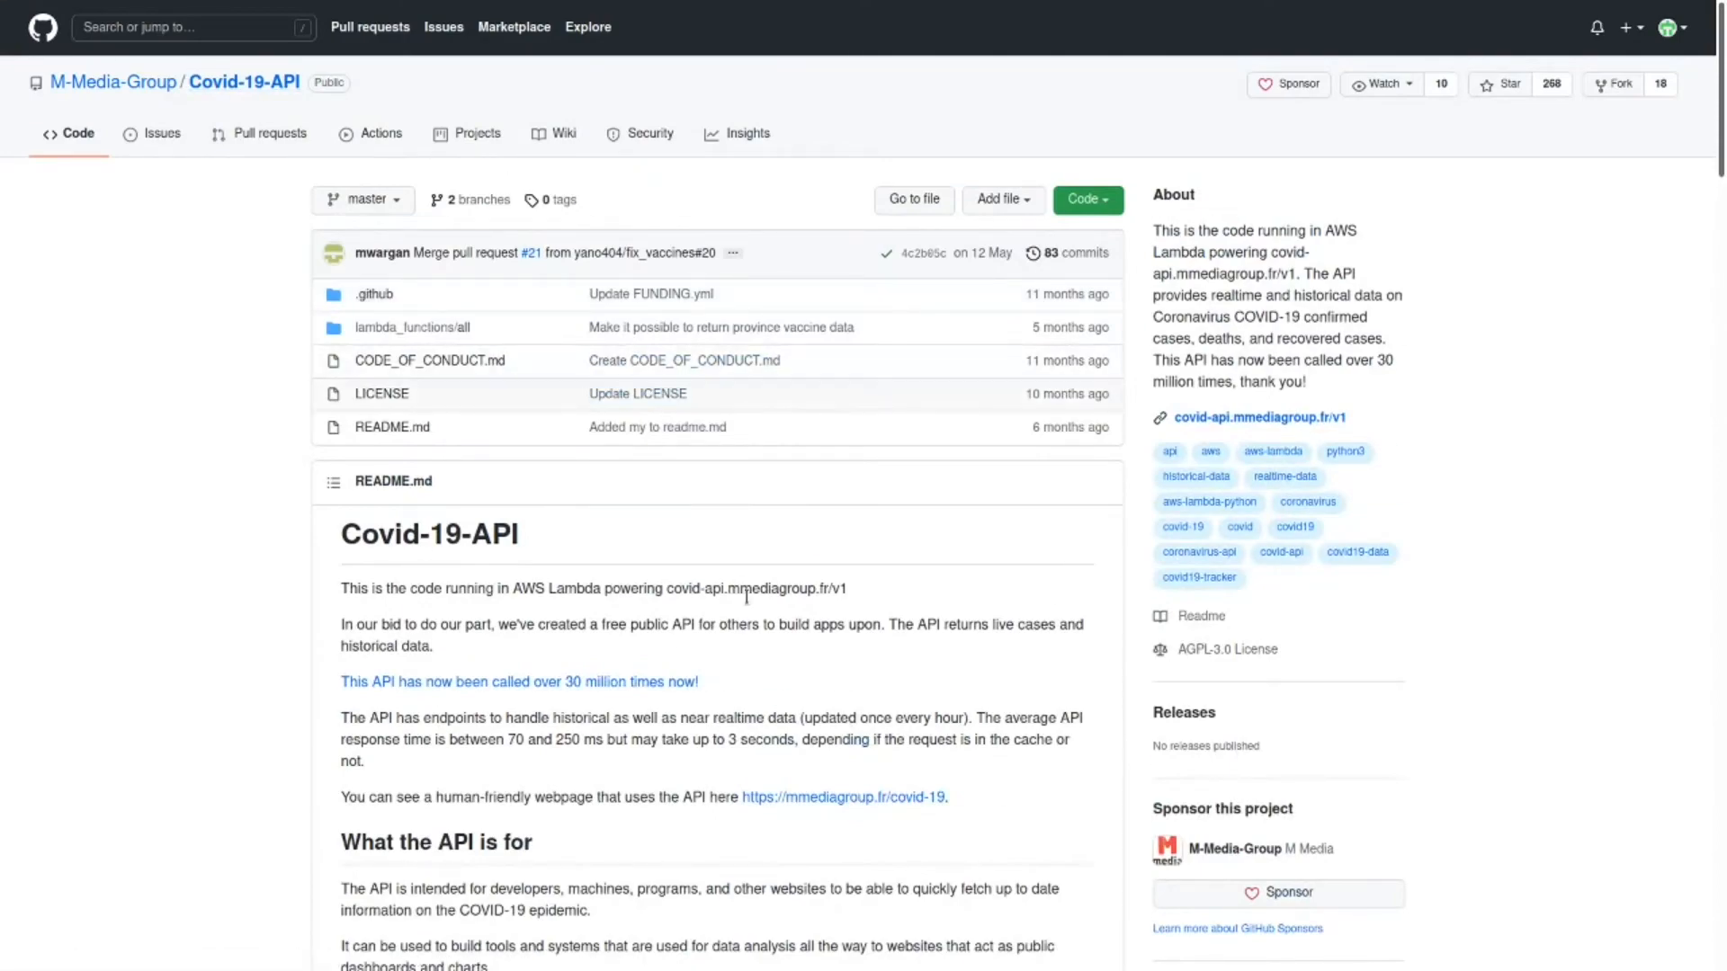
scroll(down, 3)
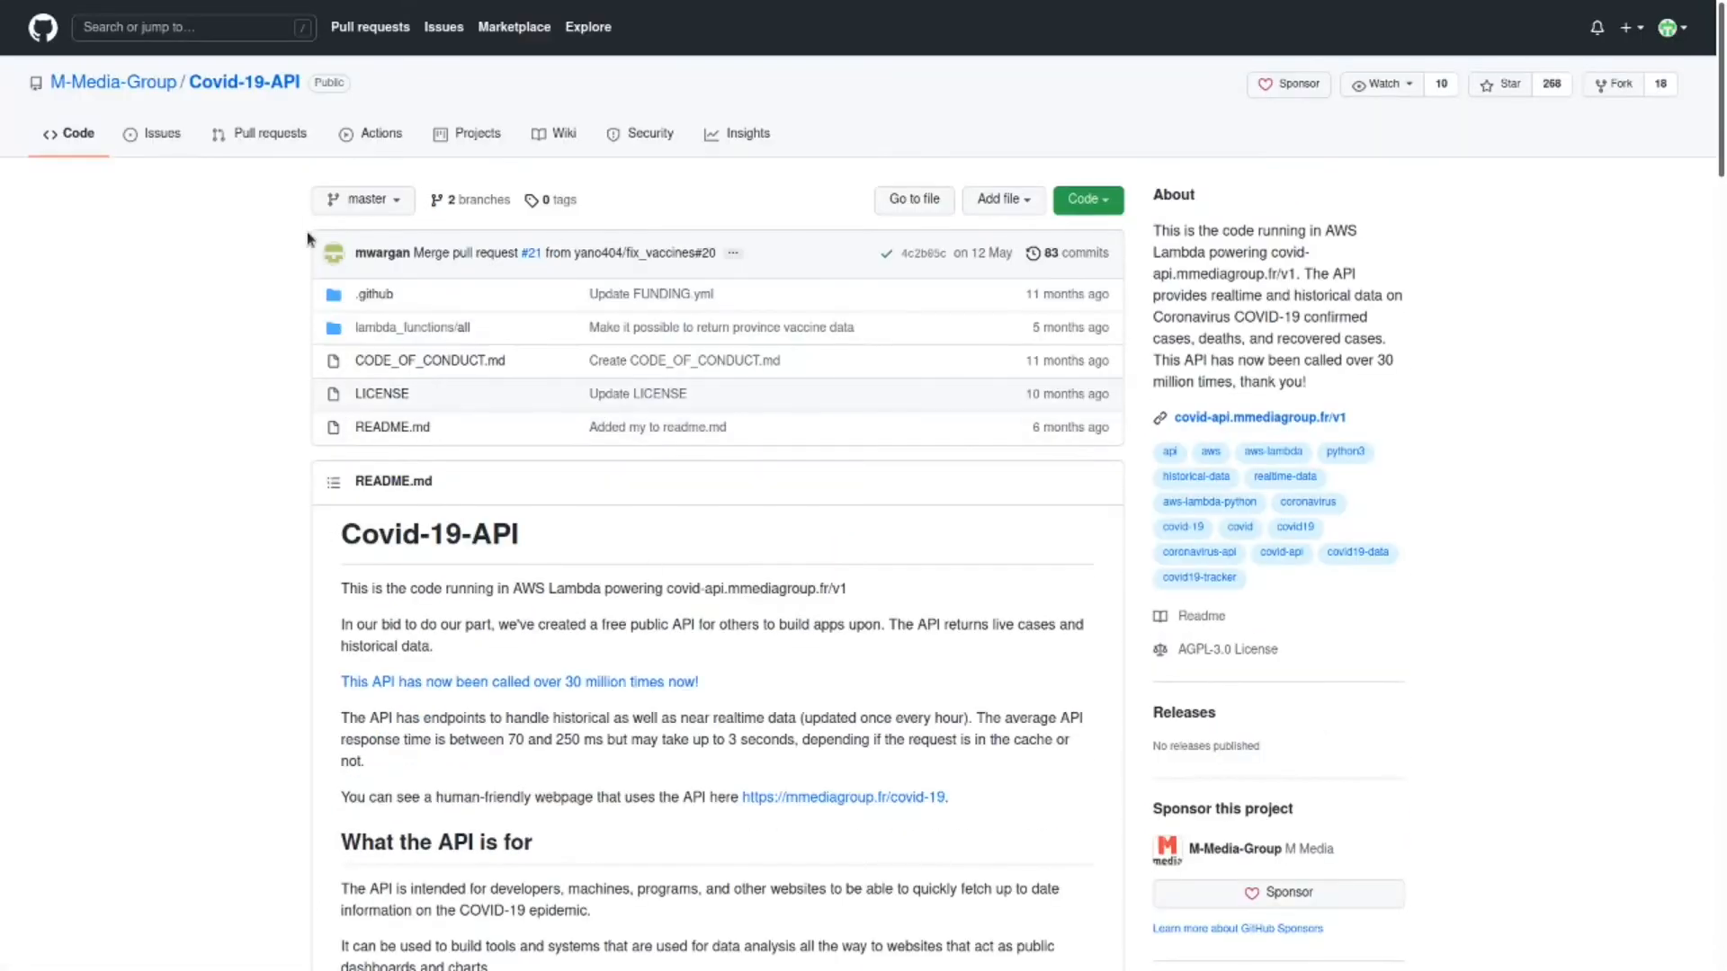
scroll(down, 3)
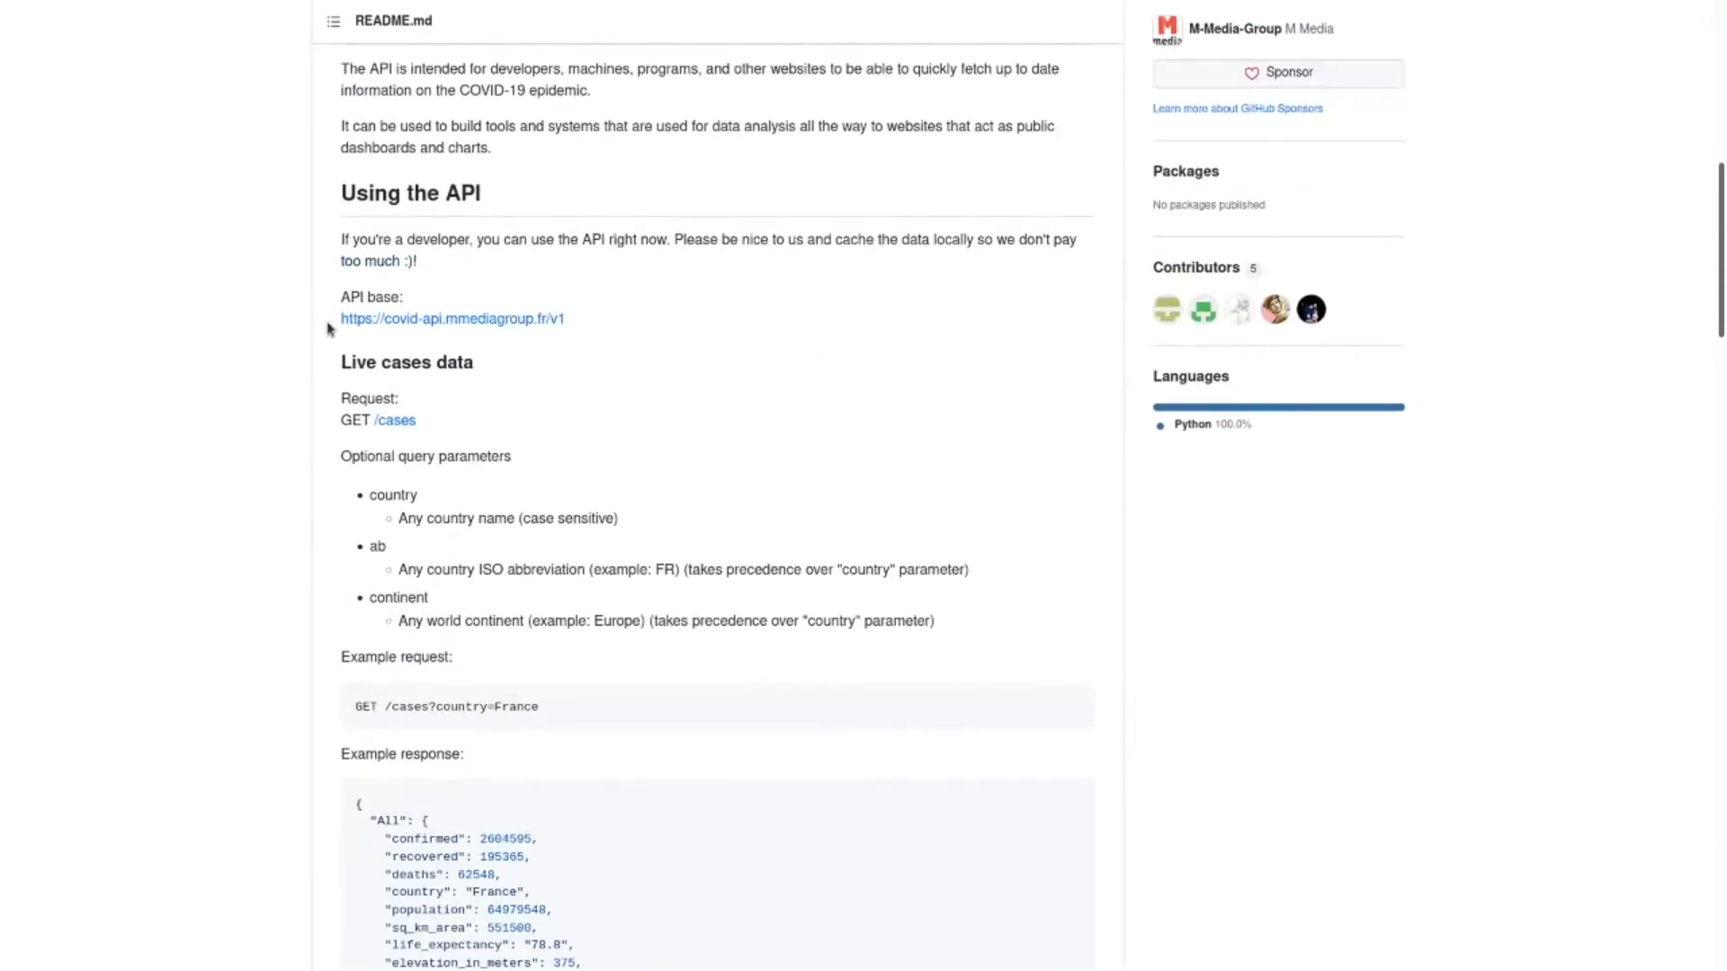
mouse_move(470, 565)
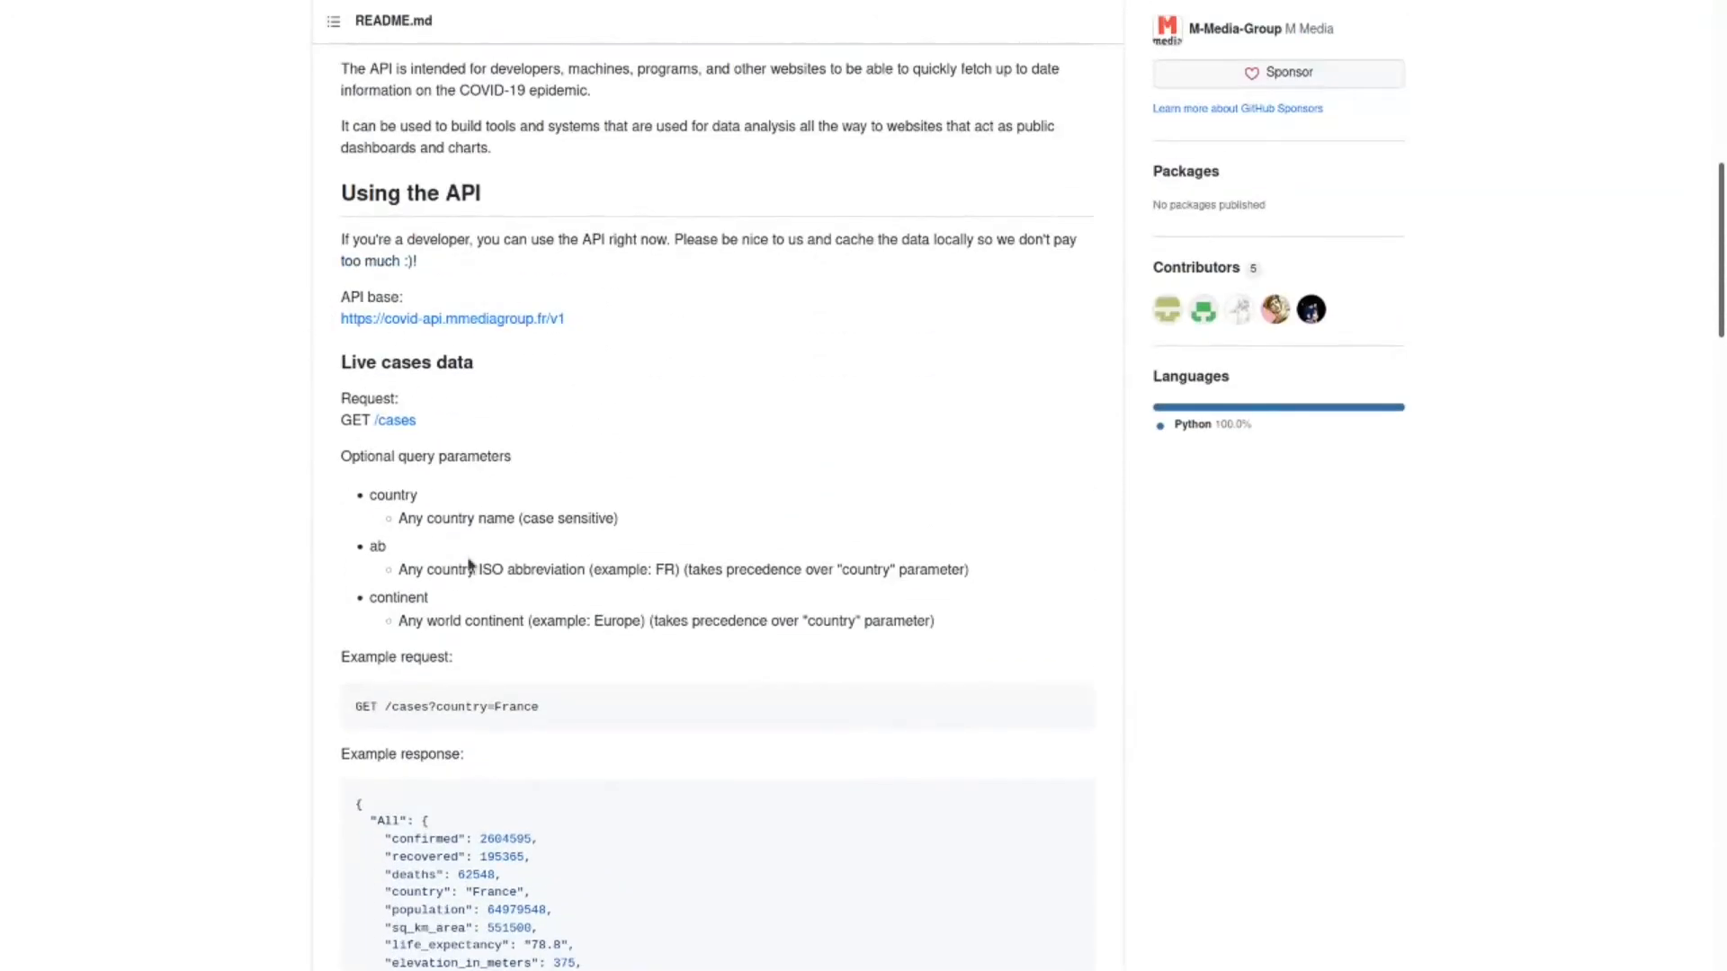
scroll(down, 3)
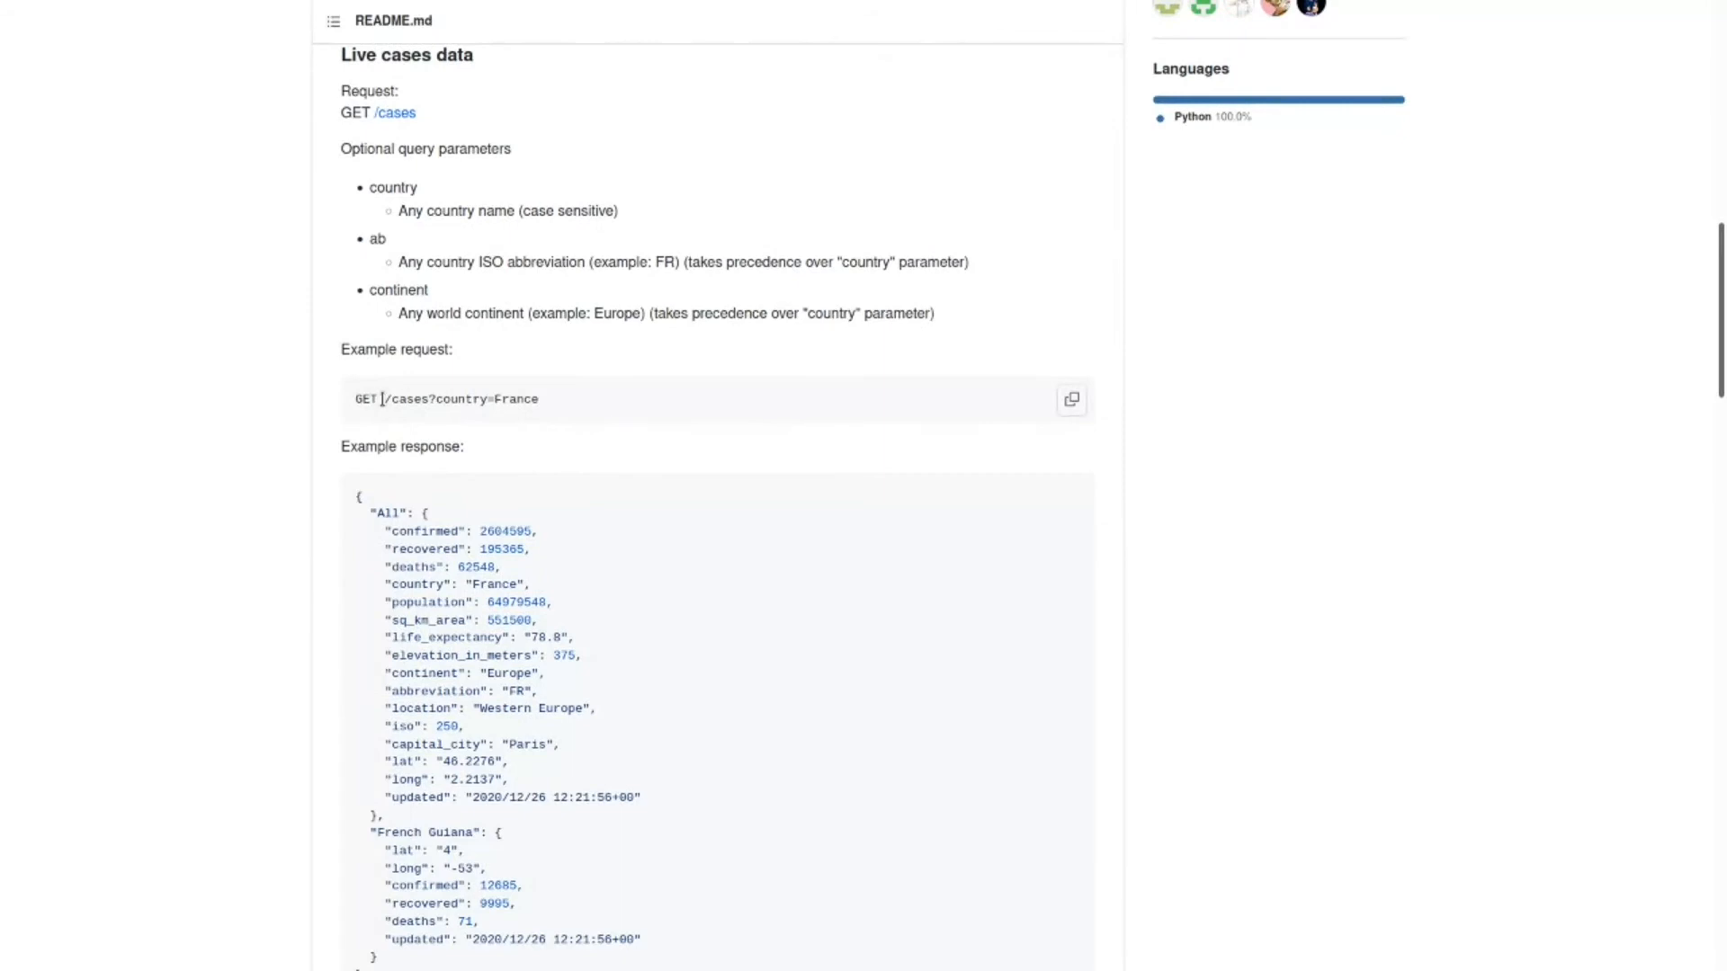
mouse_move(529, 456)
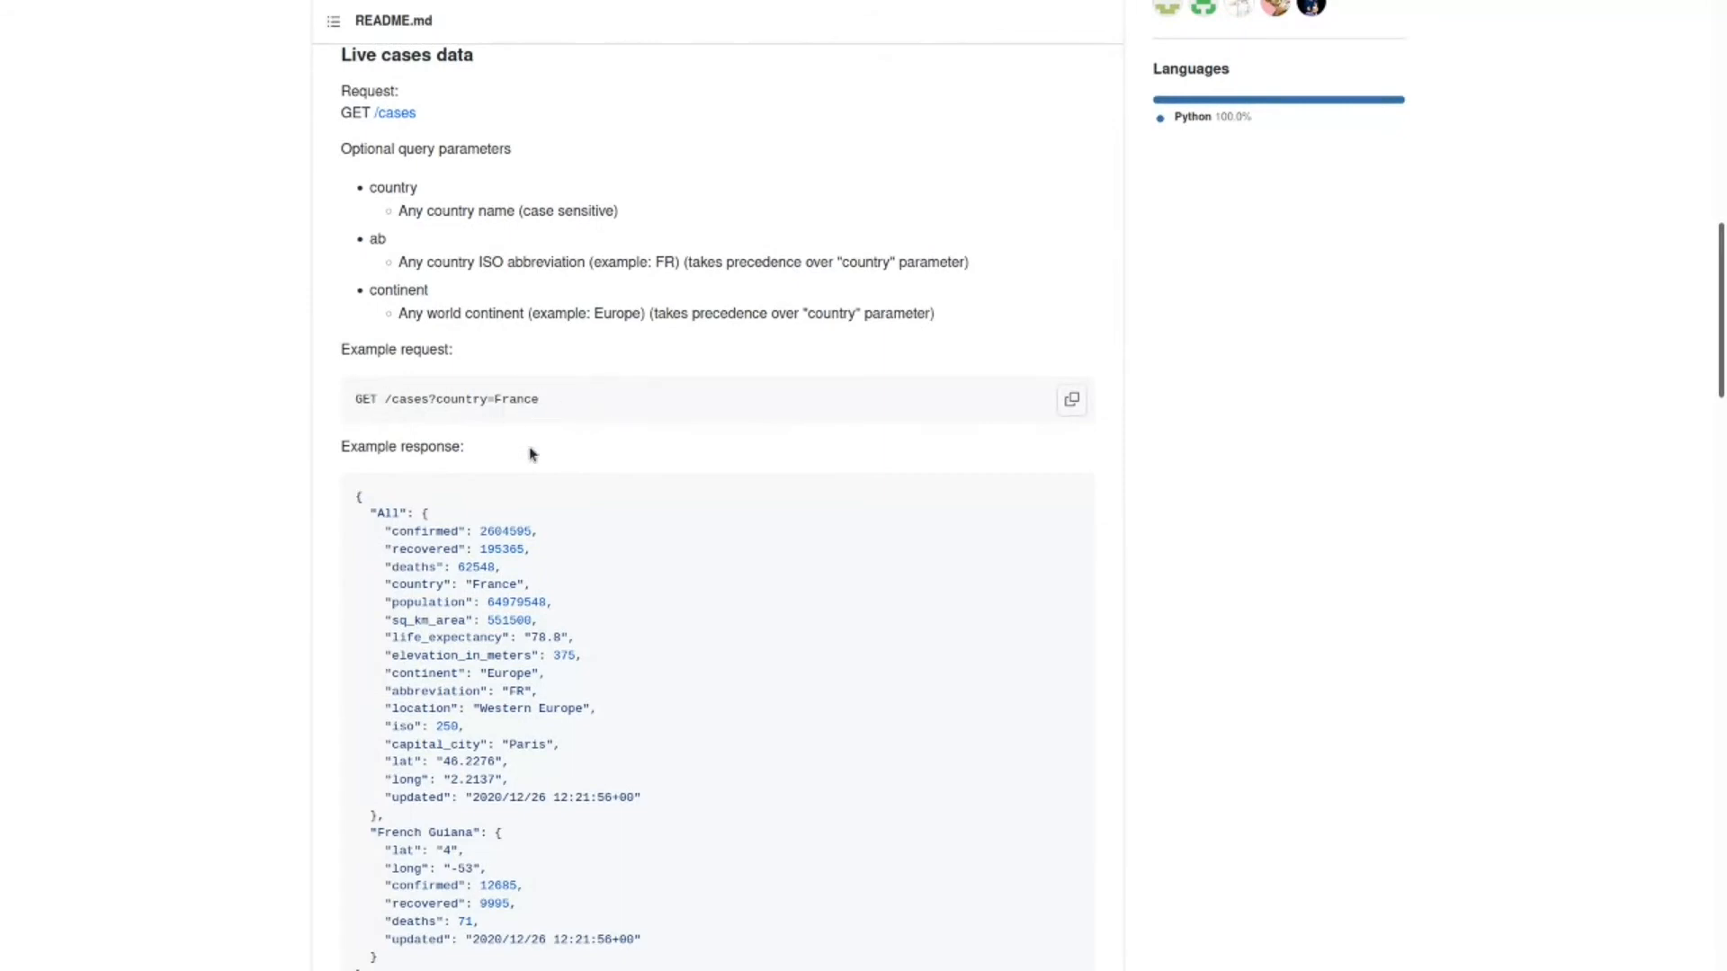
scroll(down, 3)
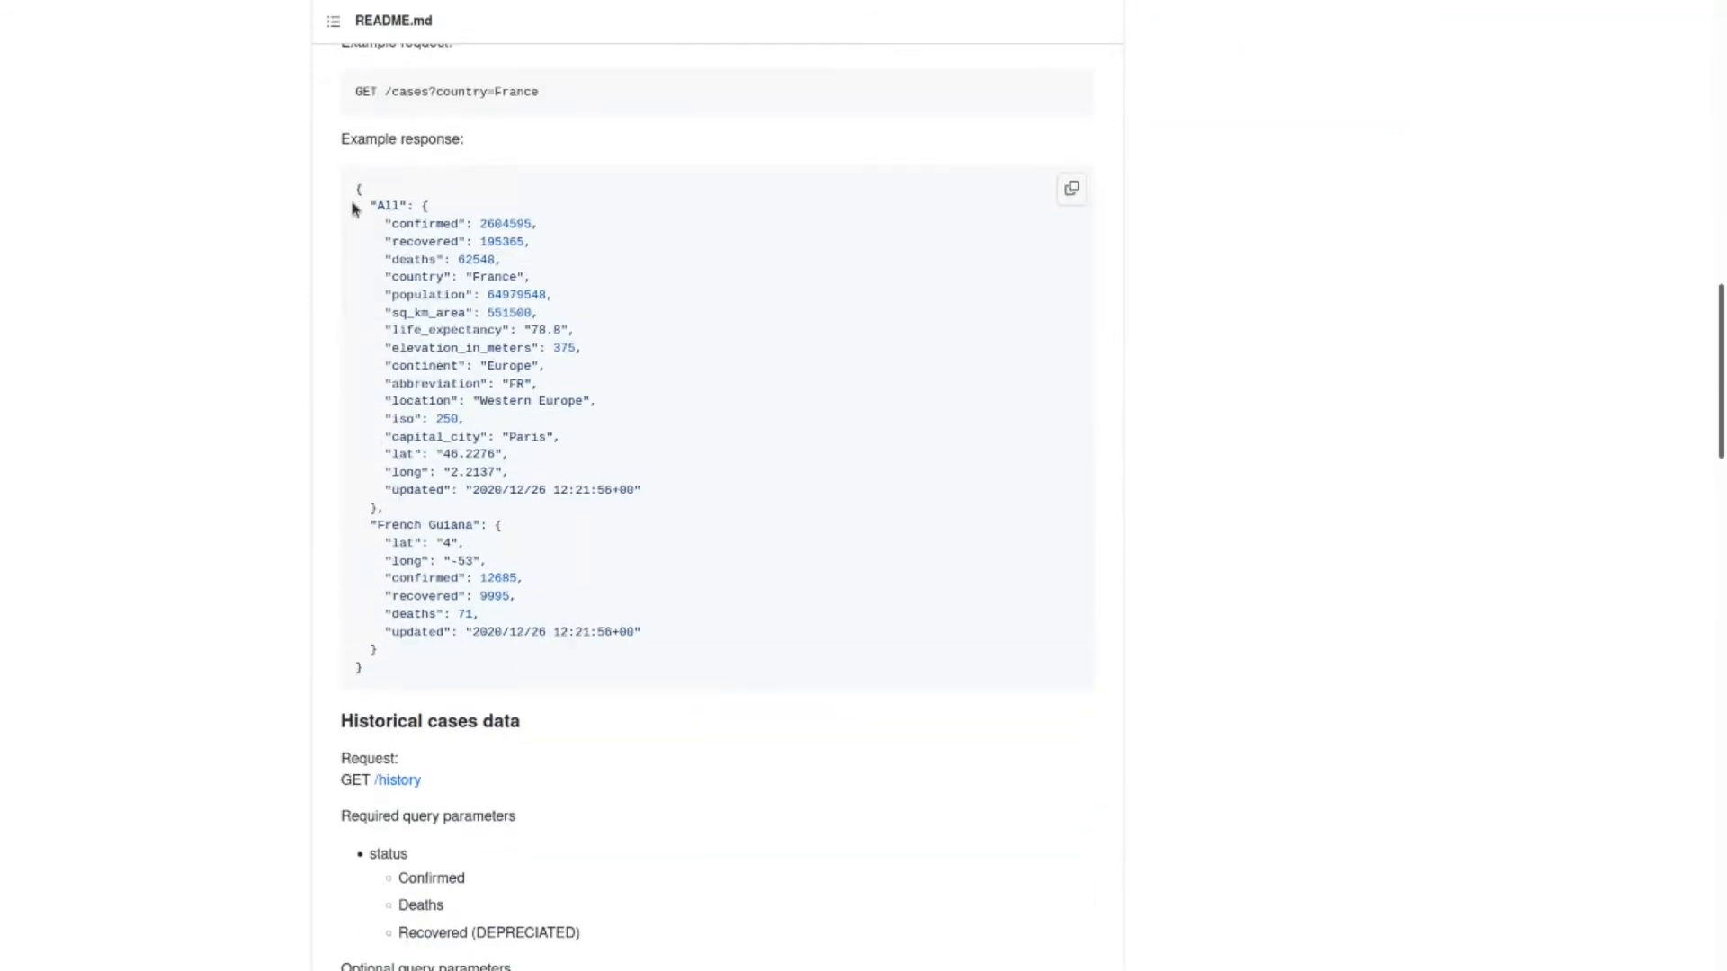
scroll(down, 3)
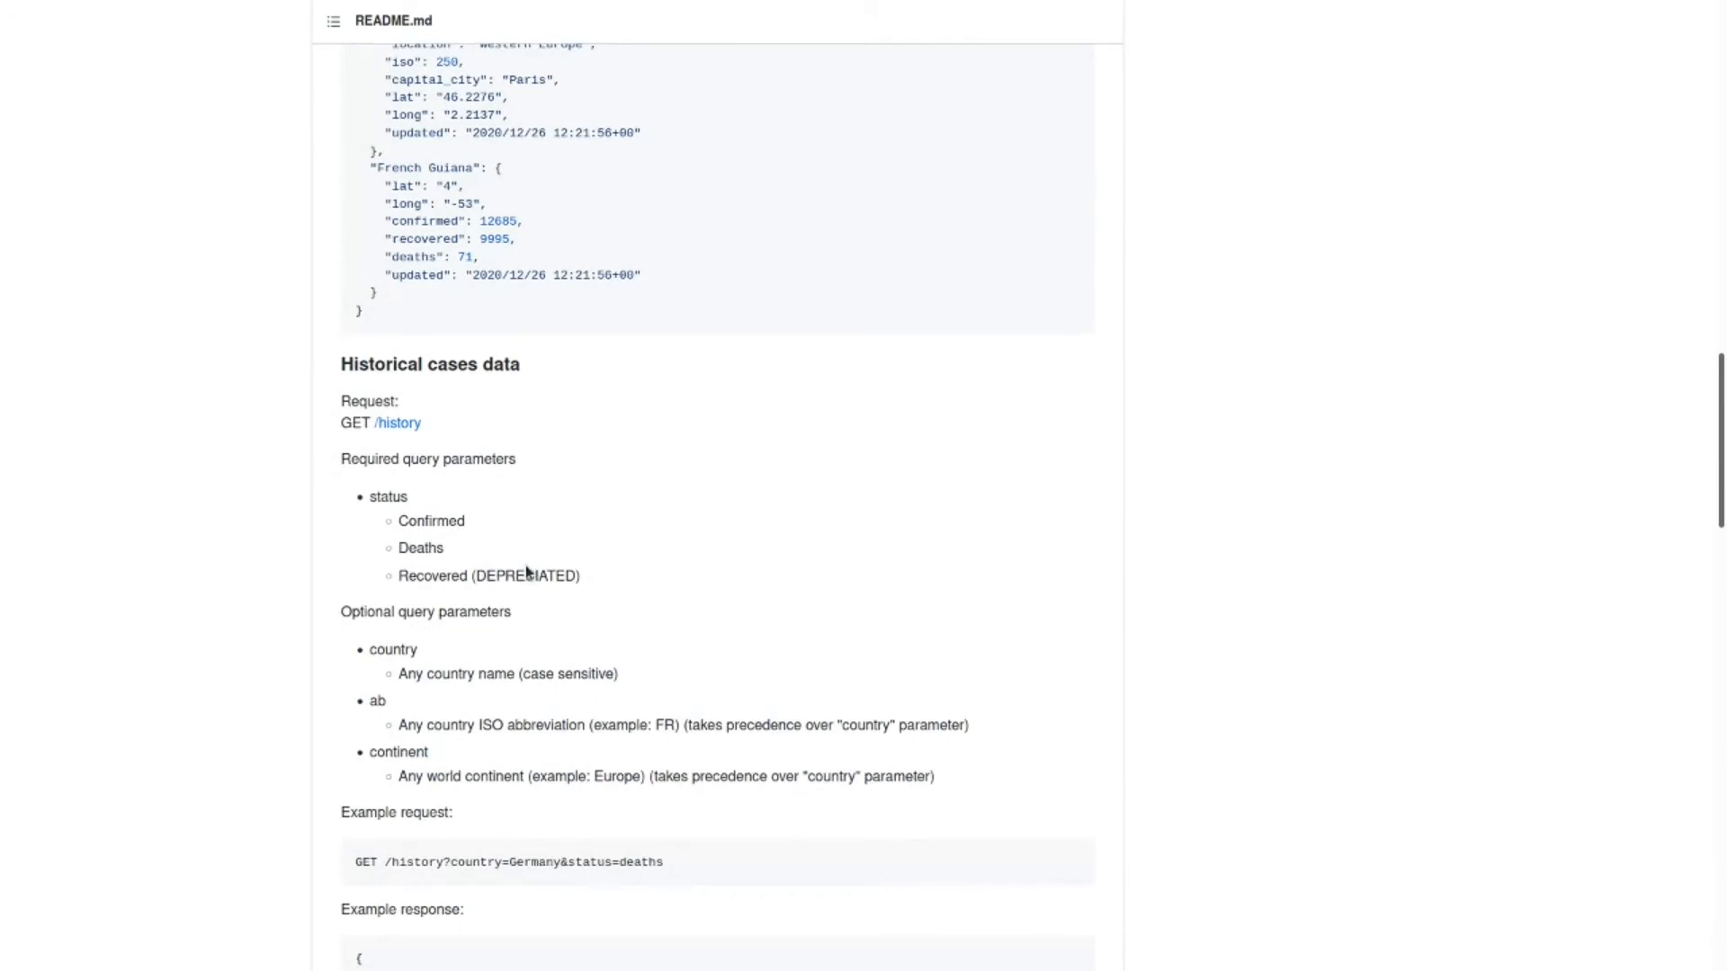
key(alt+Tab)
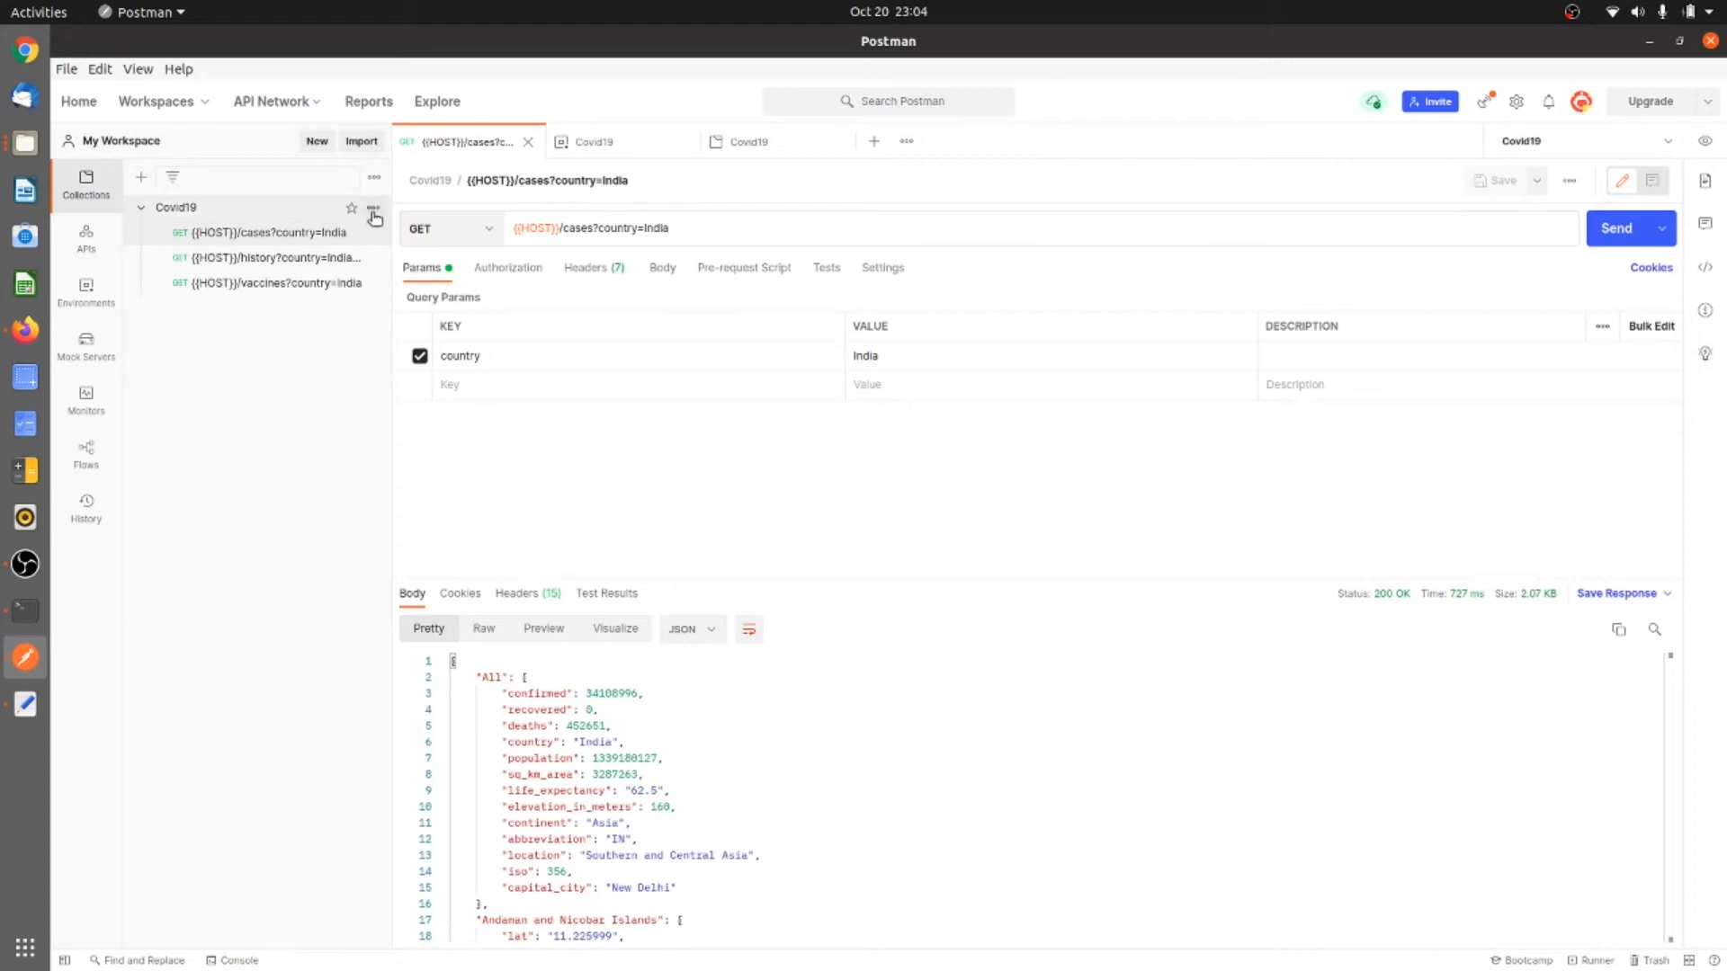
Export the Covid19 collection as Covid19.postman_collection.json in Collection v2.1 format.
click(374, 208)
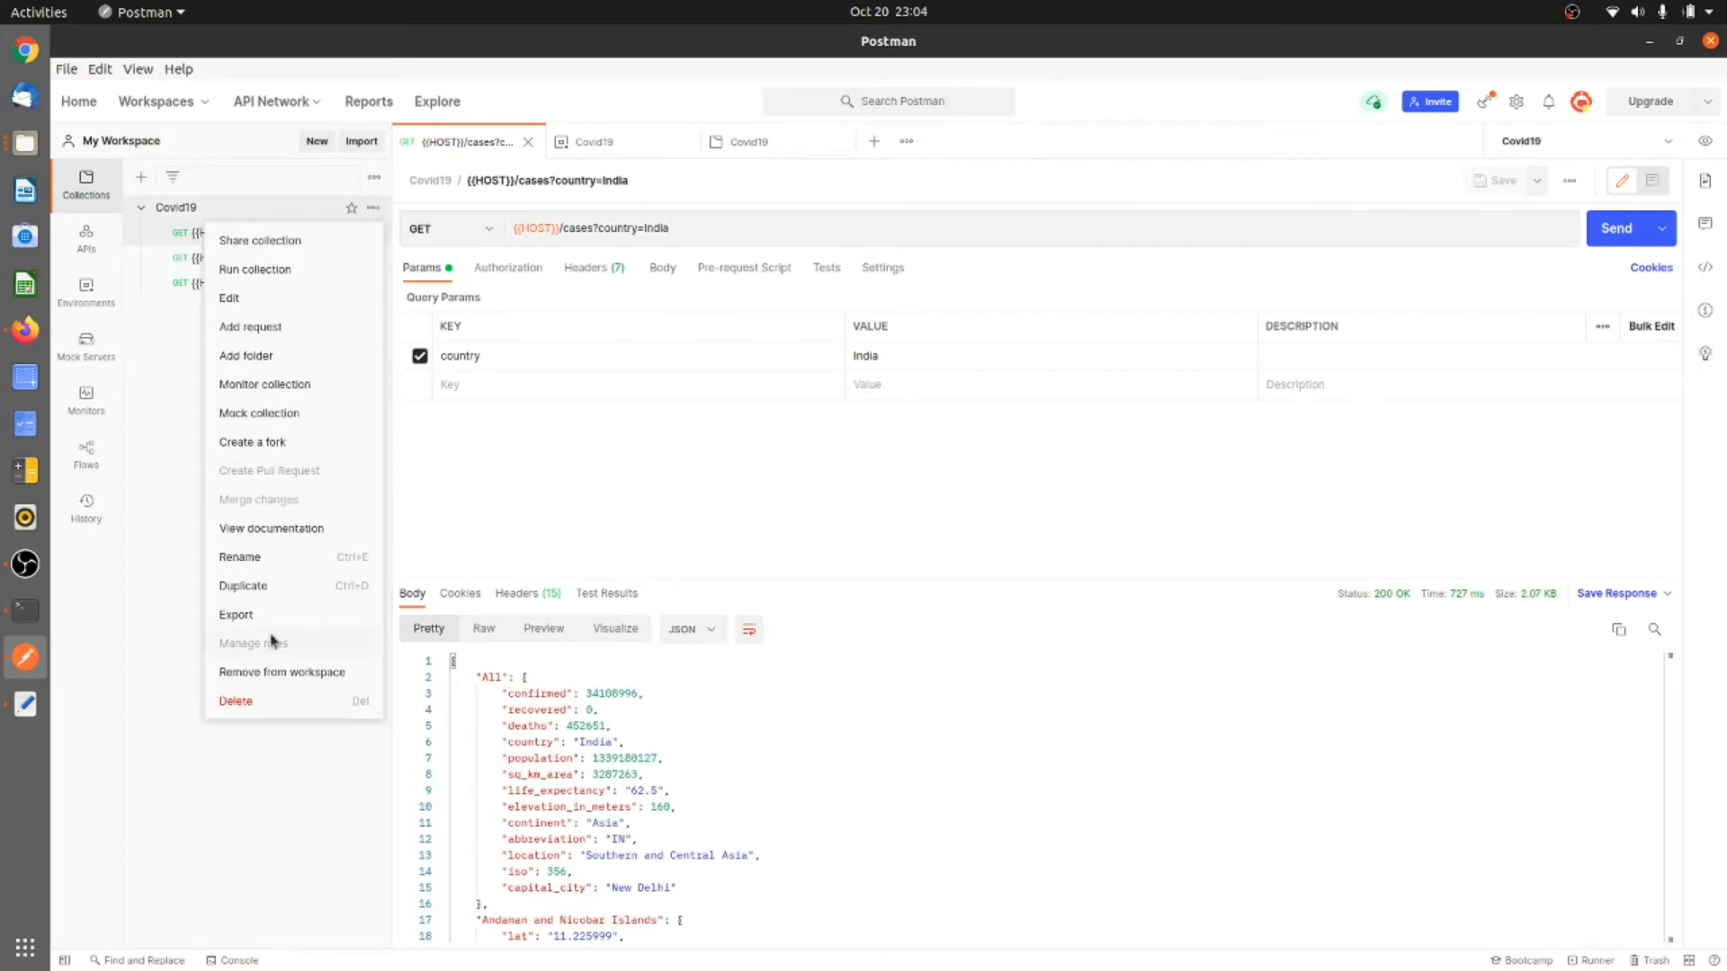
click(234, 615)
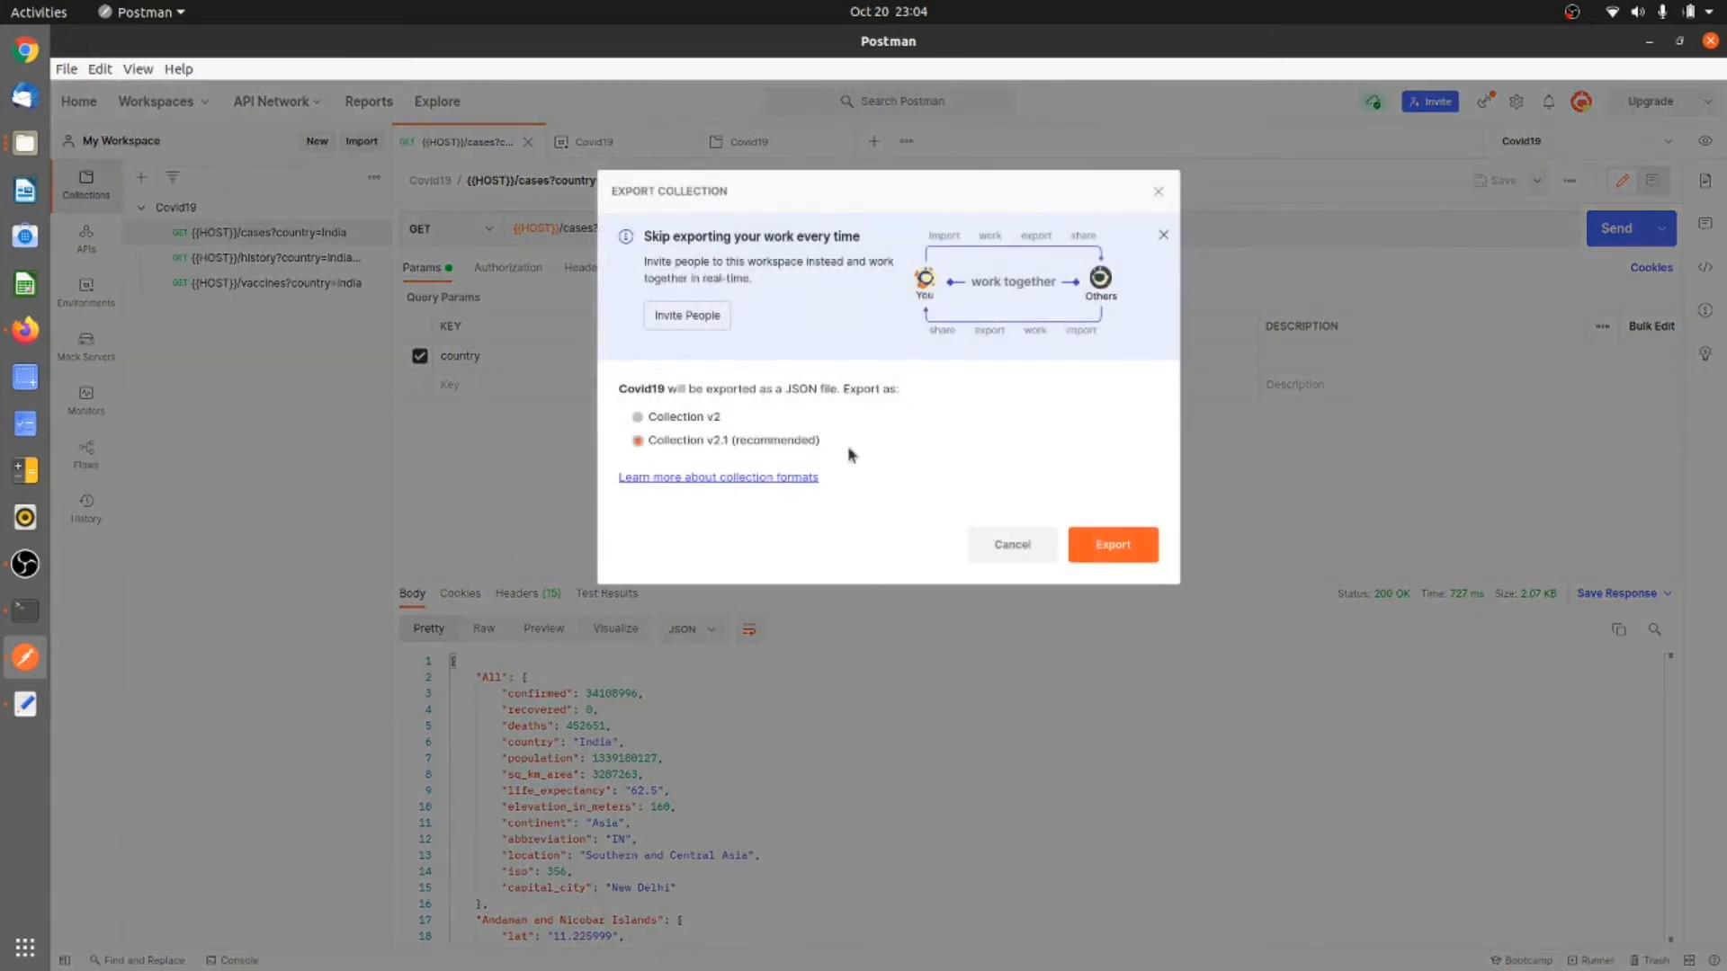
click(1111, 544)
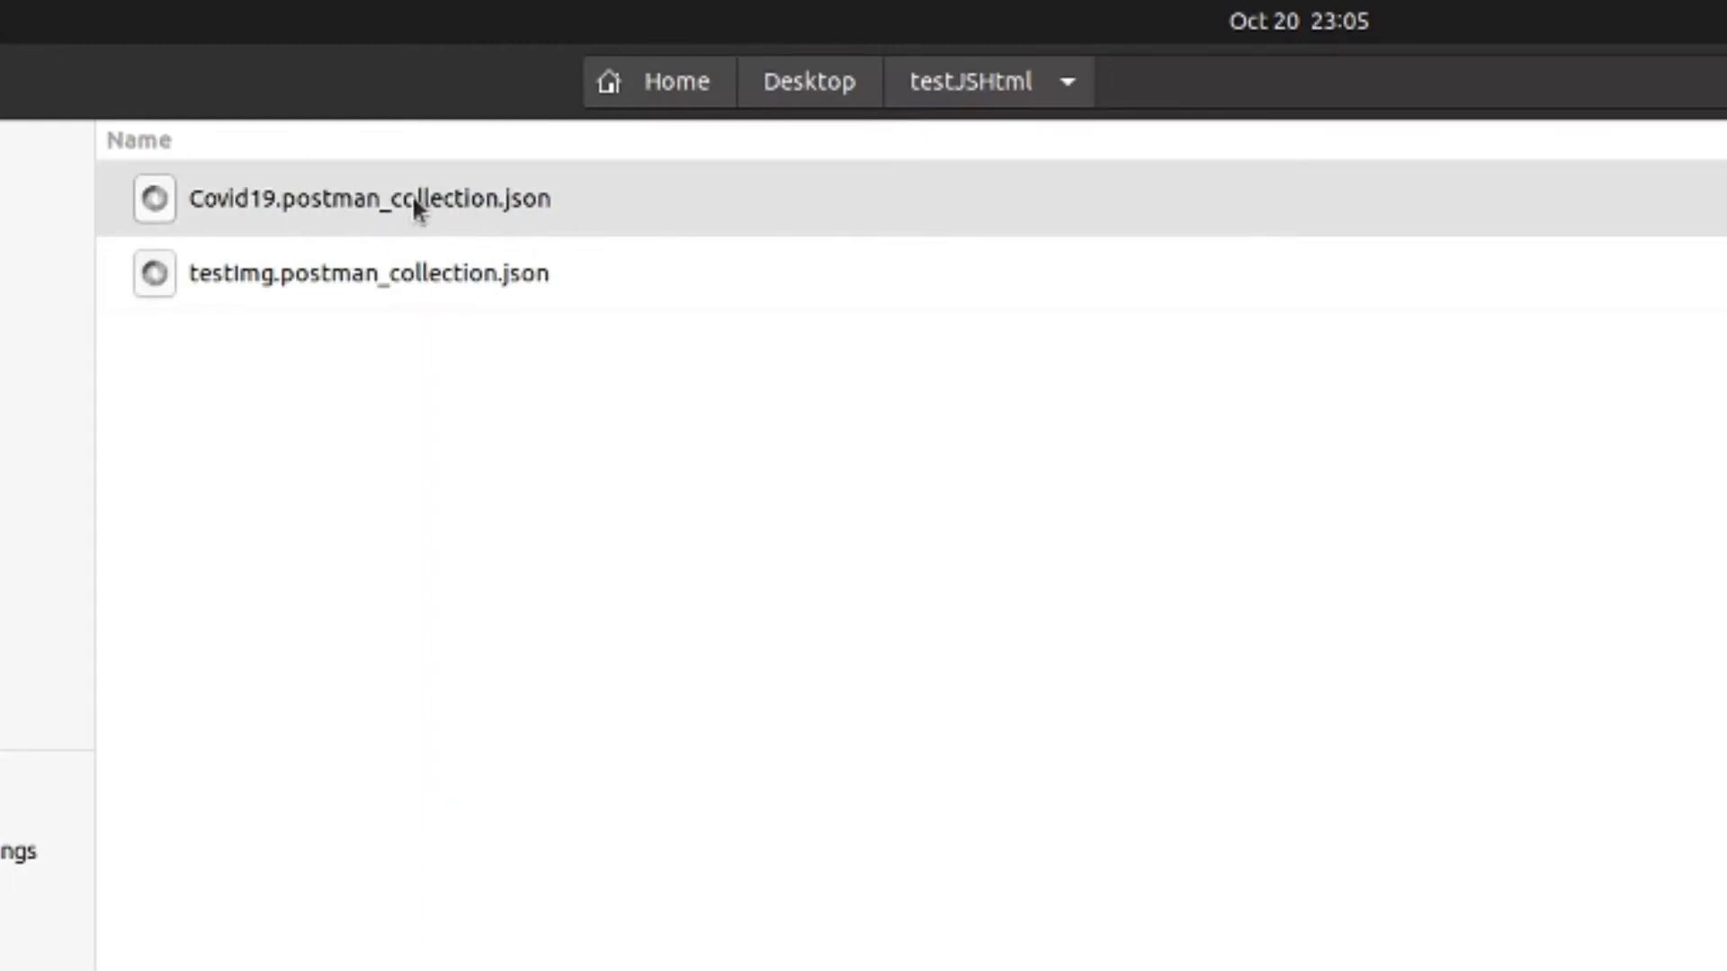
click(372, 200)
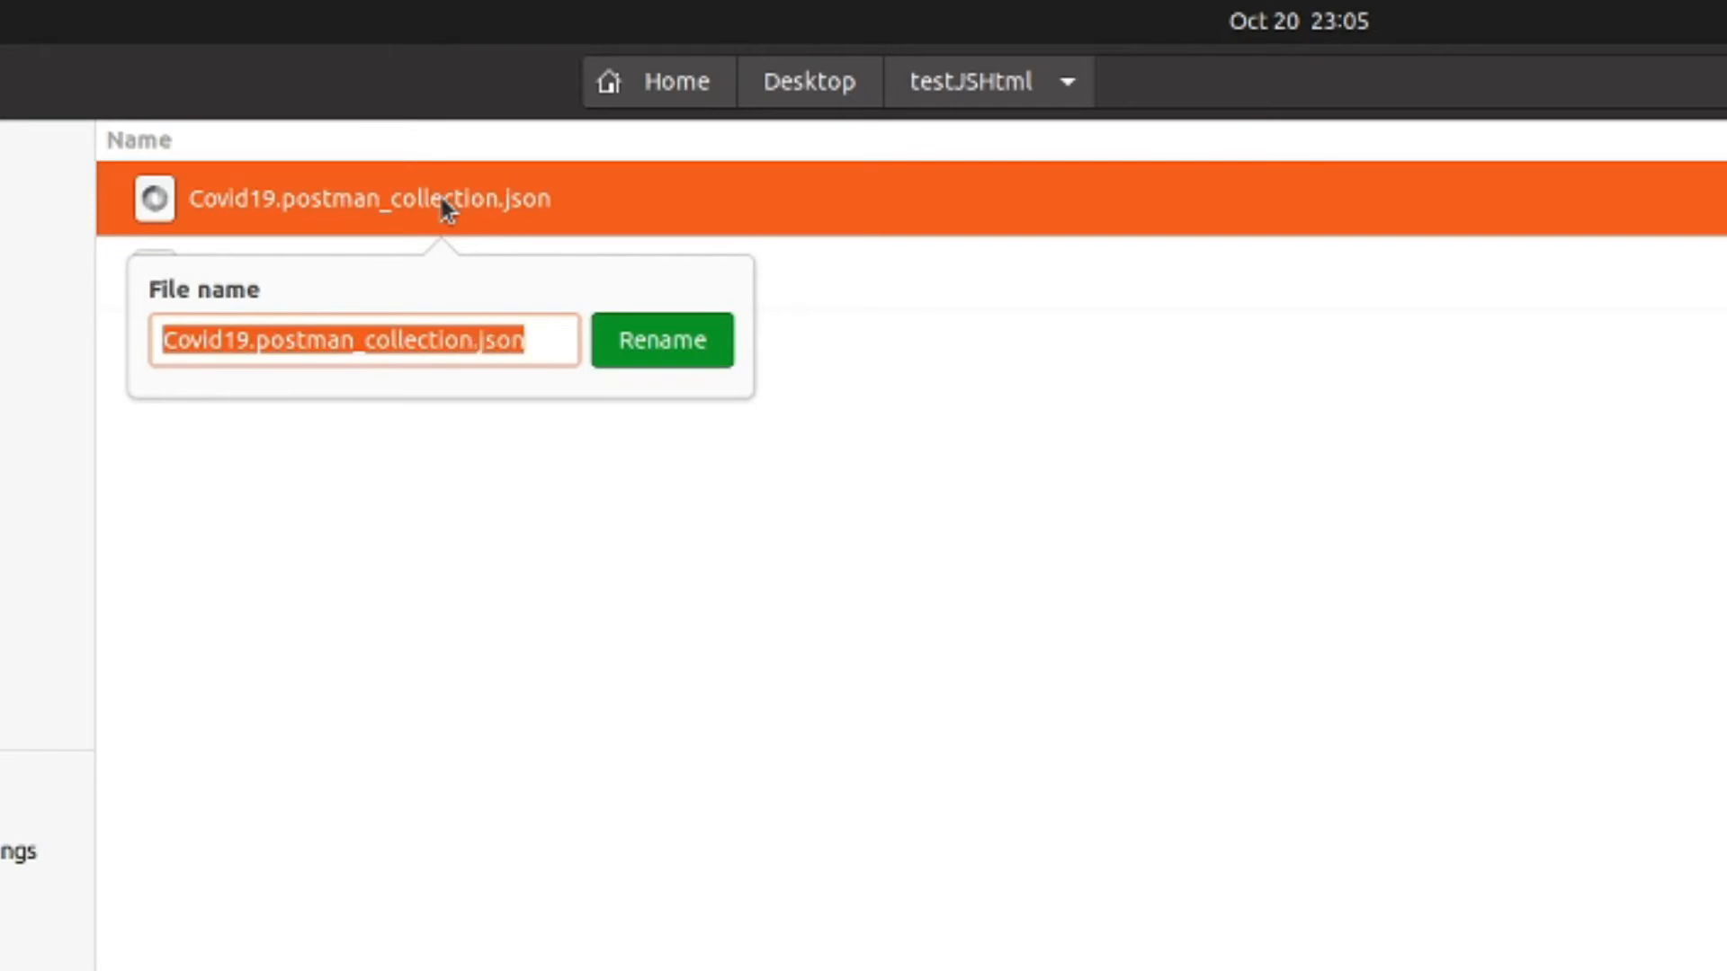
click(661, 340)
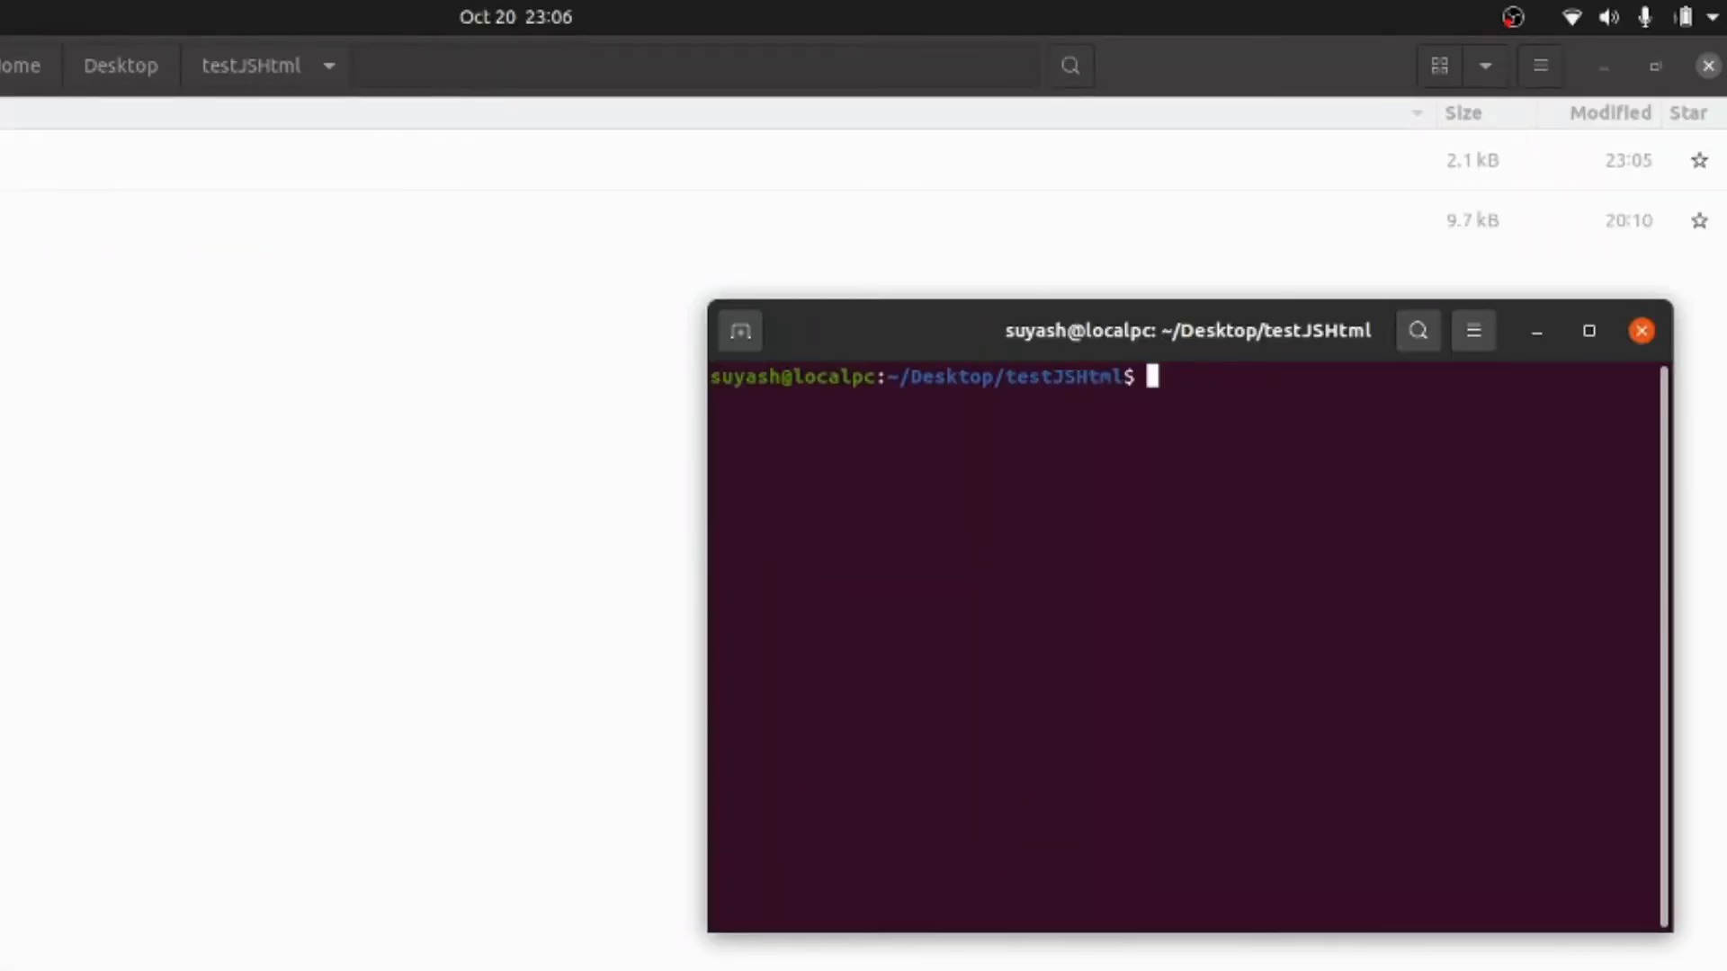
mouse_move(1033, 389)
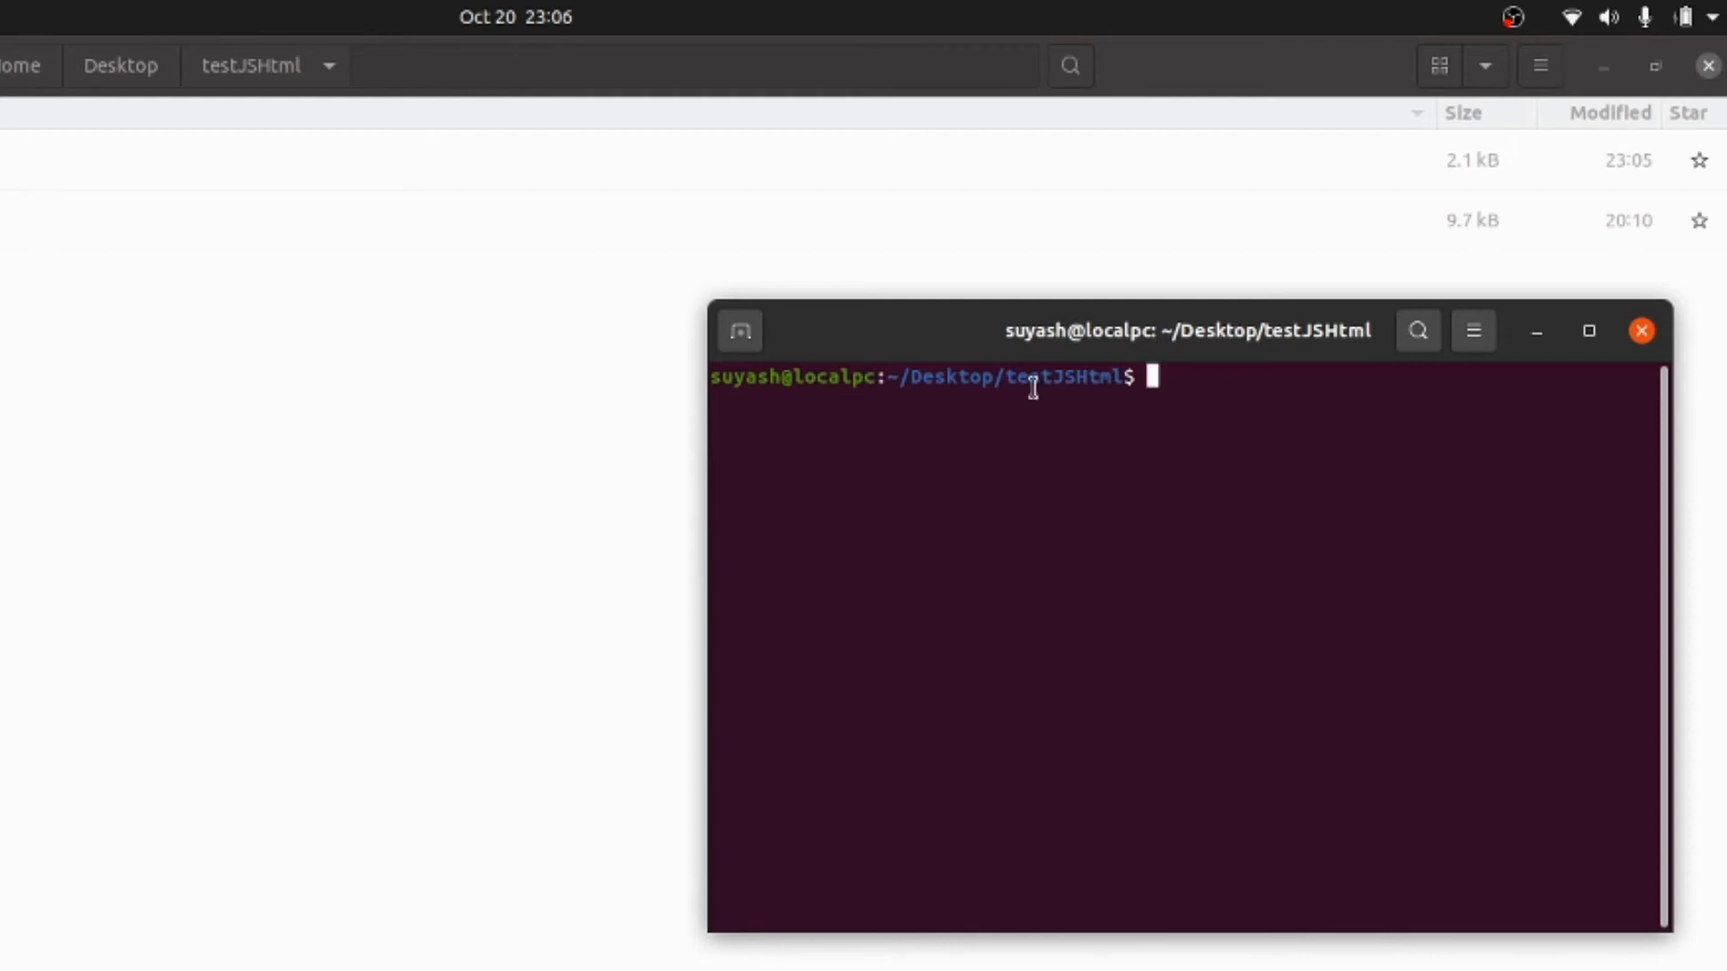
mouse_move(1317, 489)
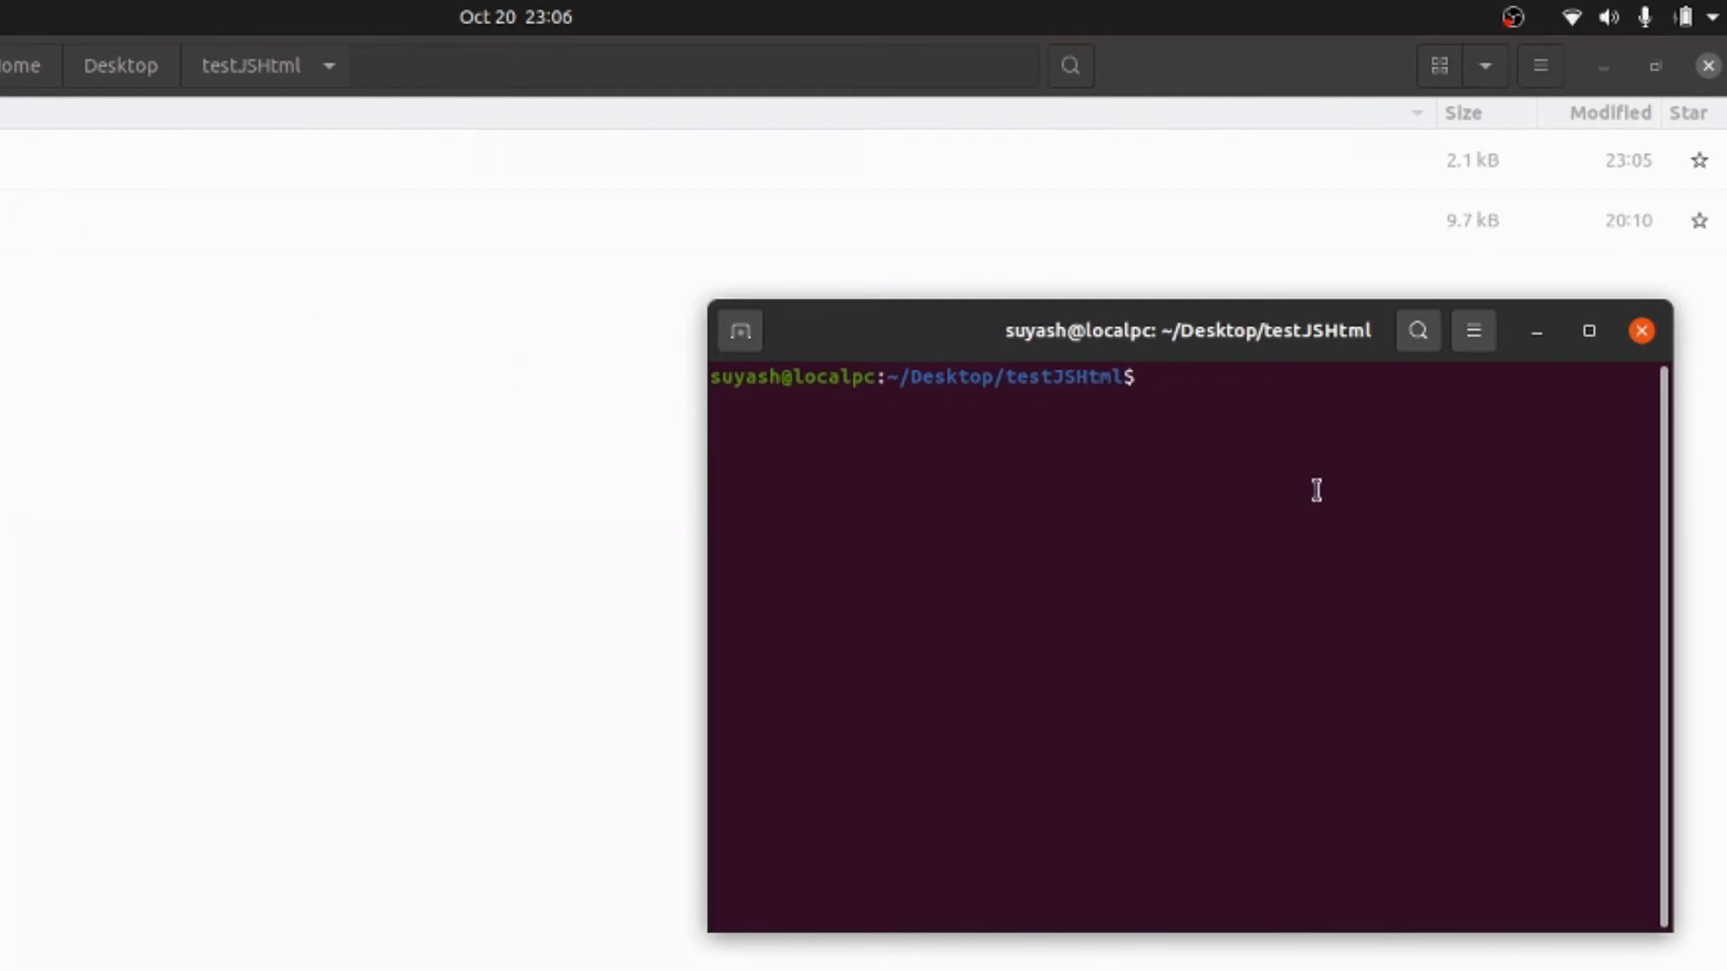
Enter 'newman run Covid19.postman_collection.json -r htmlextra' and reposition the terminal to show it fully.
text(newman run Covid19.postman_collection.json -r htmlextra)
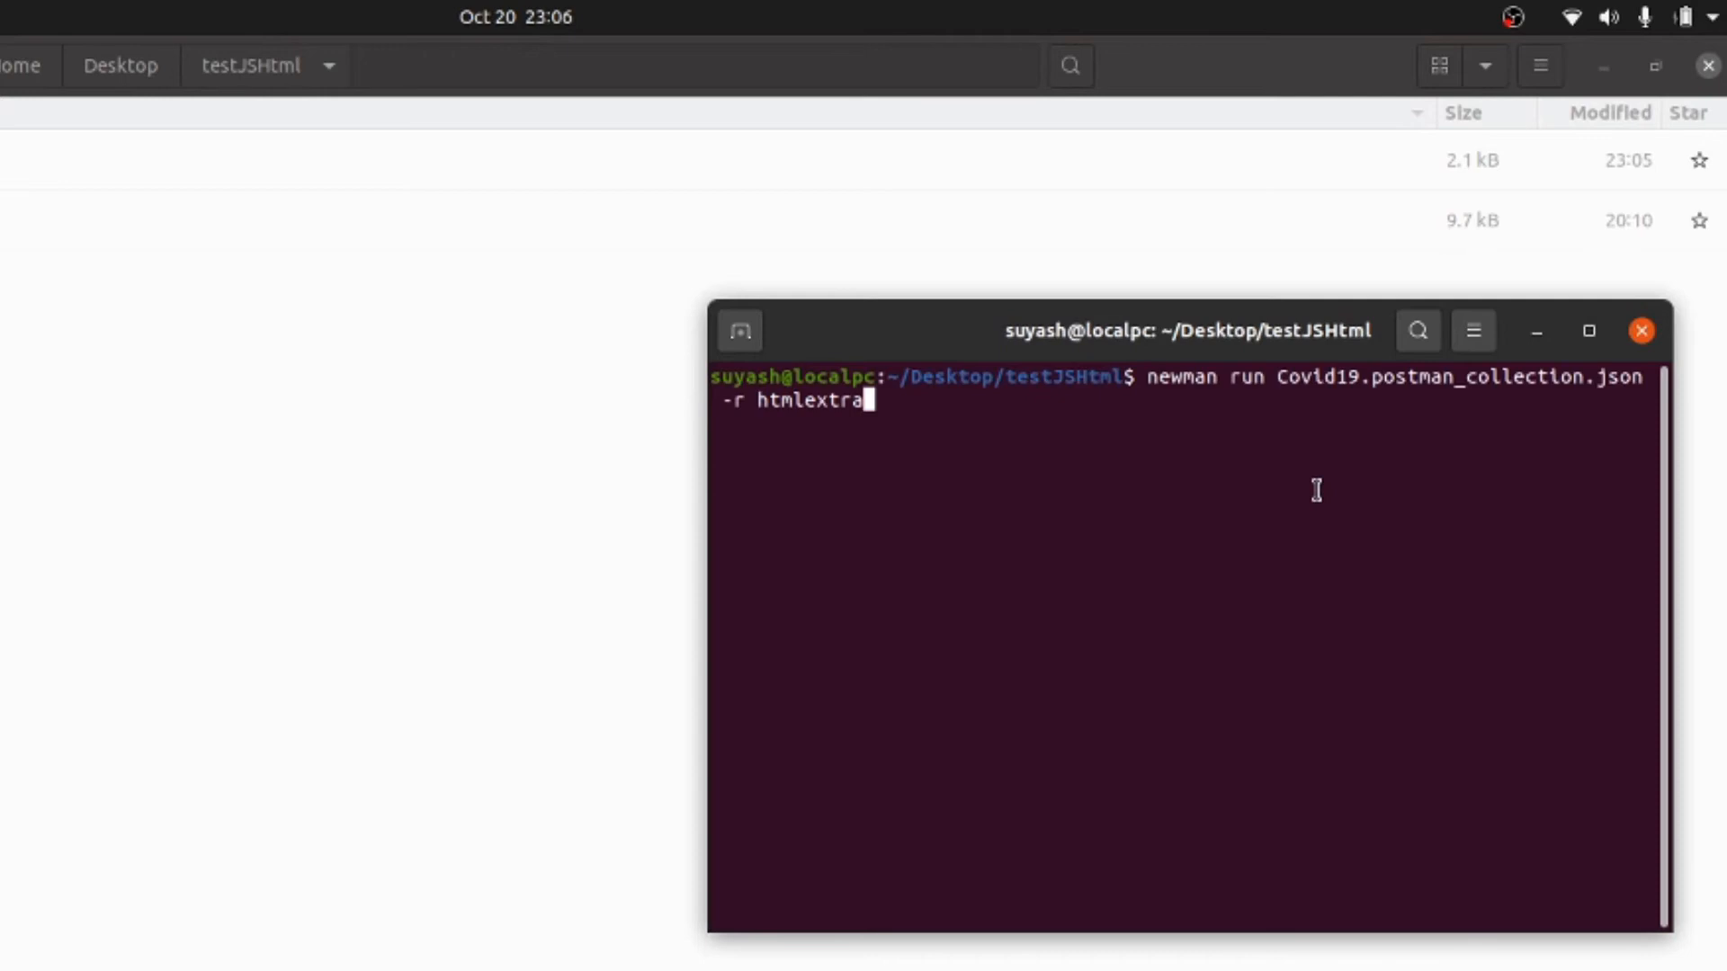
drag(1186, 331, 871, 331)
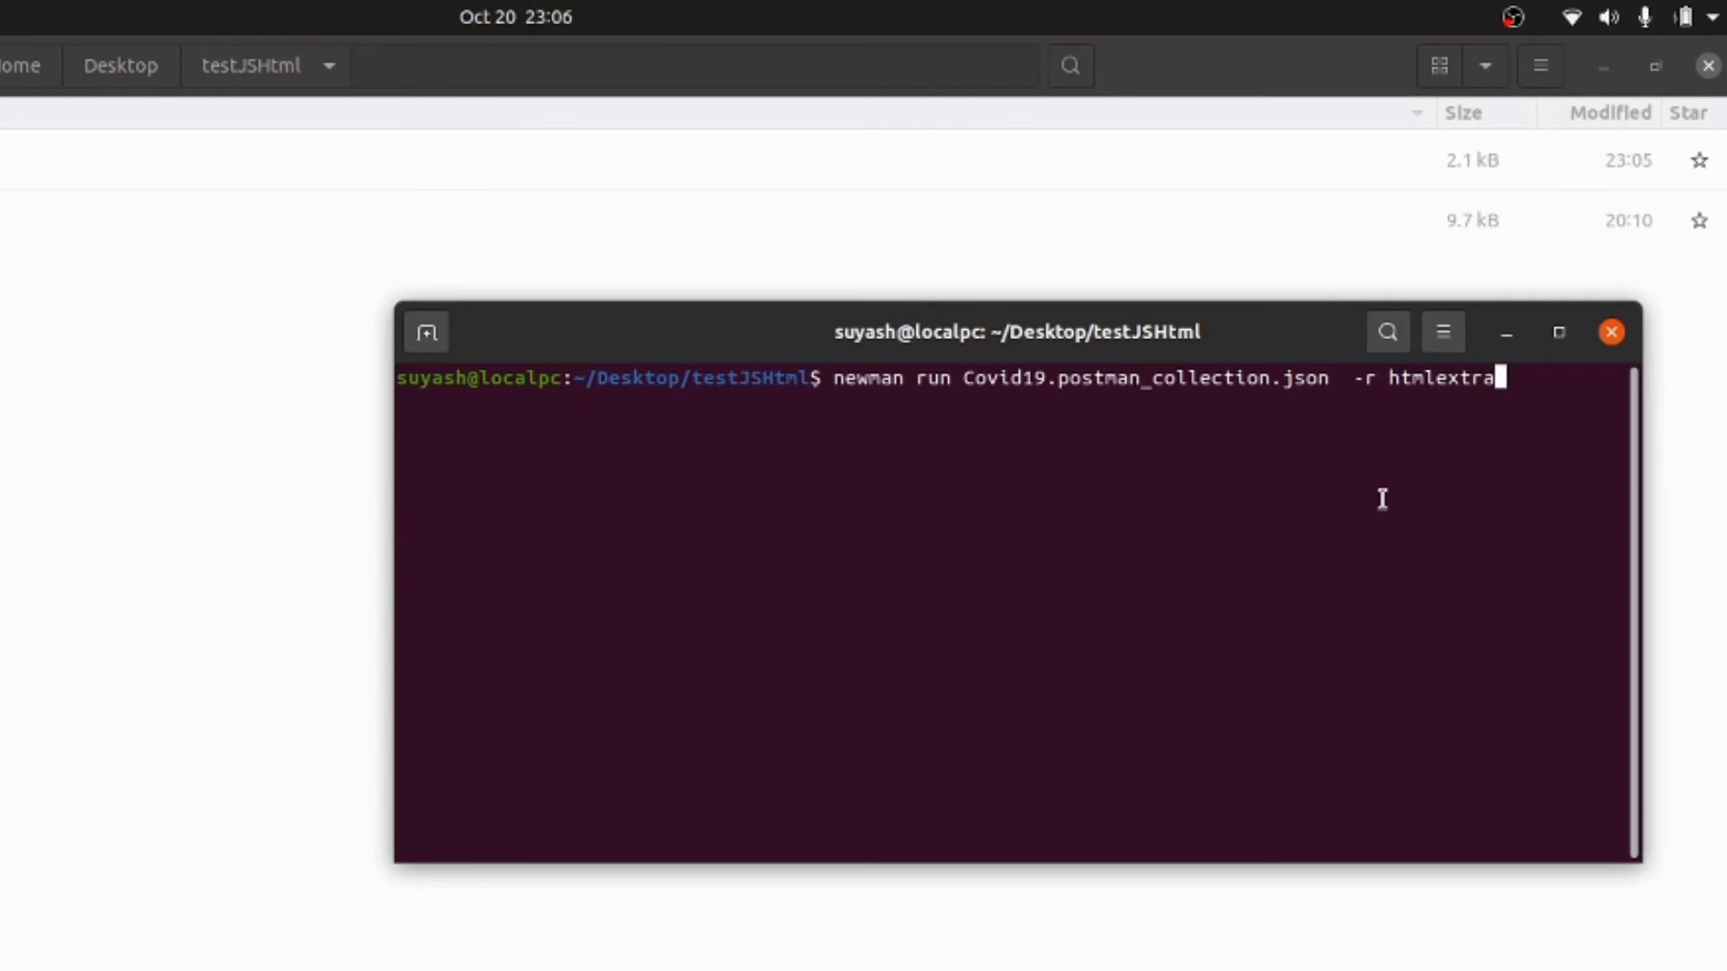
mouse_move(1096, 409)
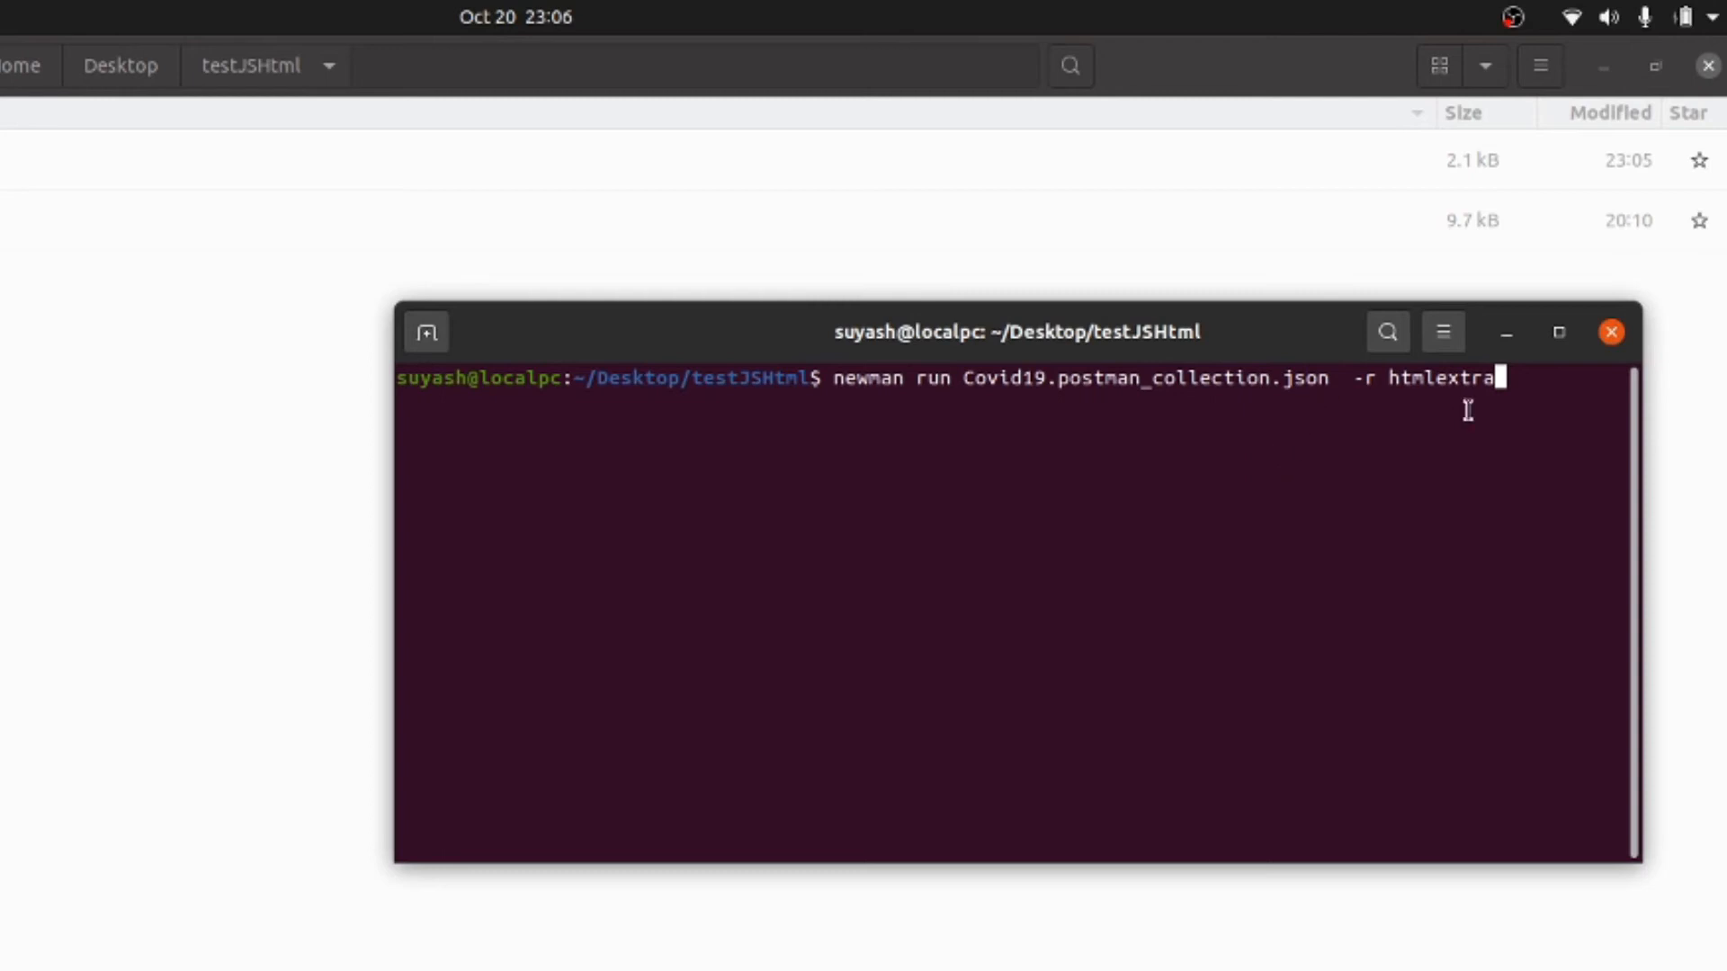
mouse_move(1122, 545)
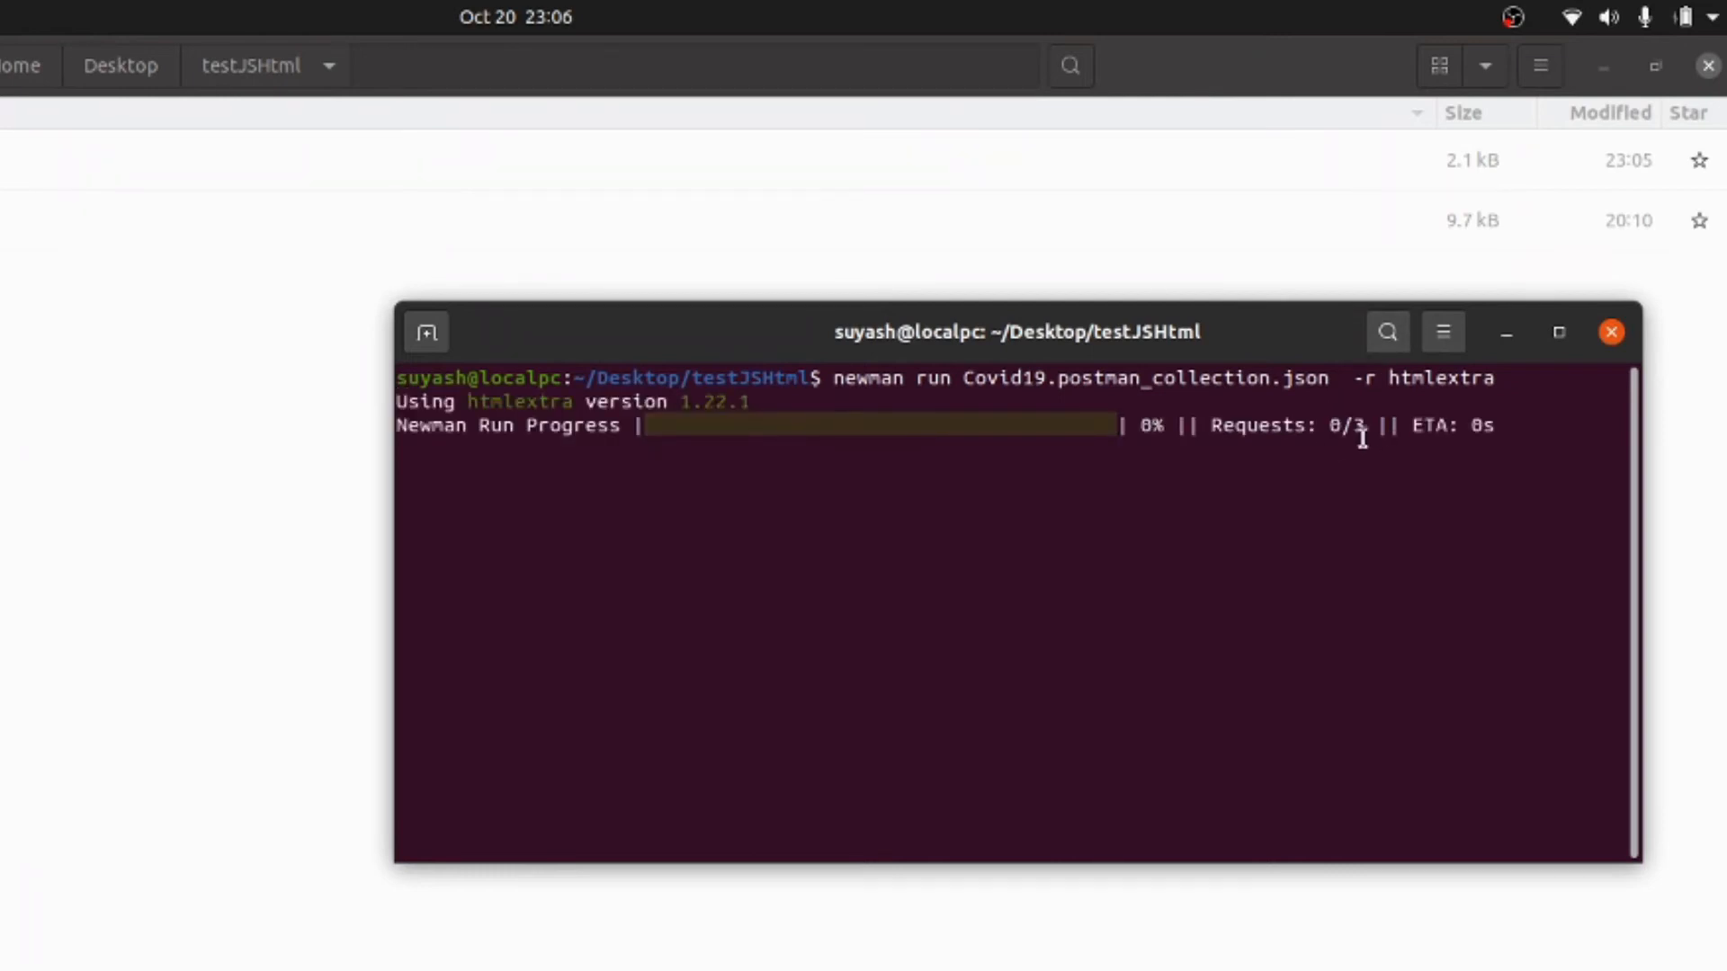
mouse_move(438, 468)
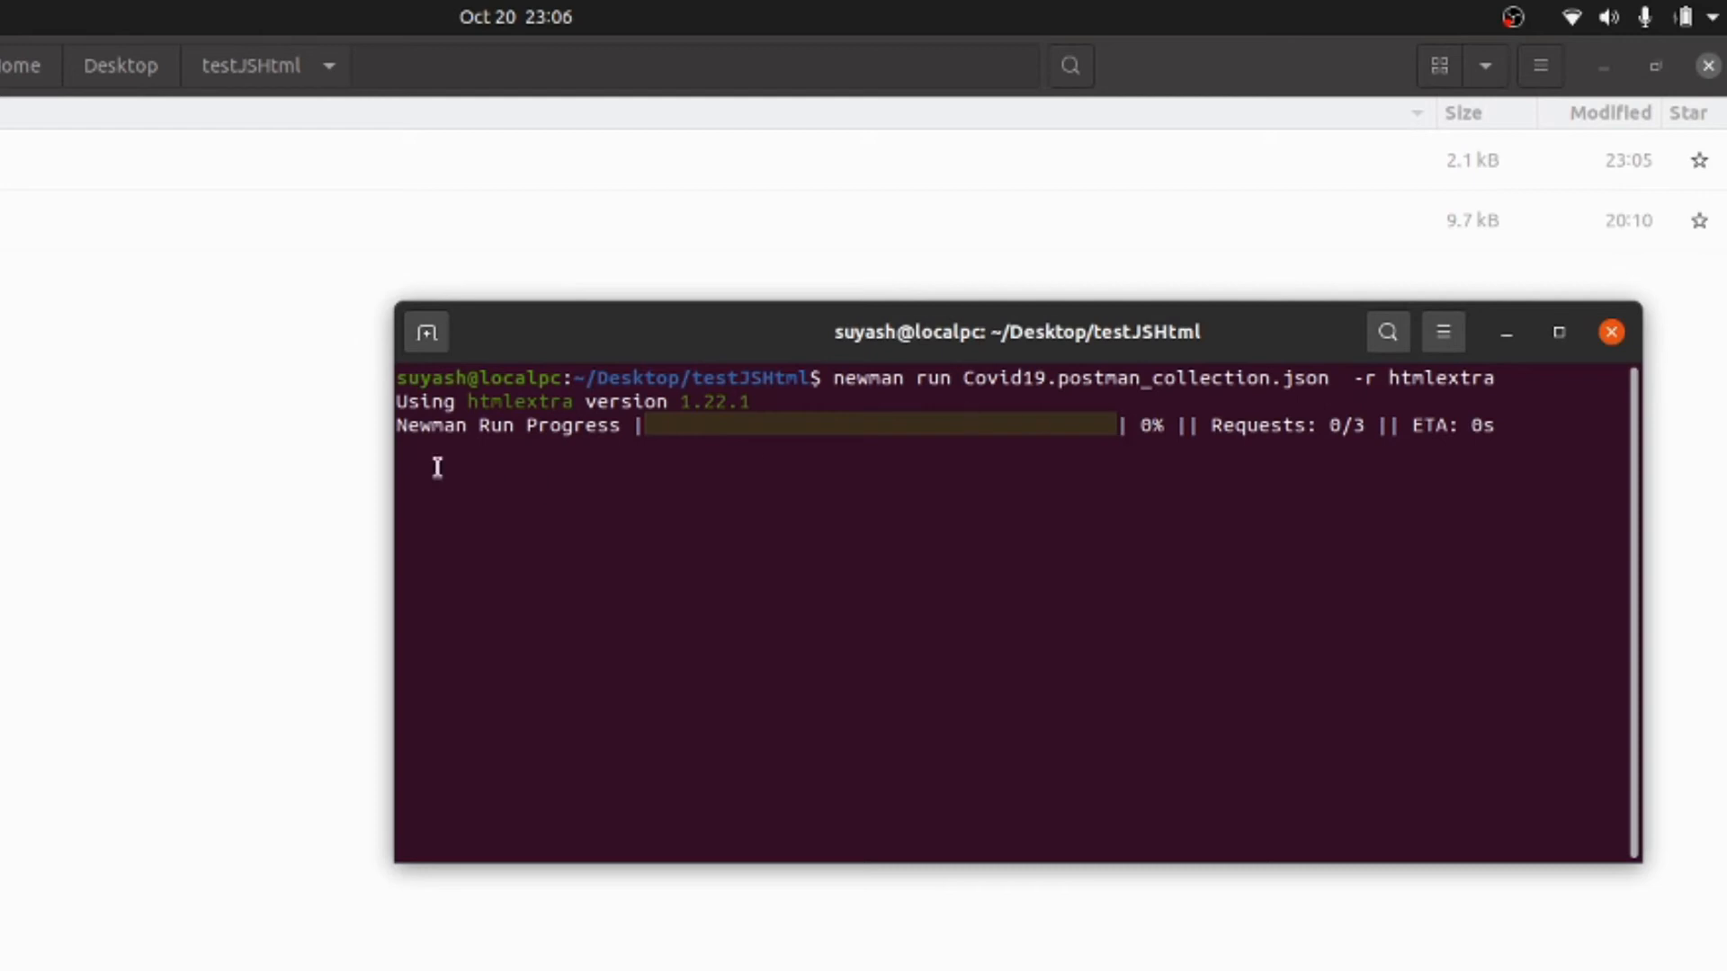
mouse_move(1076, 509)
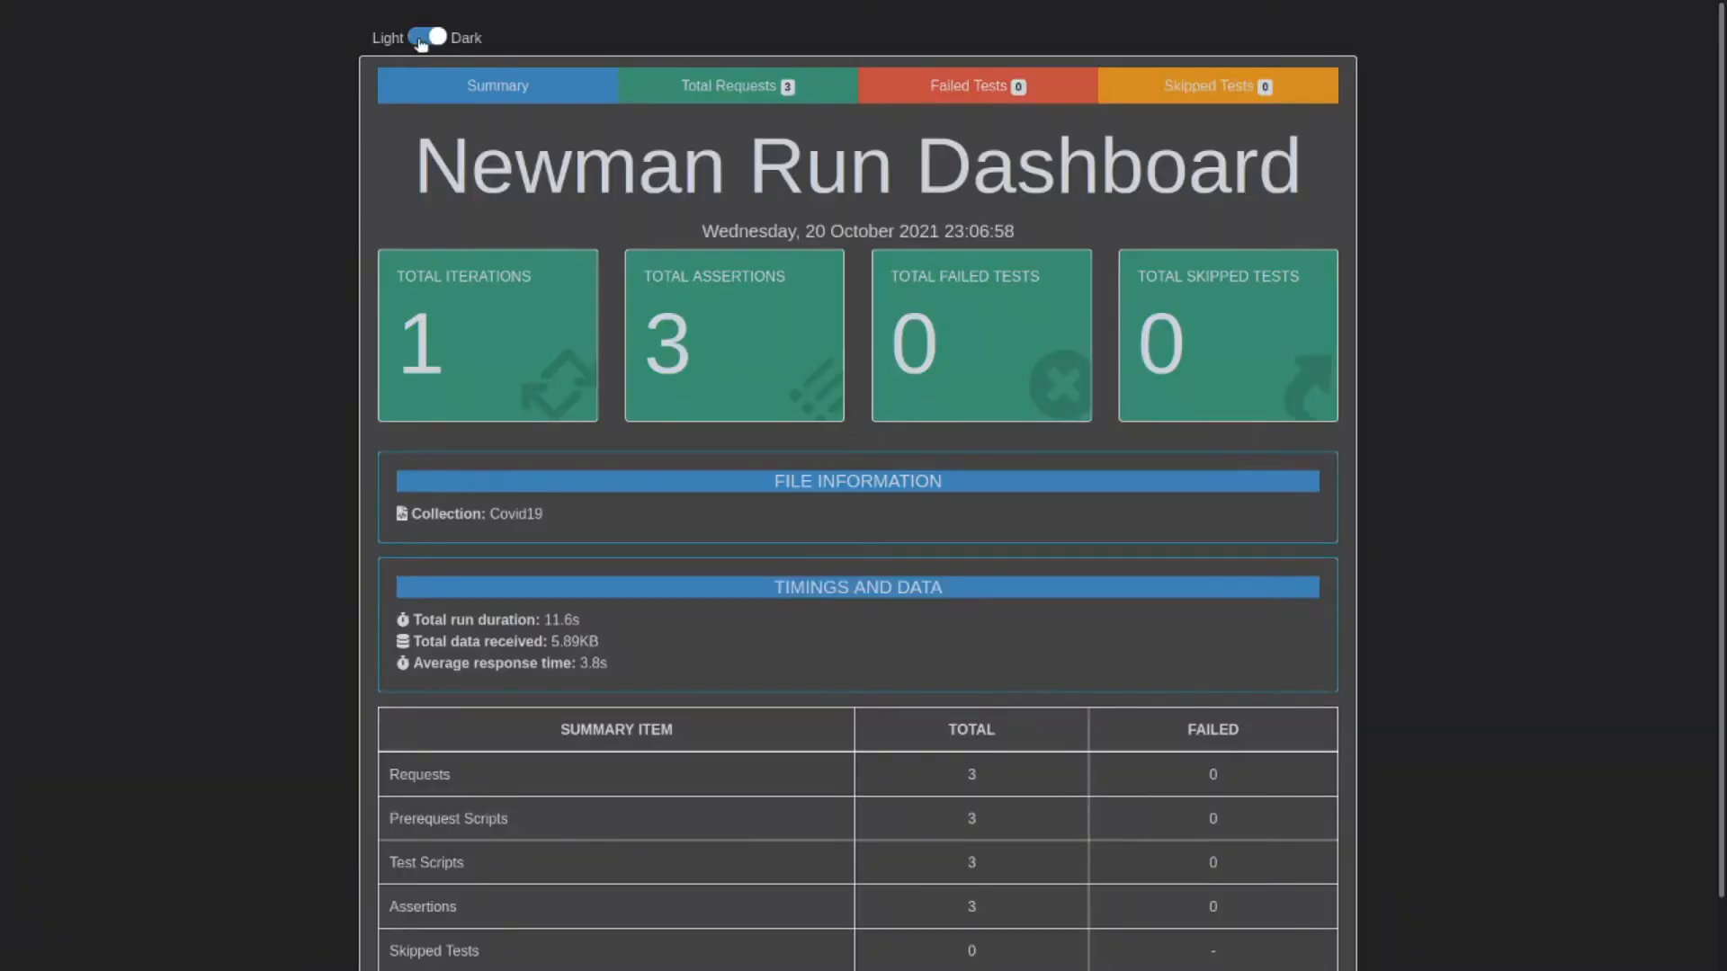
Switch the htmlextra report to the light theme and show its Total Requests list.
click(429, 36)
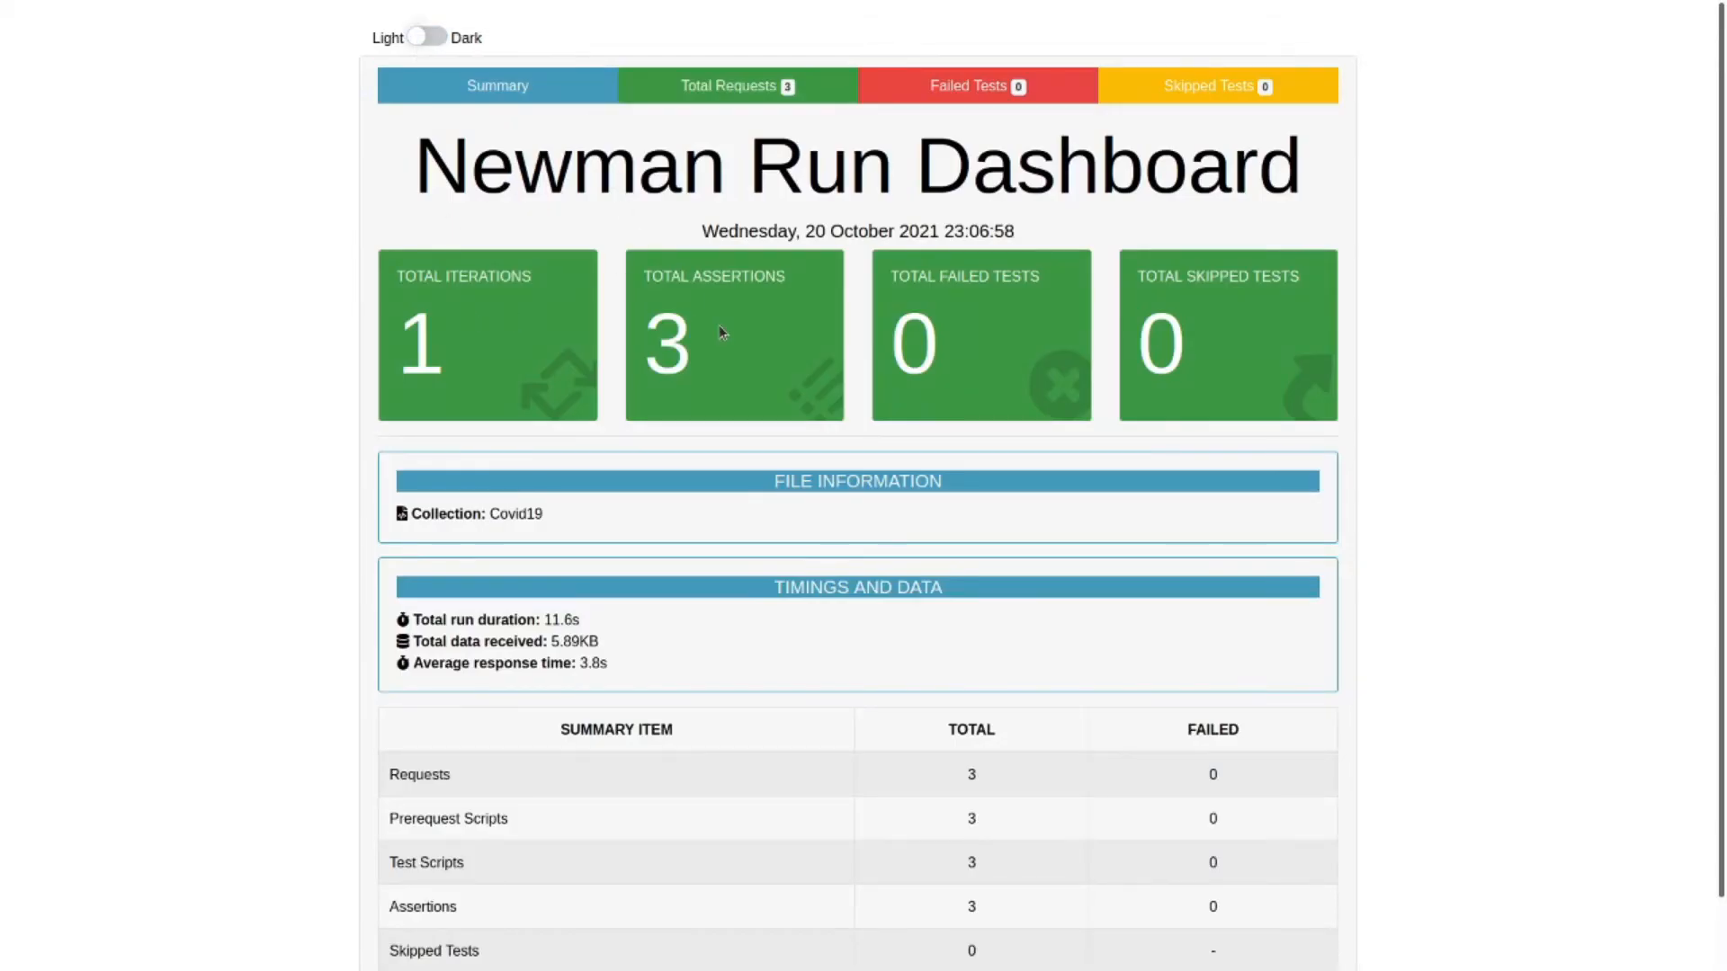
mouse_move(766, 452)
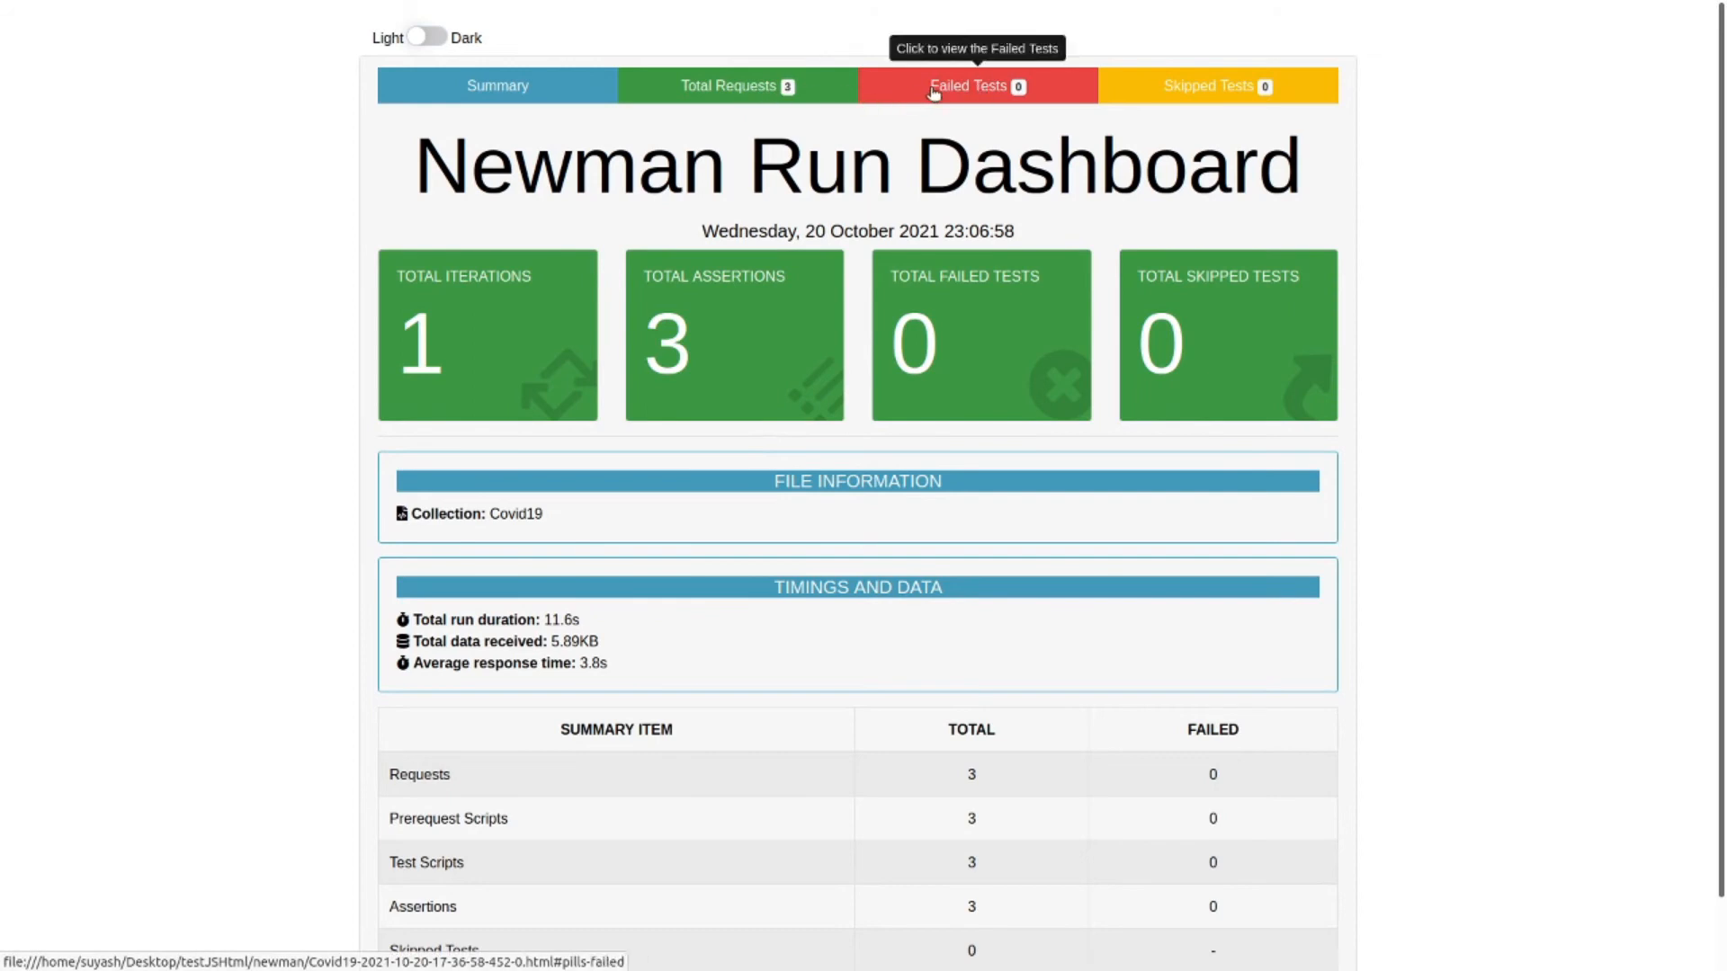
click(736, 86)
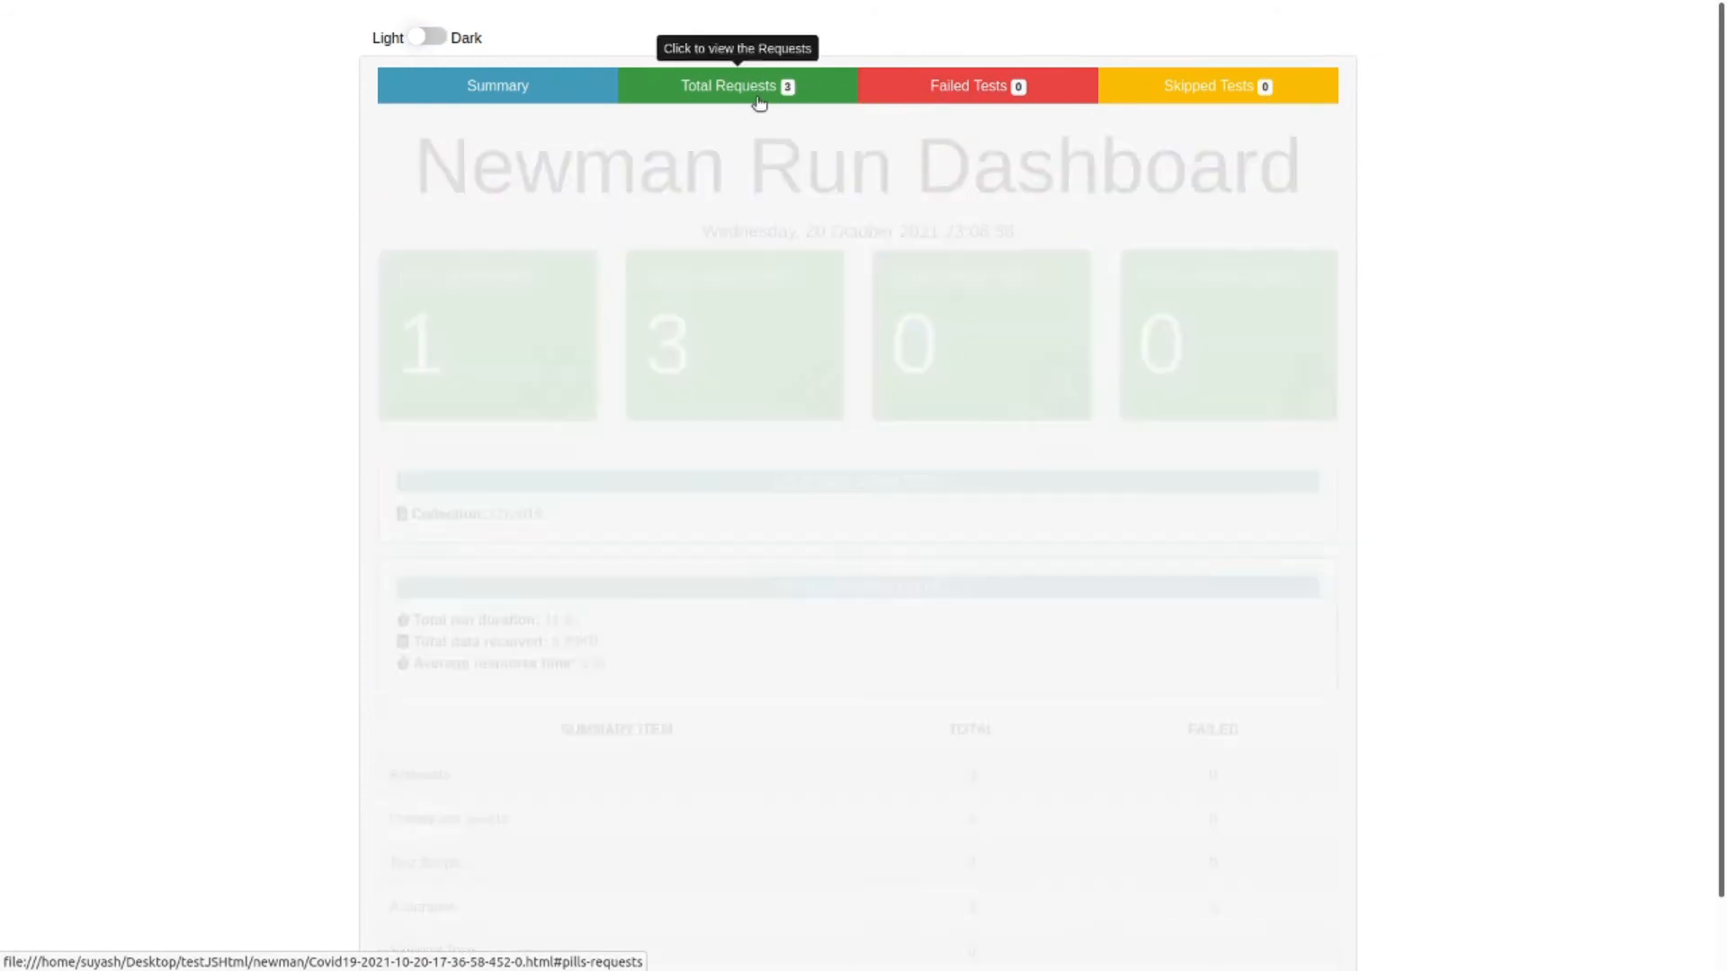
Expand the cases request and review its headers, response body and test info.
click(737, 86)
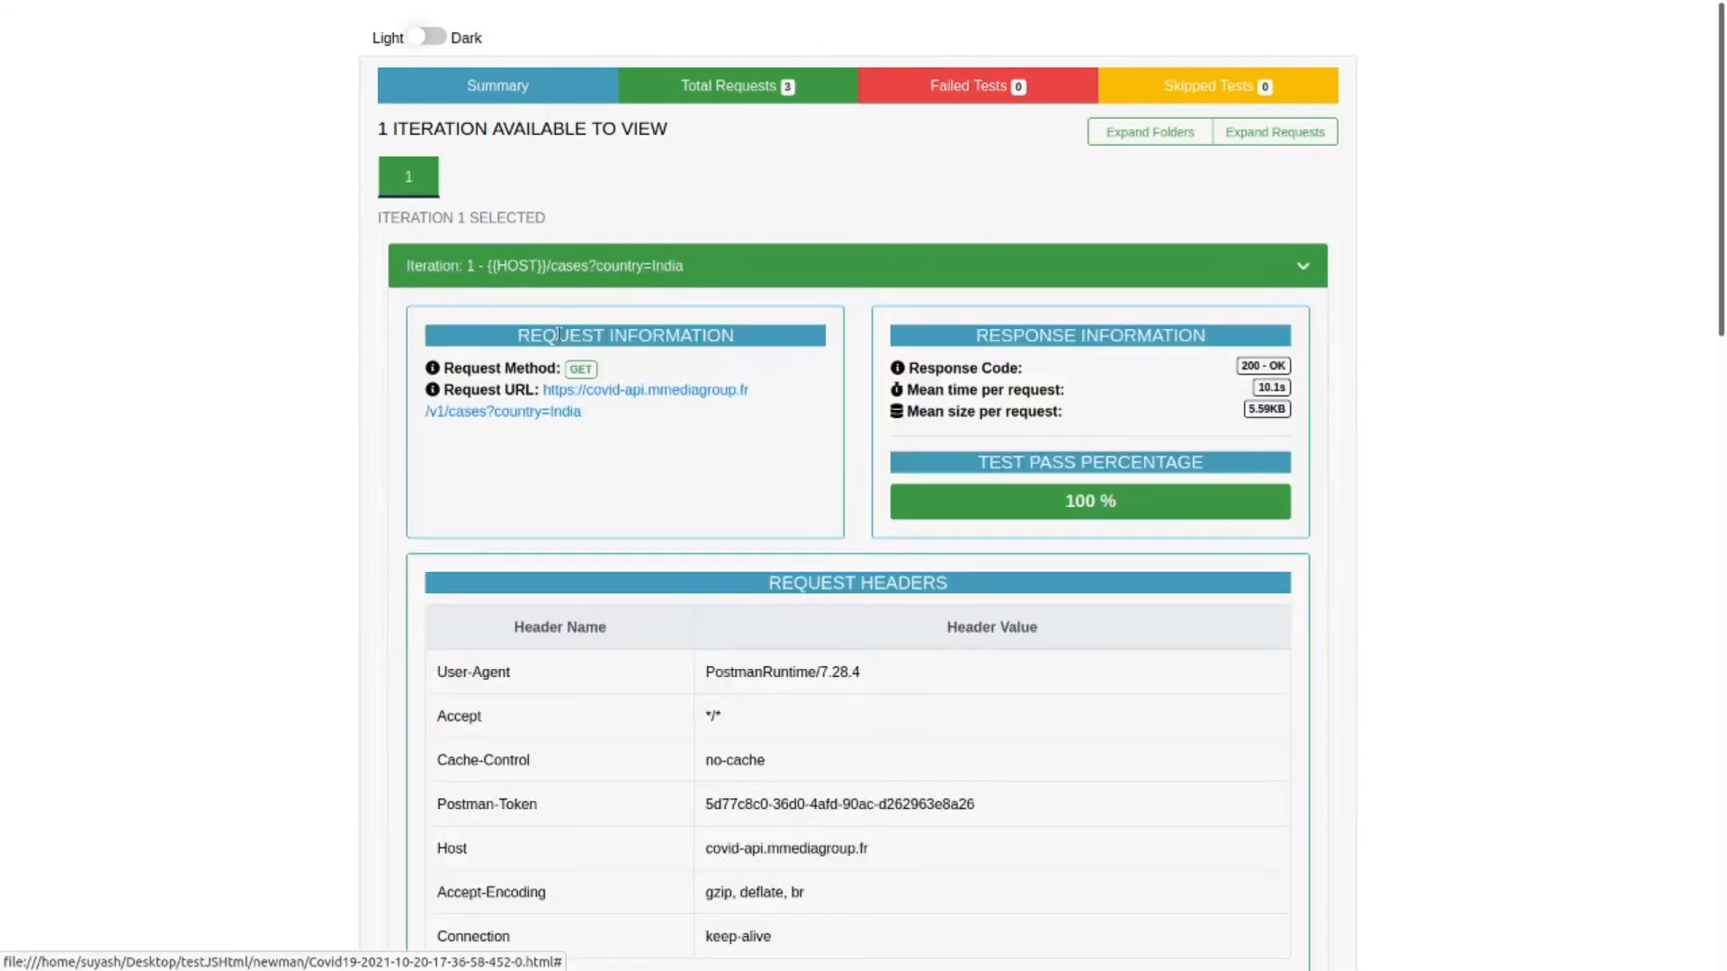
scroll(down, 3)
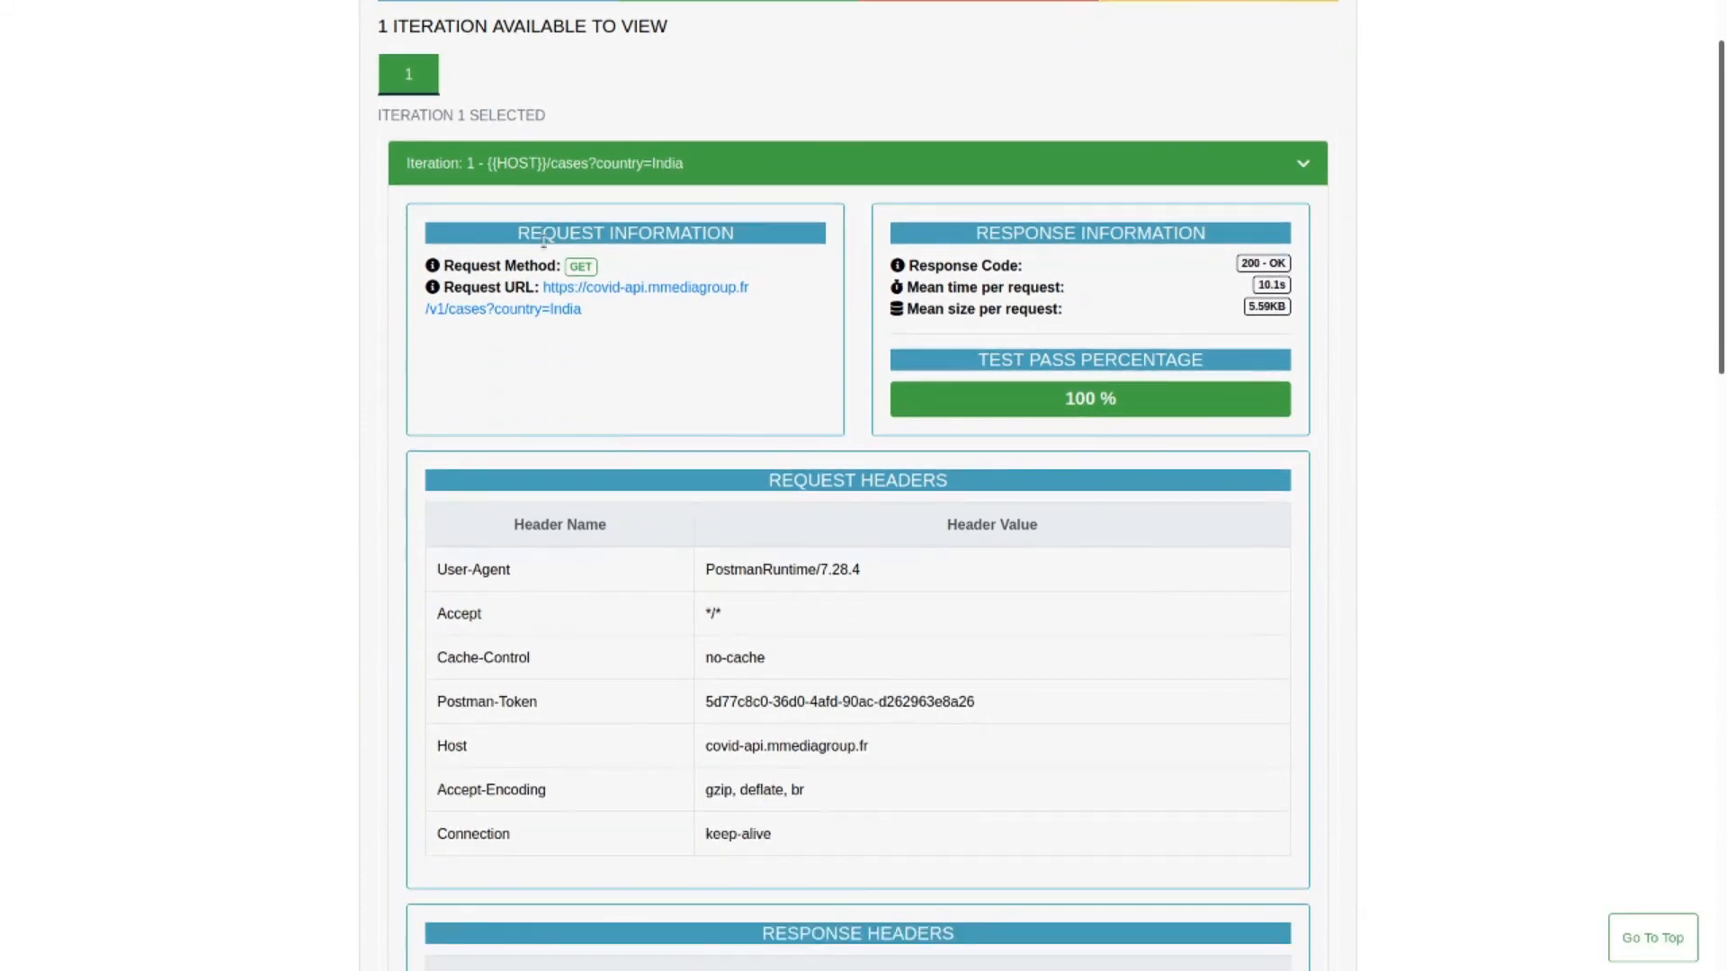
mouse_move(793, 306)
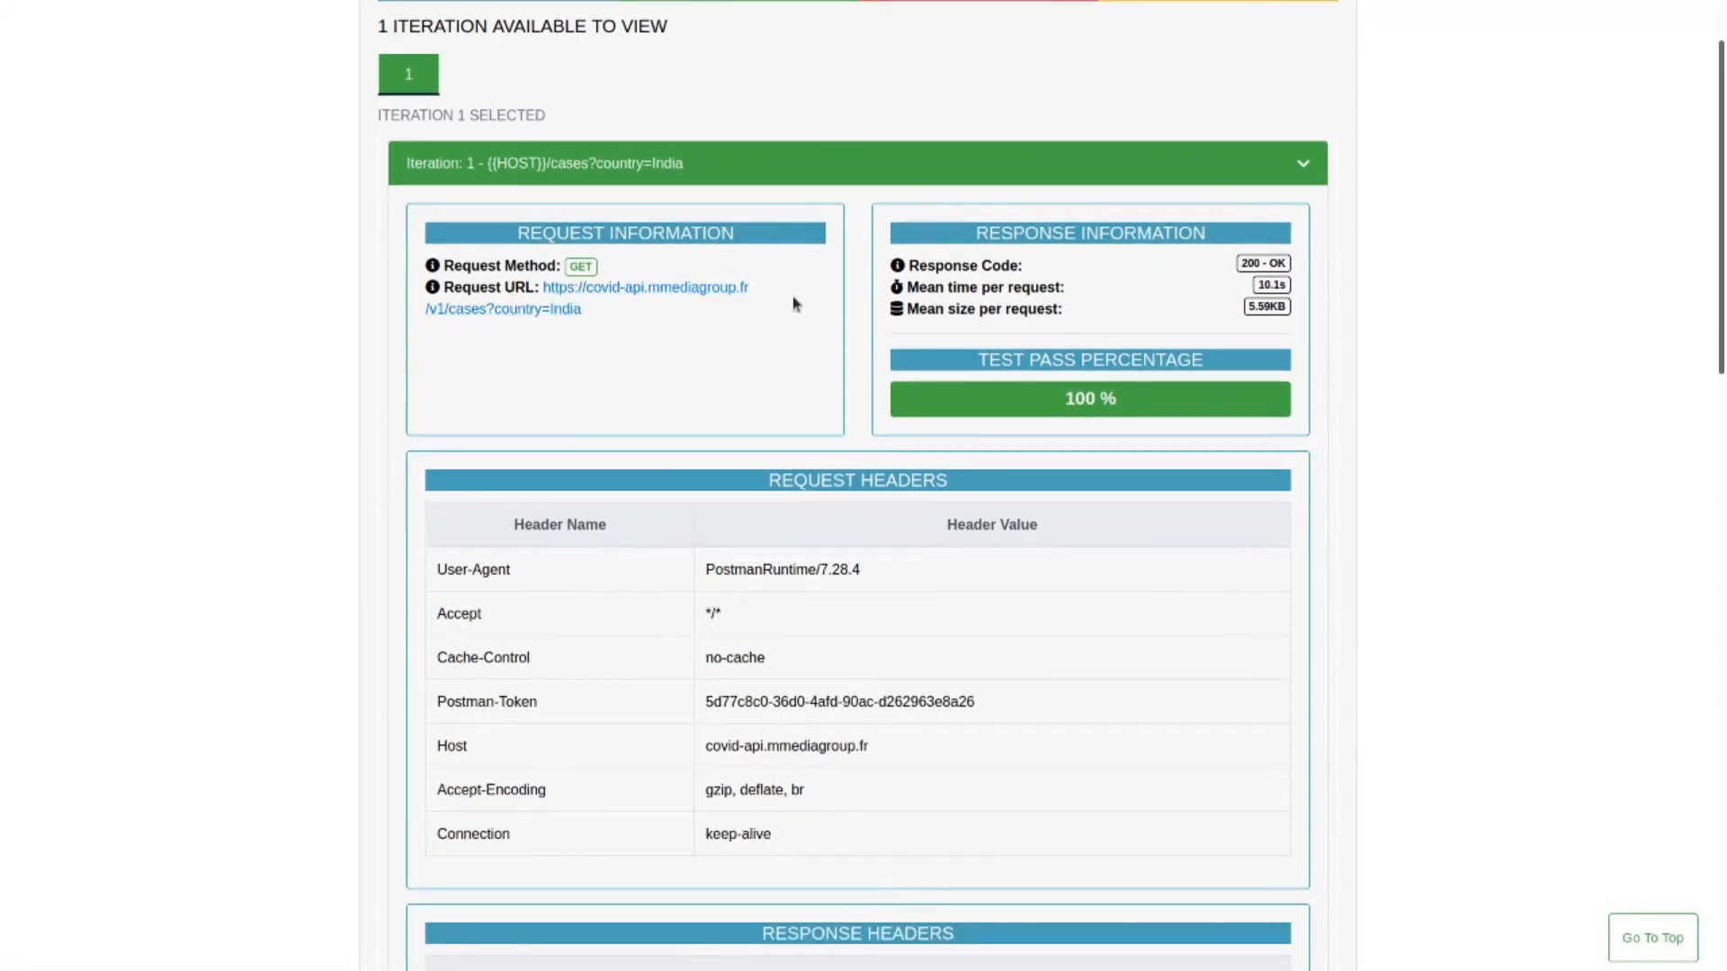
mouse_move(1293, 296)
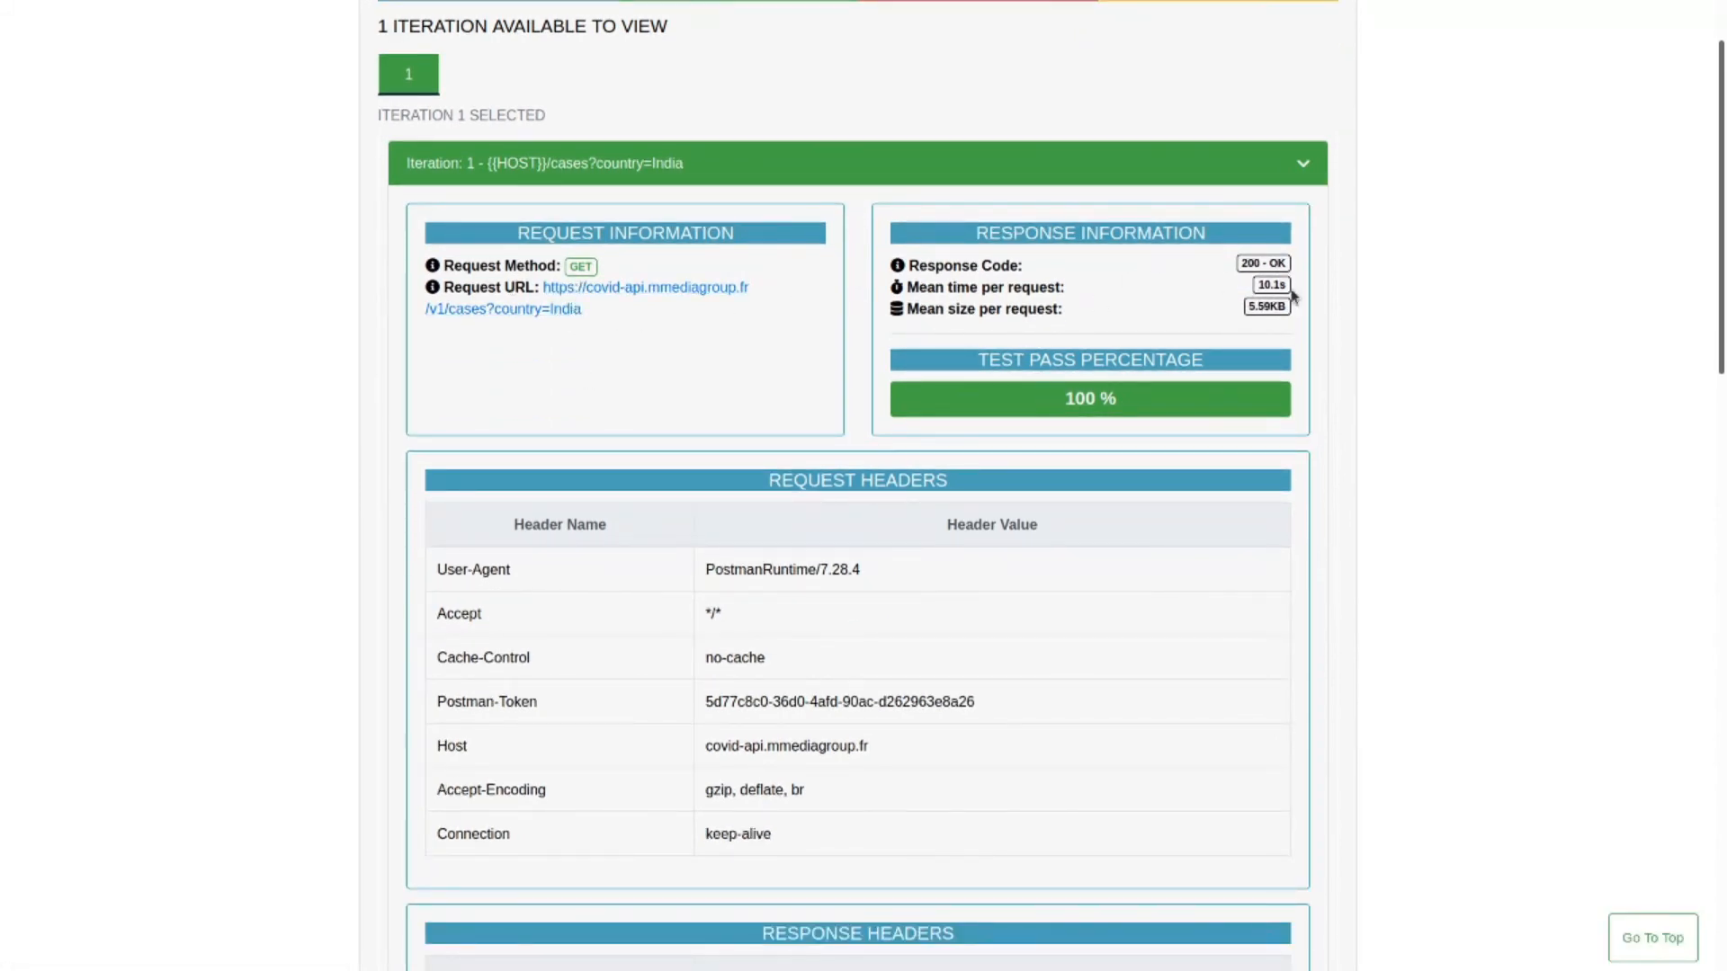
scroll(down, 3)
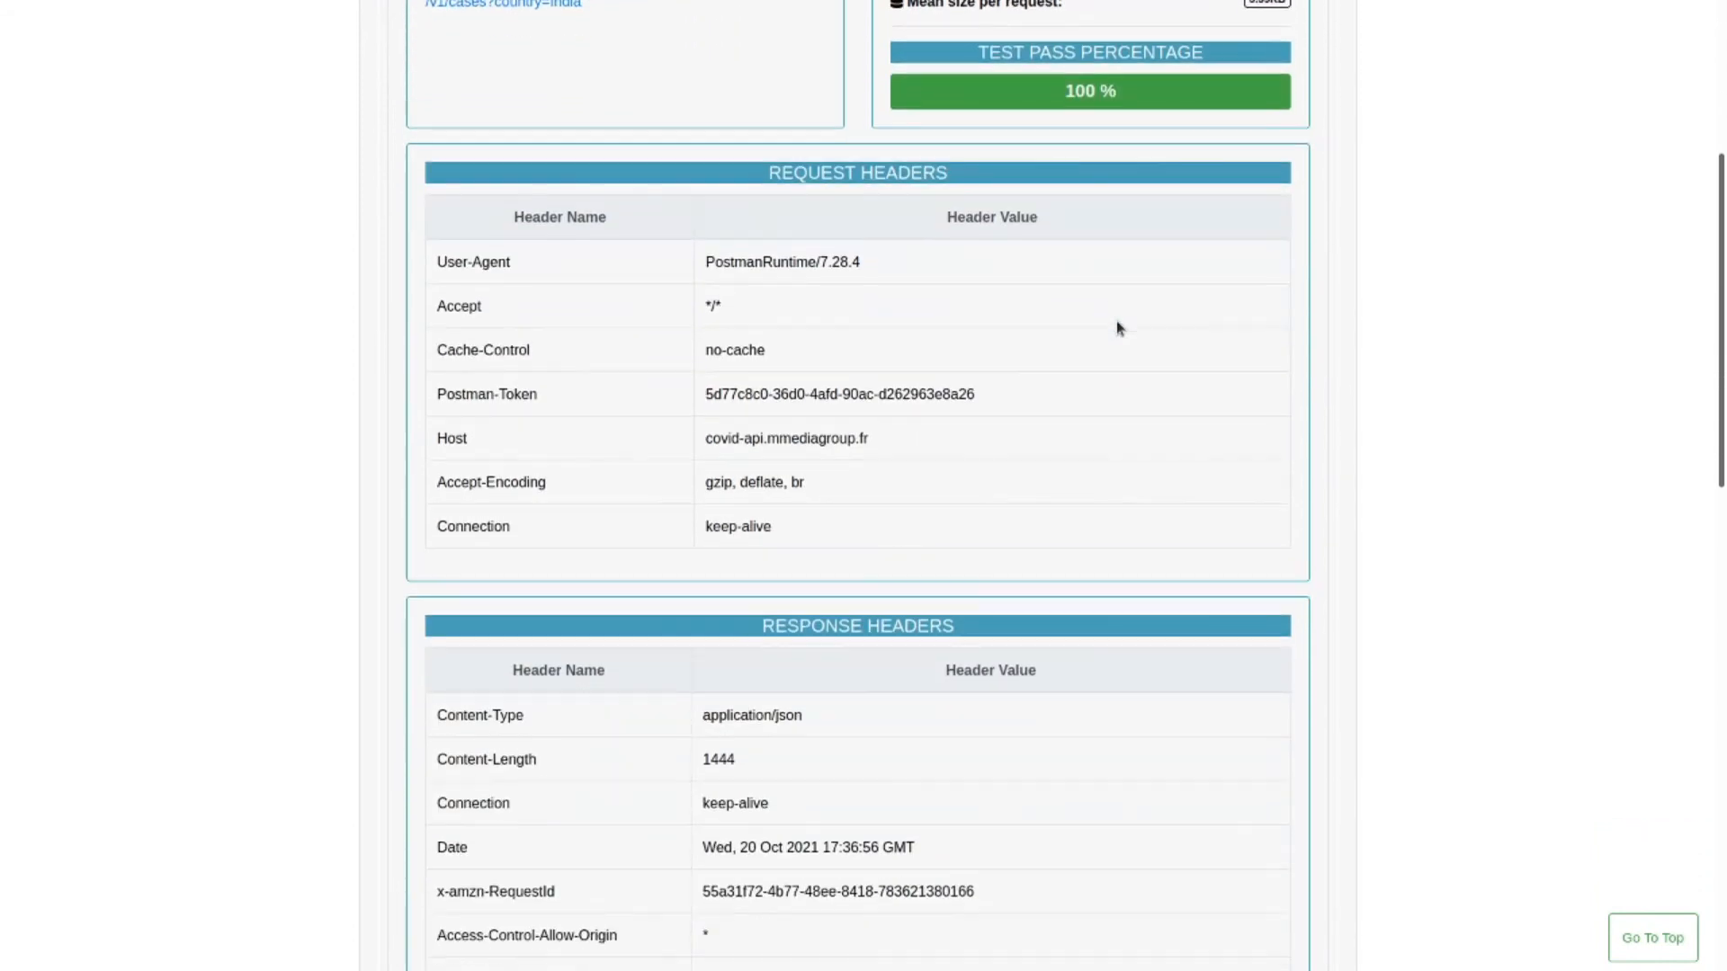
scroll(down, 3)
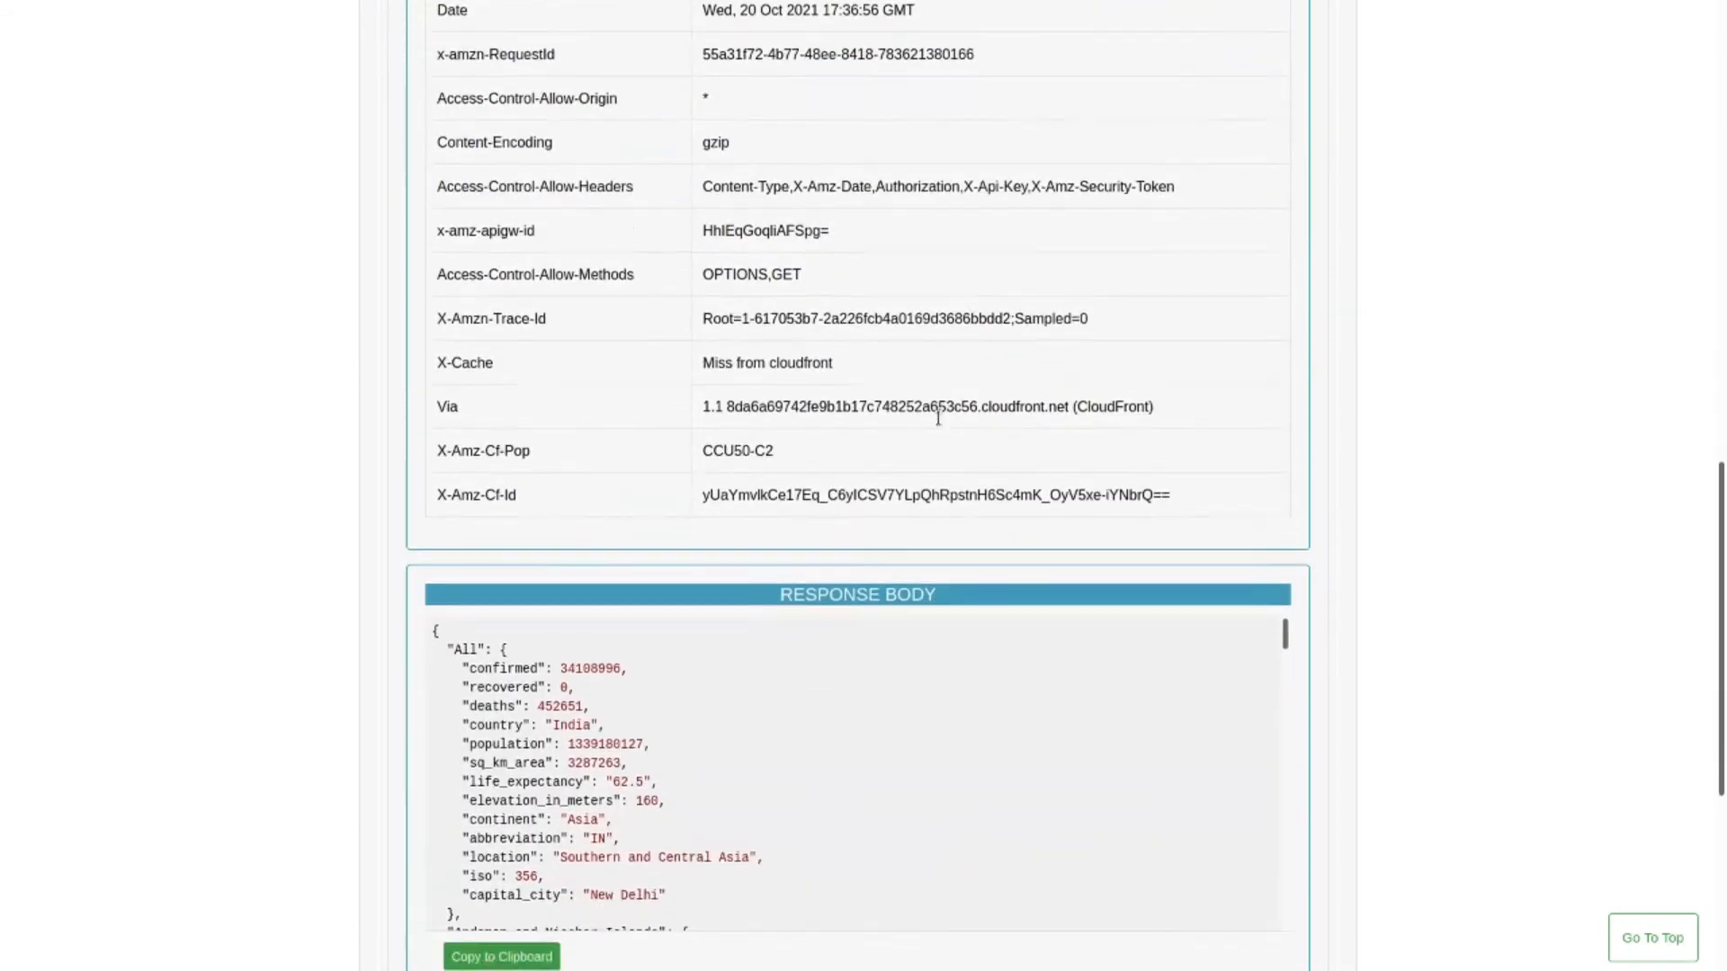
scroll(down, 3)
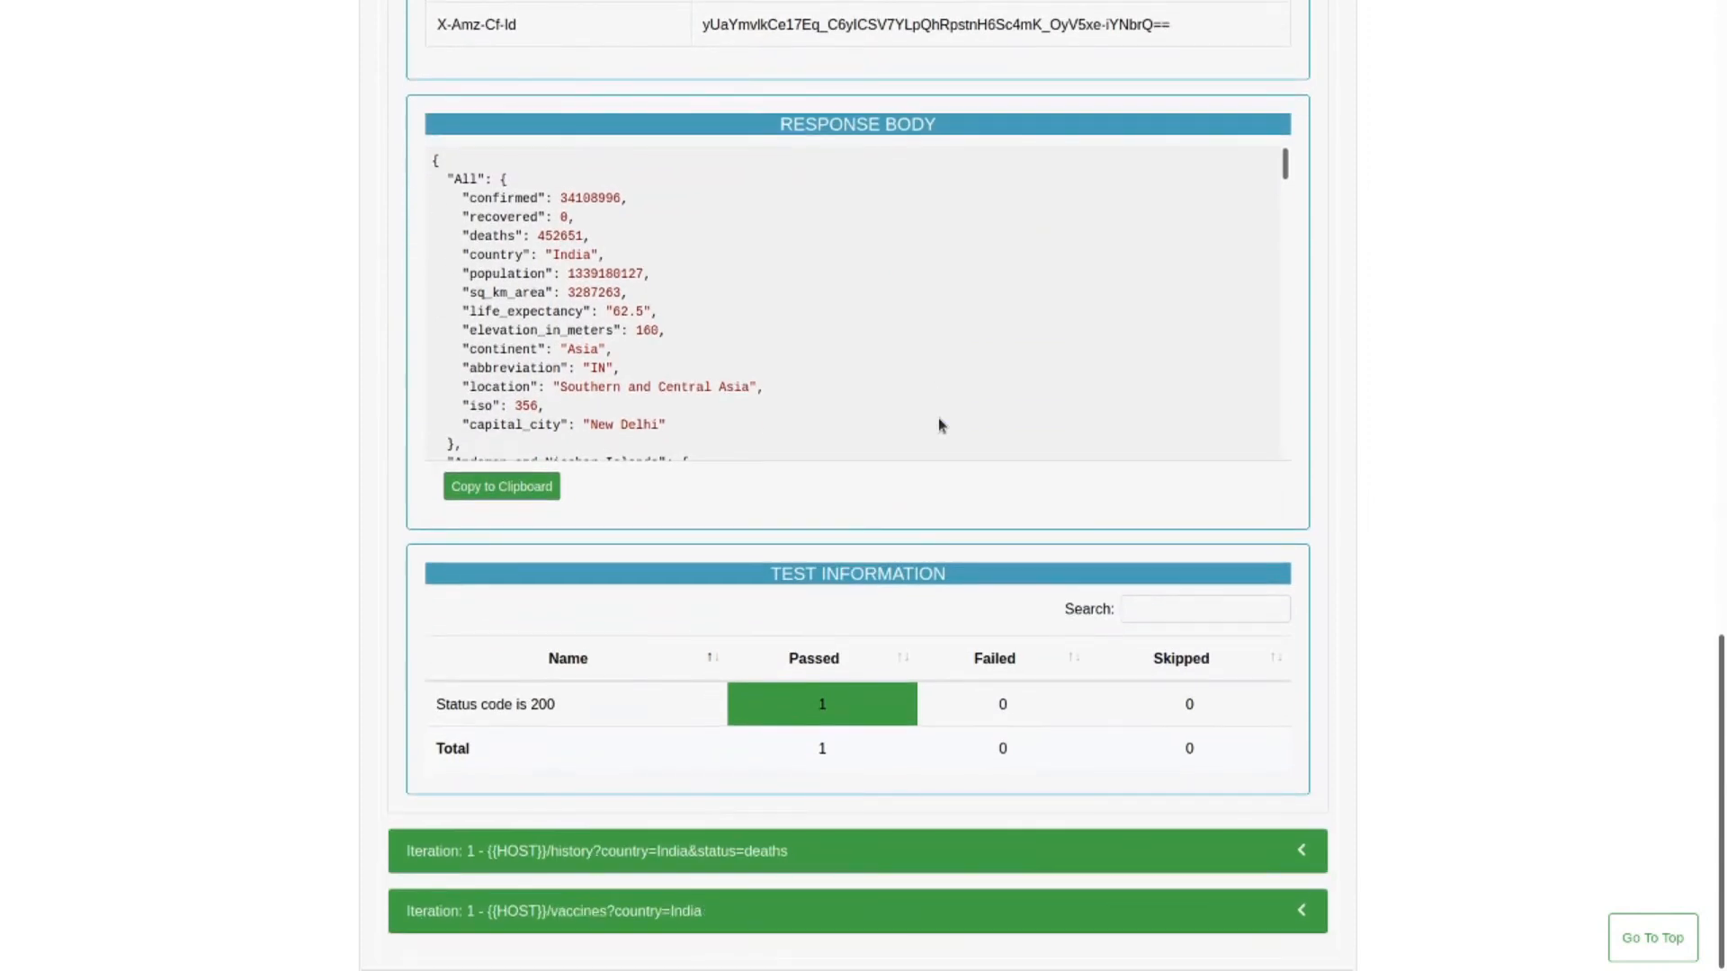
scroll(down, 3)
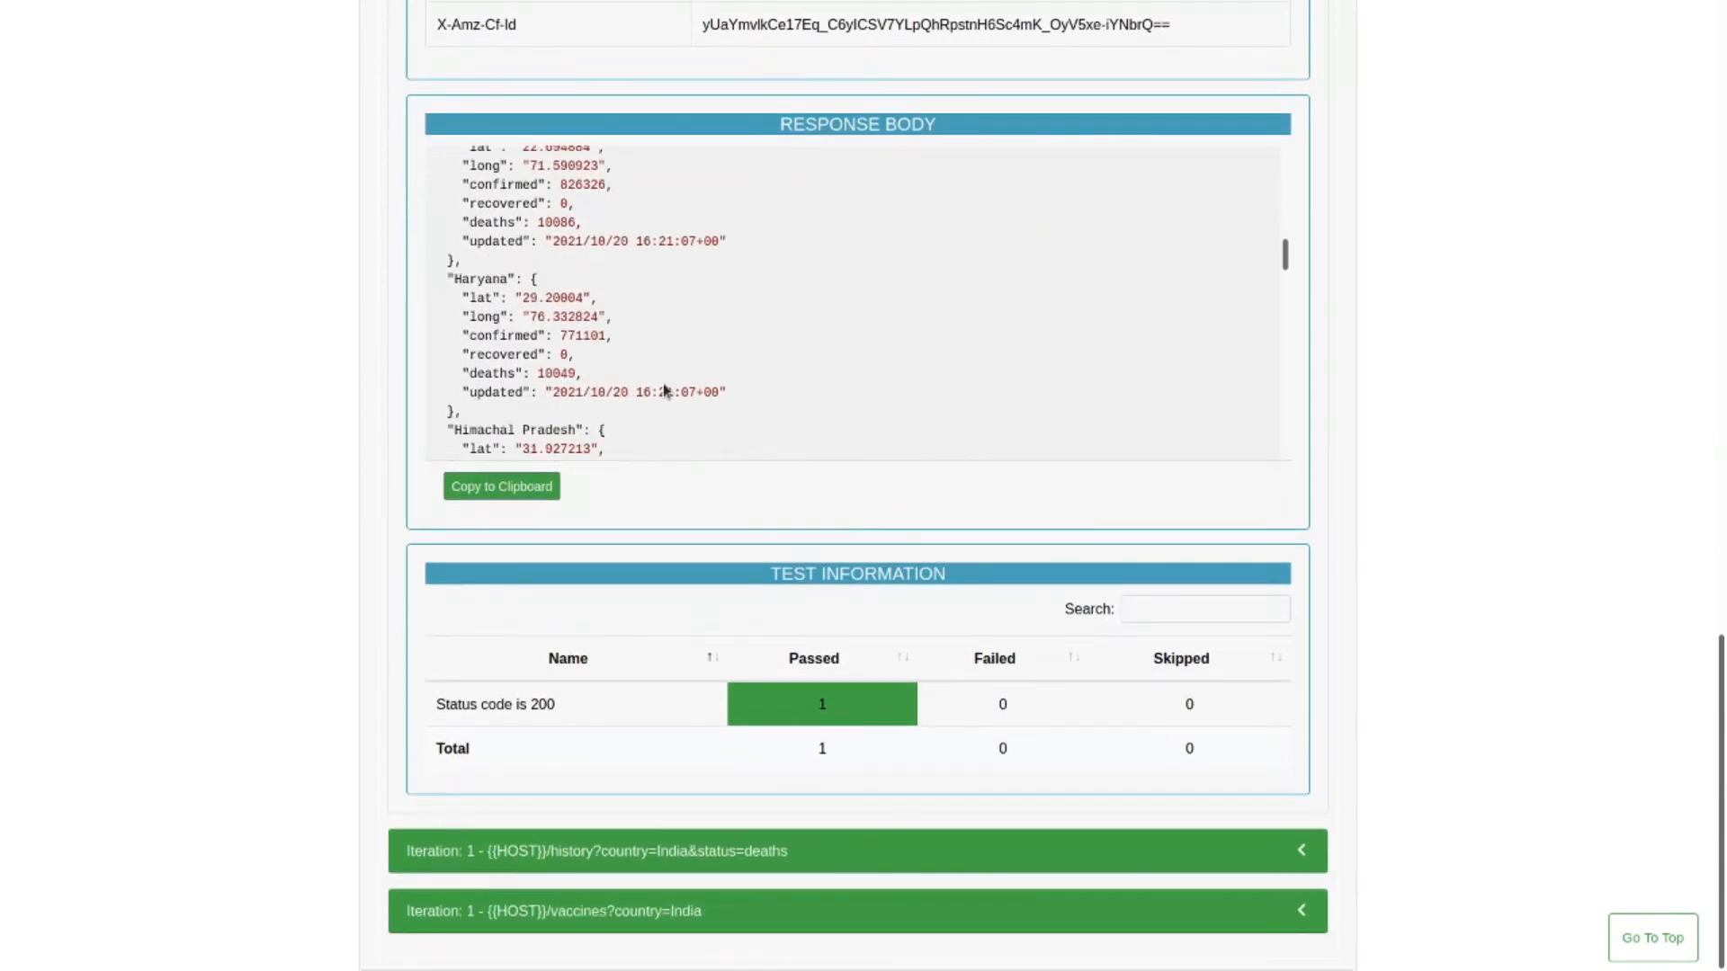
mouse_move(978, 780)
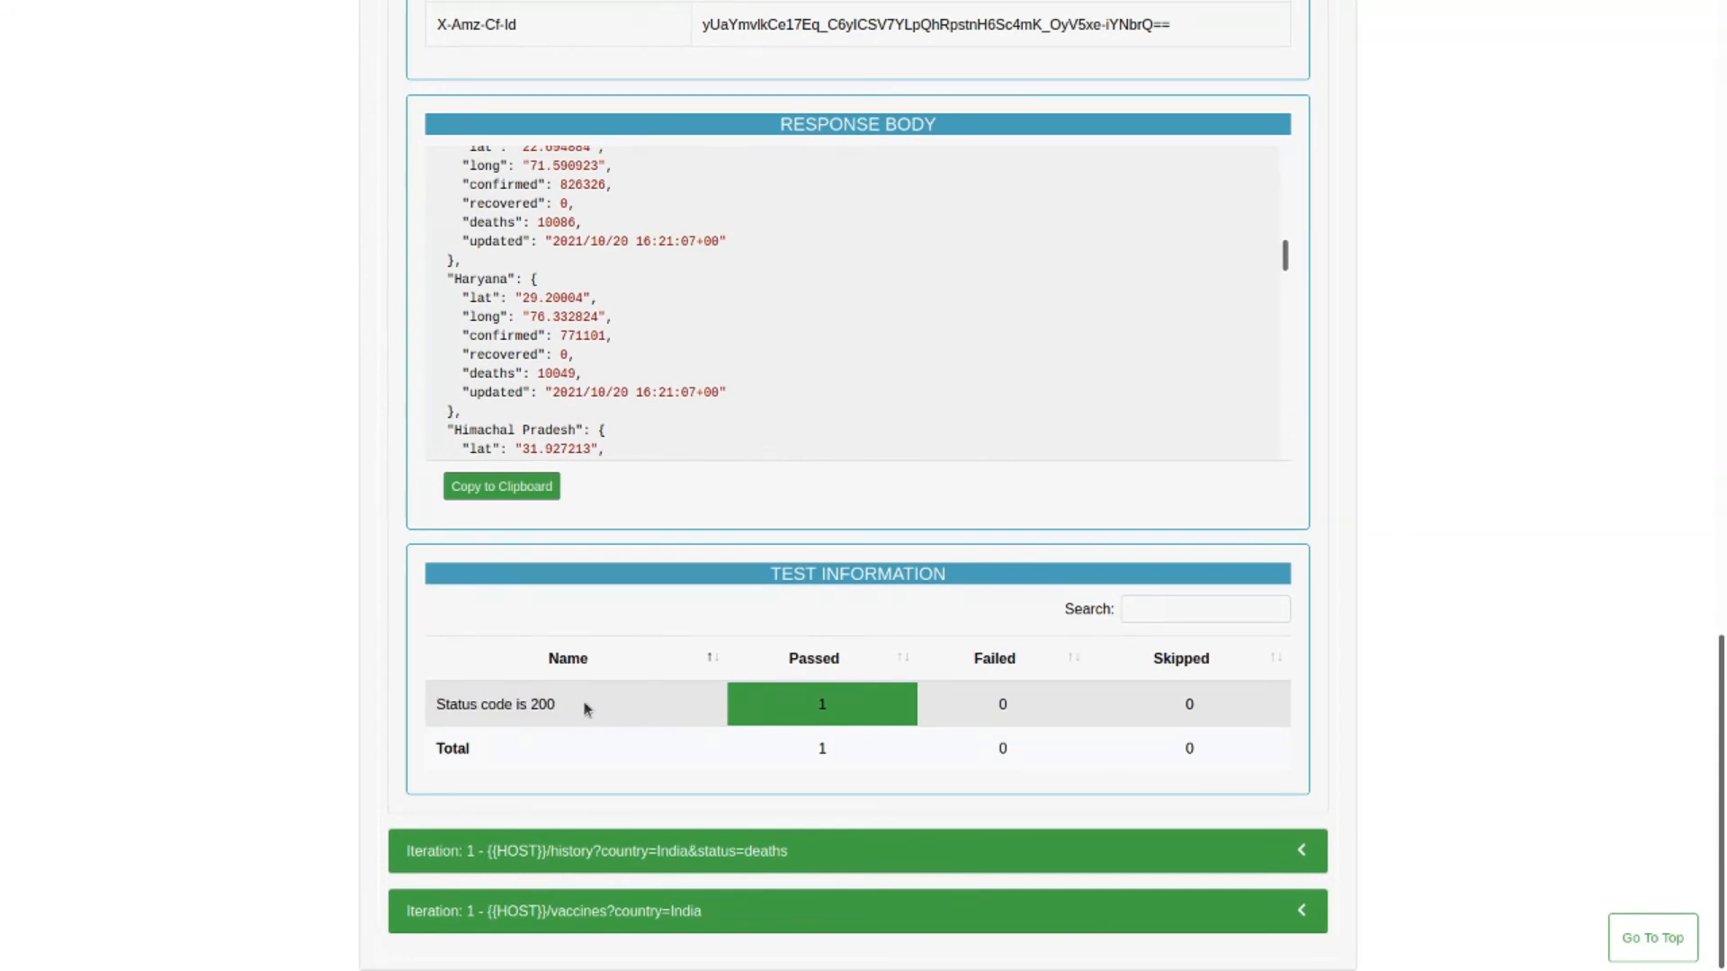
double_click(494, 703)
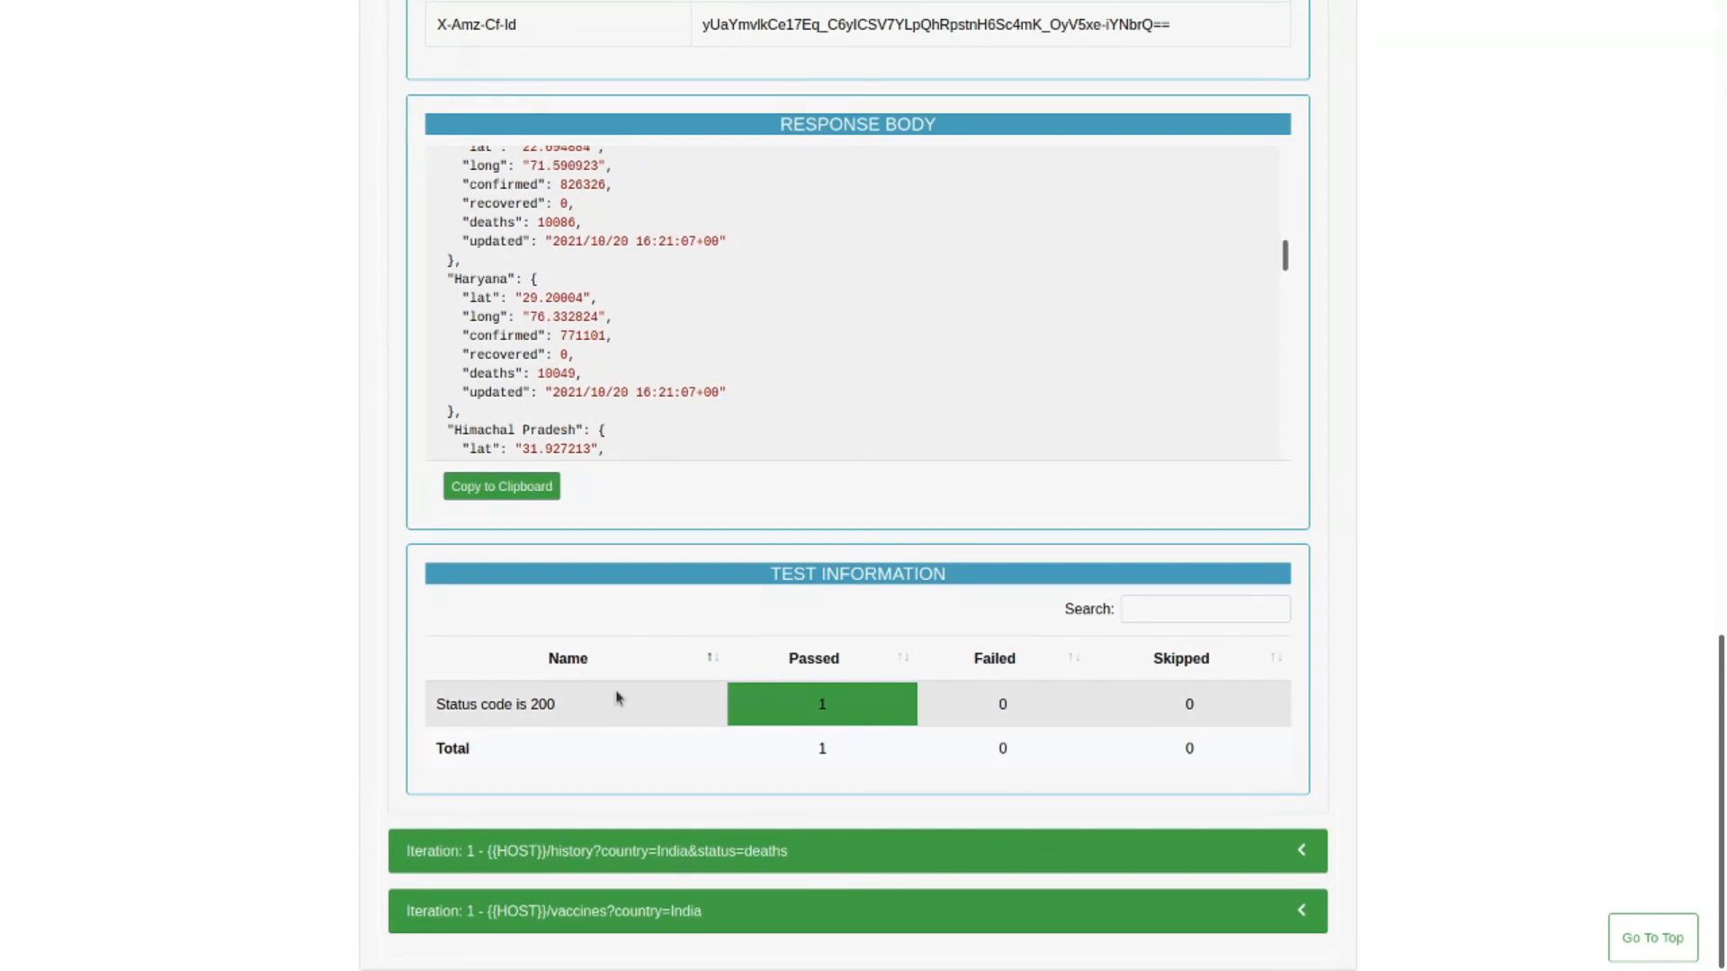
mouse_move(592, 851)
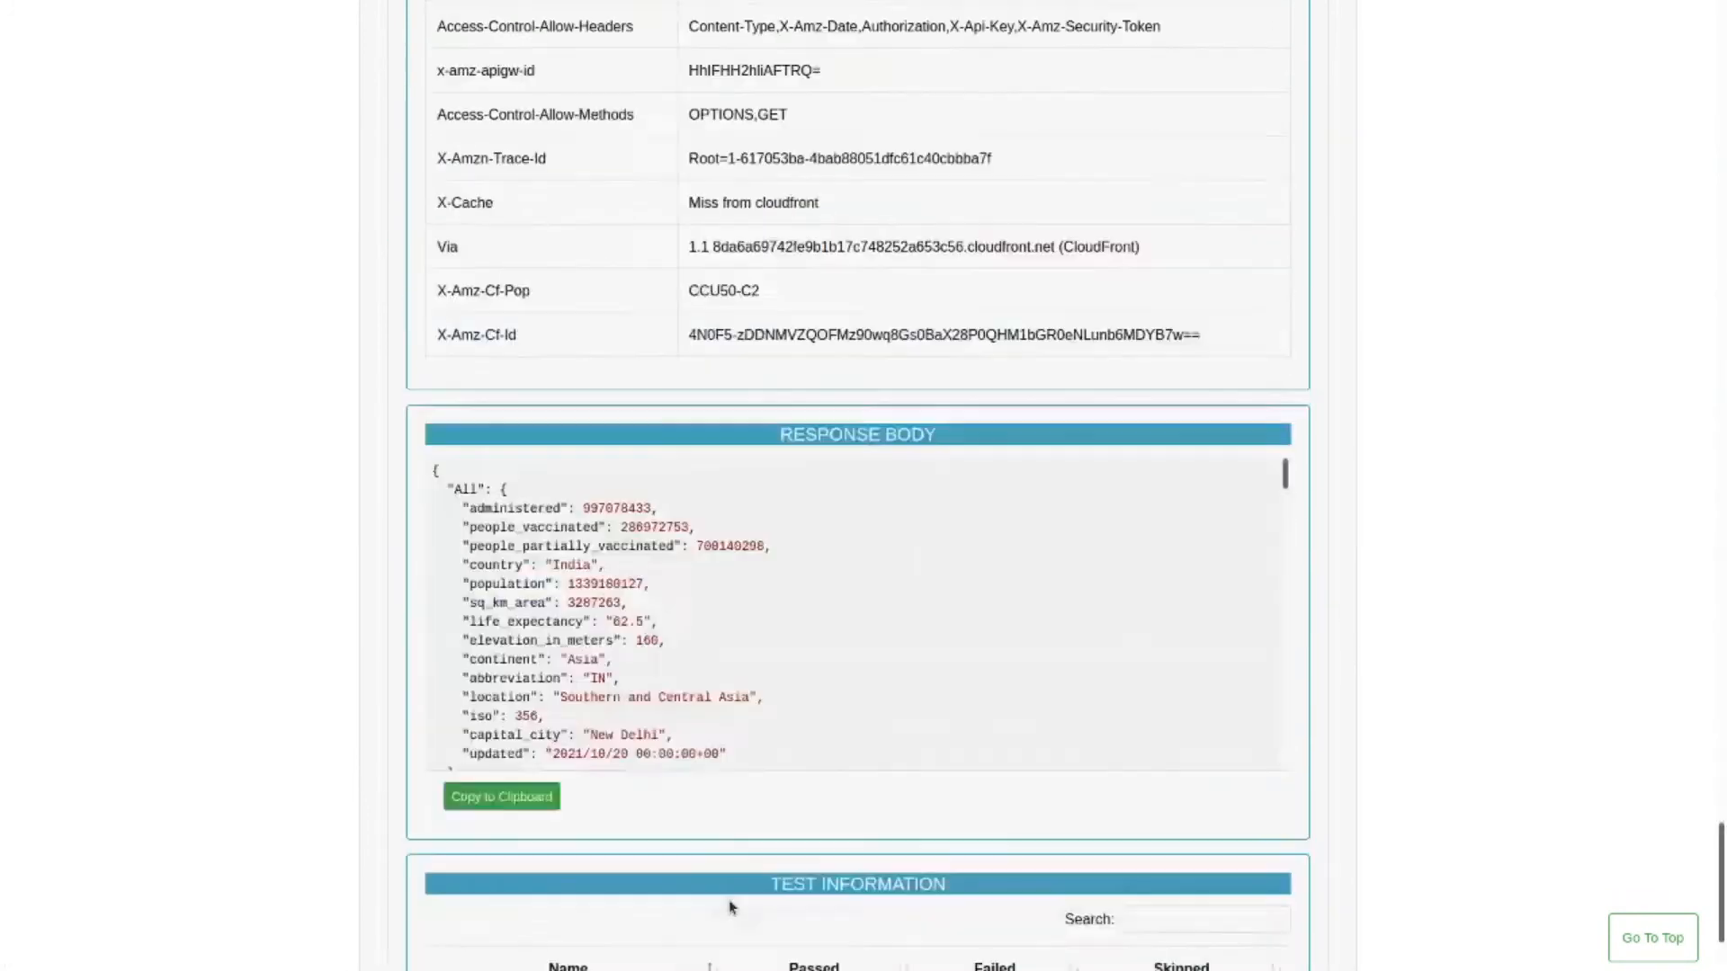
Switch to the second report showing 4 requests and 1 failed test.
click(1652, 939)
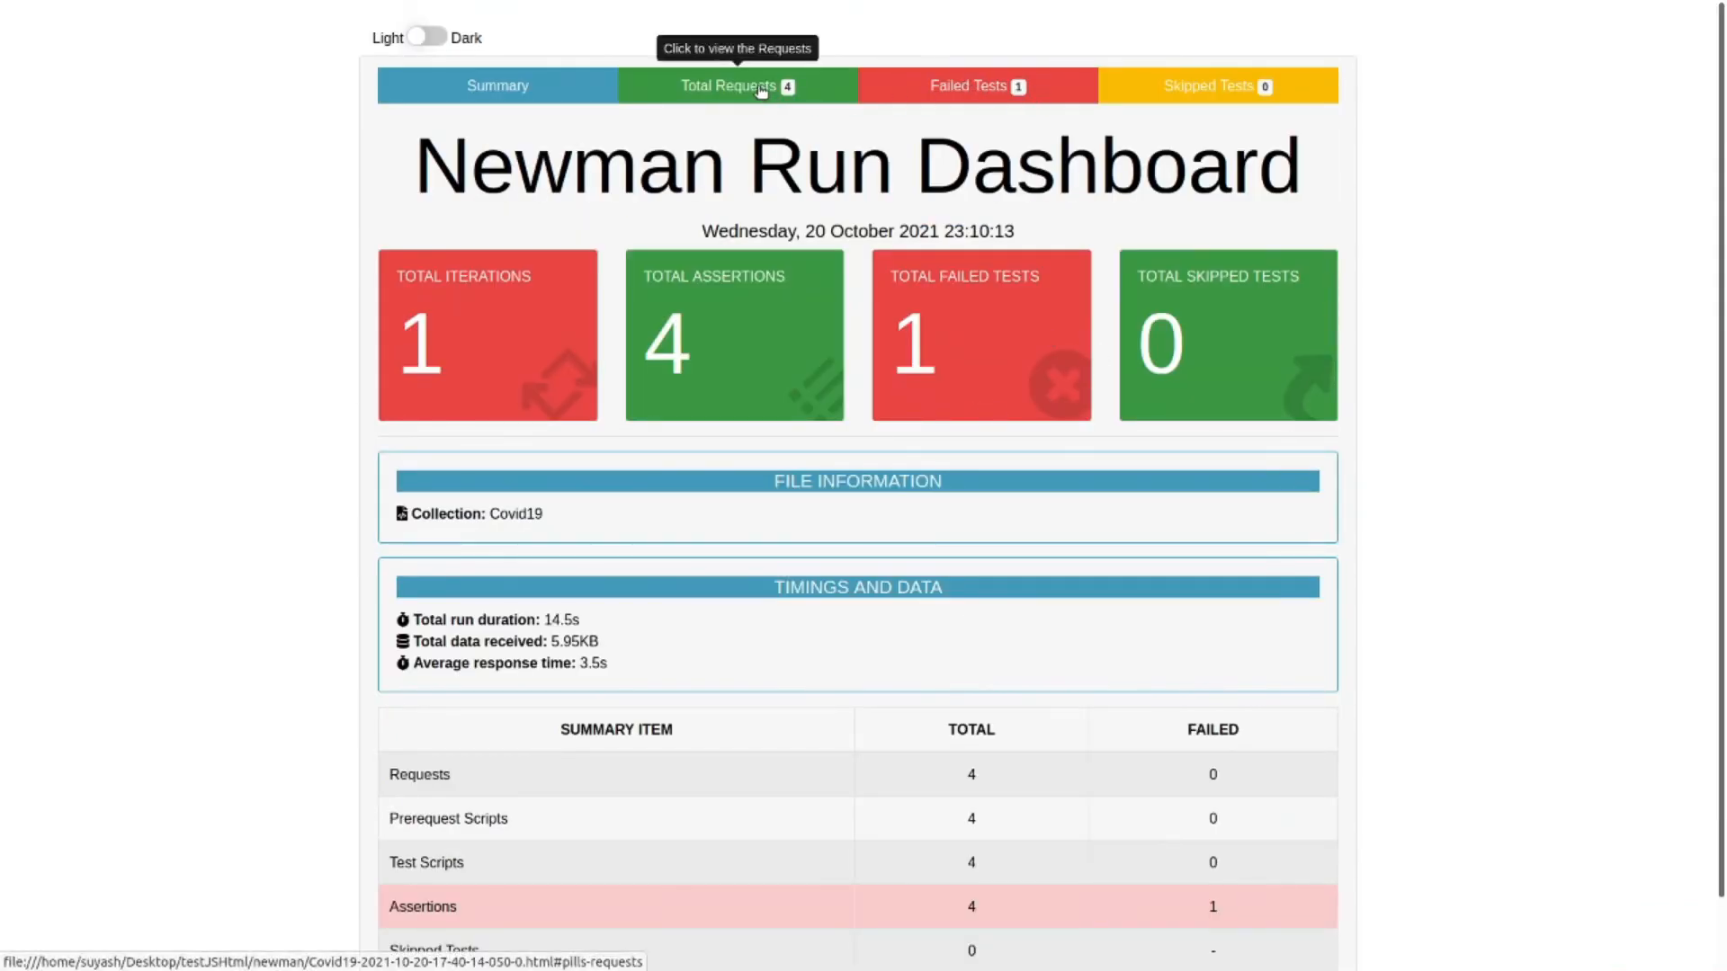
Expand the red Fail check request to its 403 Forbidden response and failed status-code-200 test.
click(975, 86)
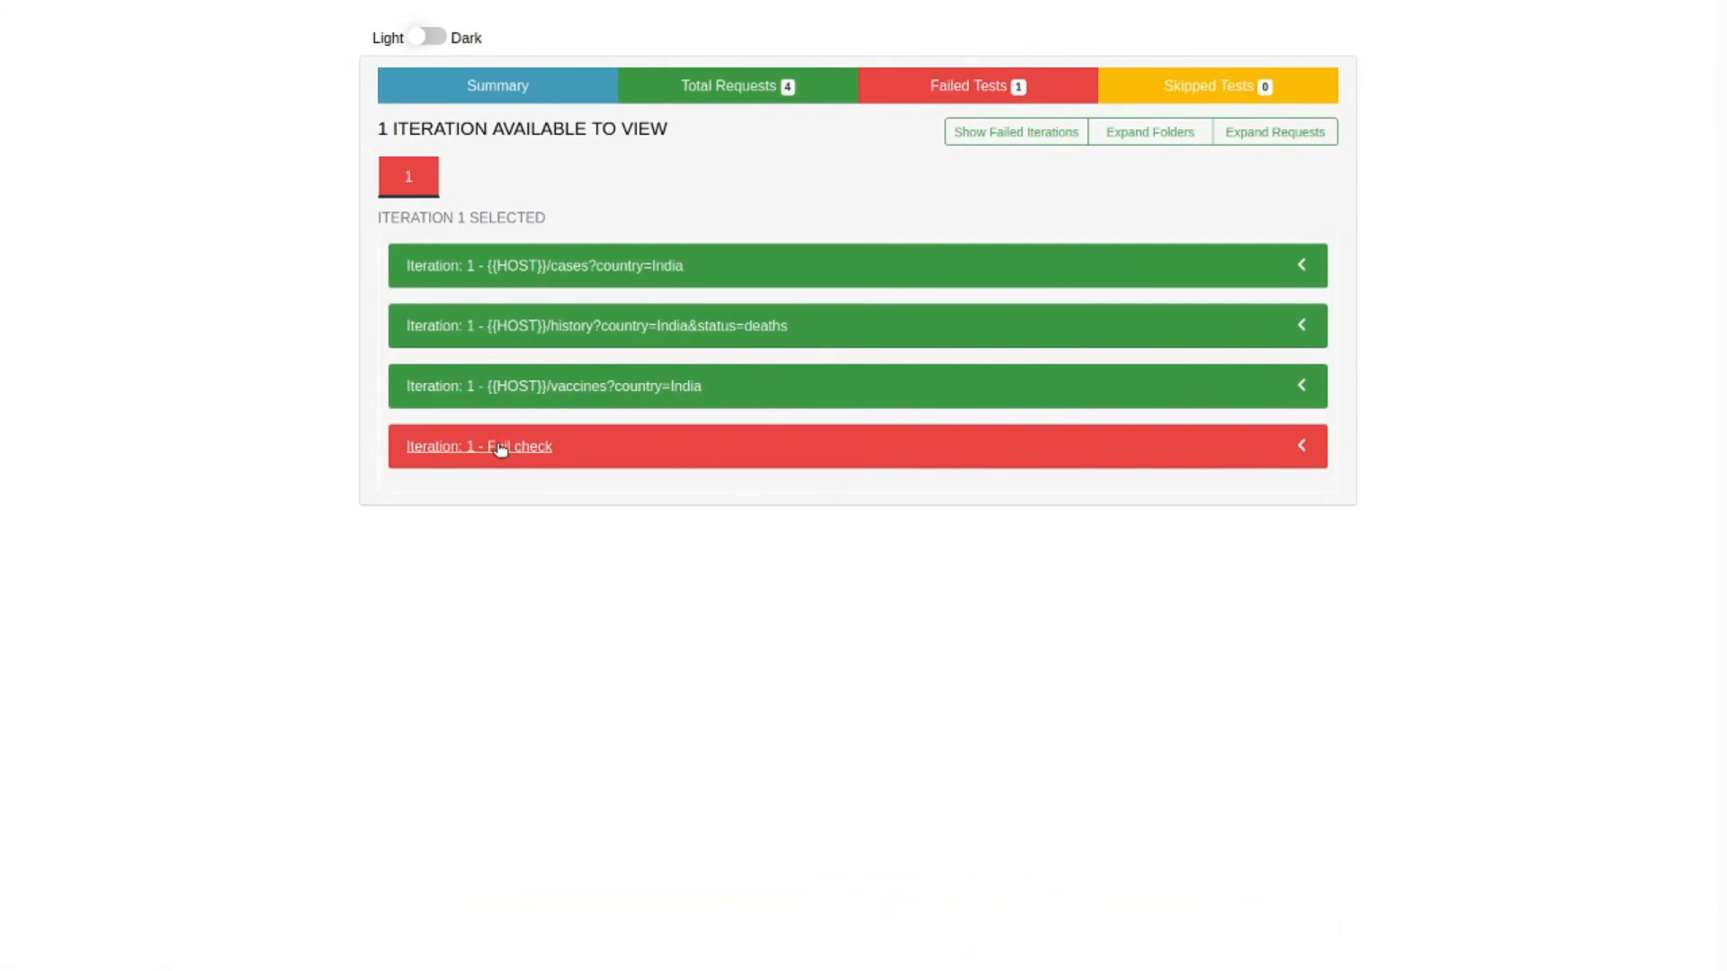
click(479, 447)
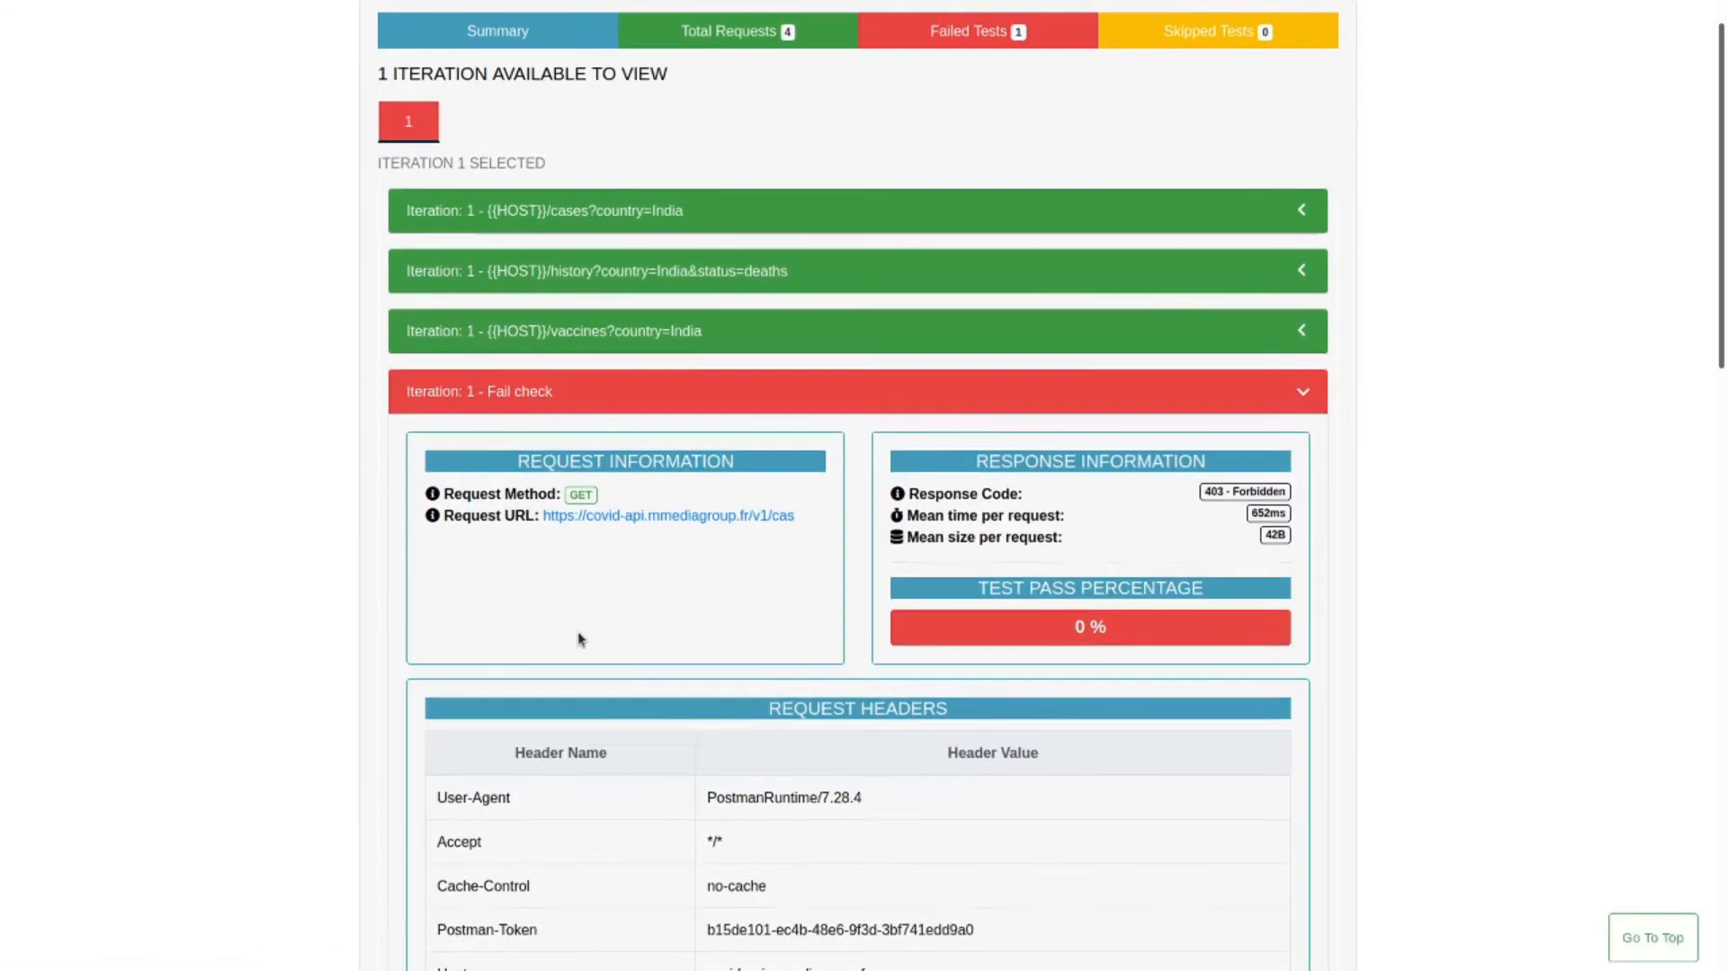
scroll(down, 3)
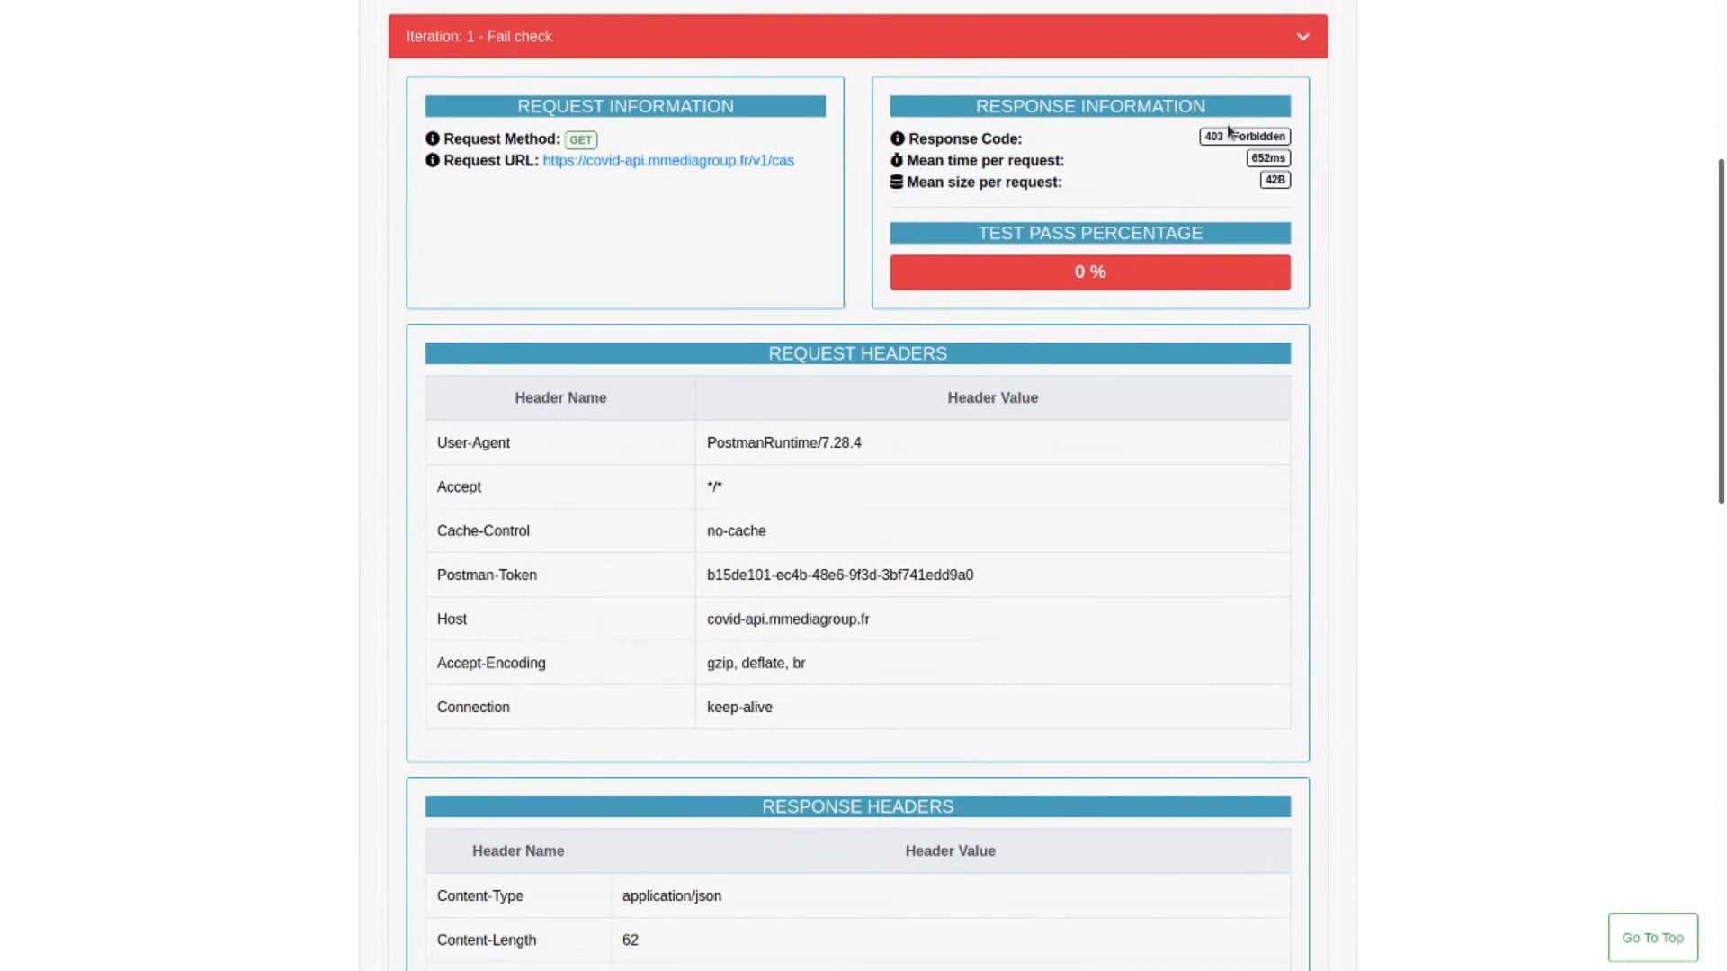
scroll(down, 3)
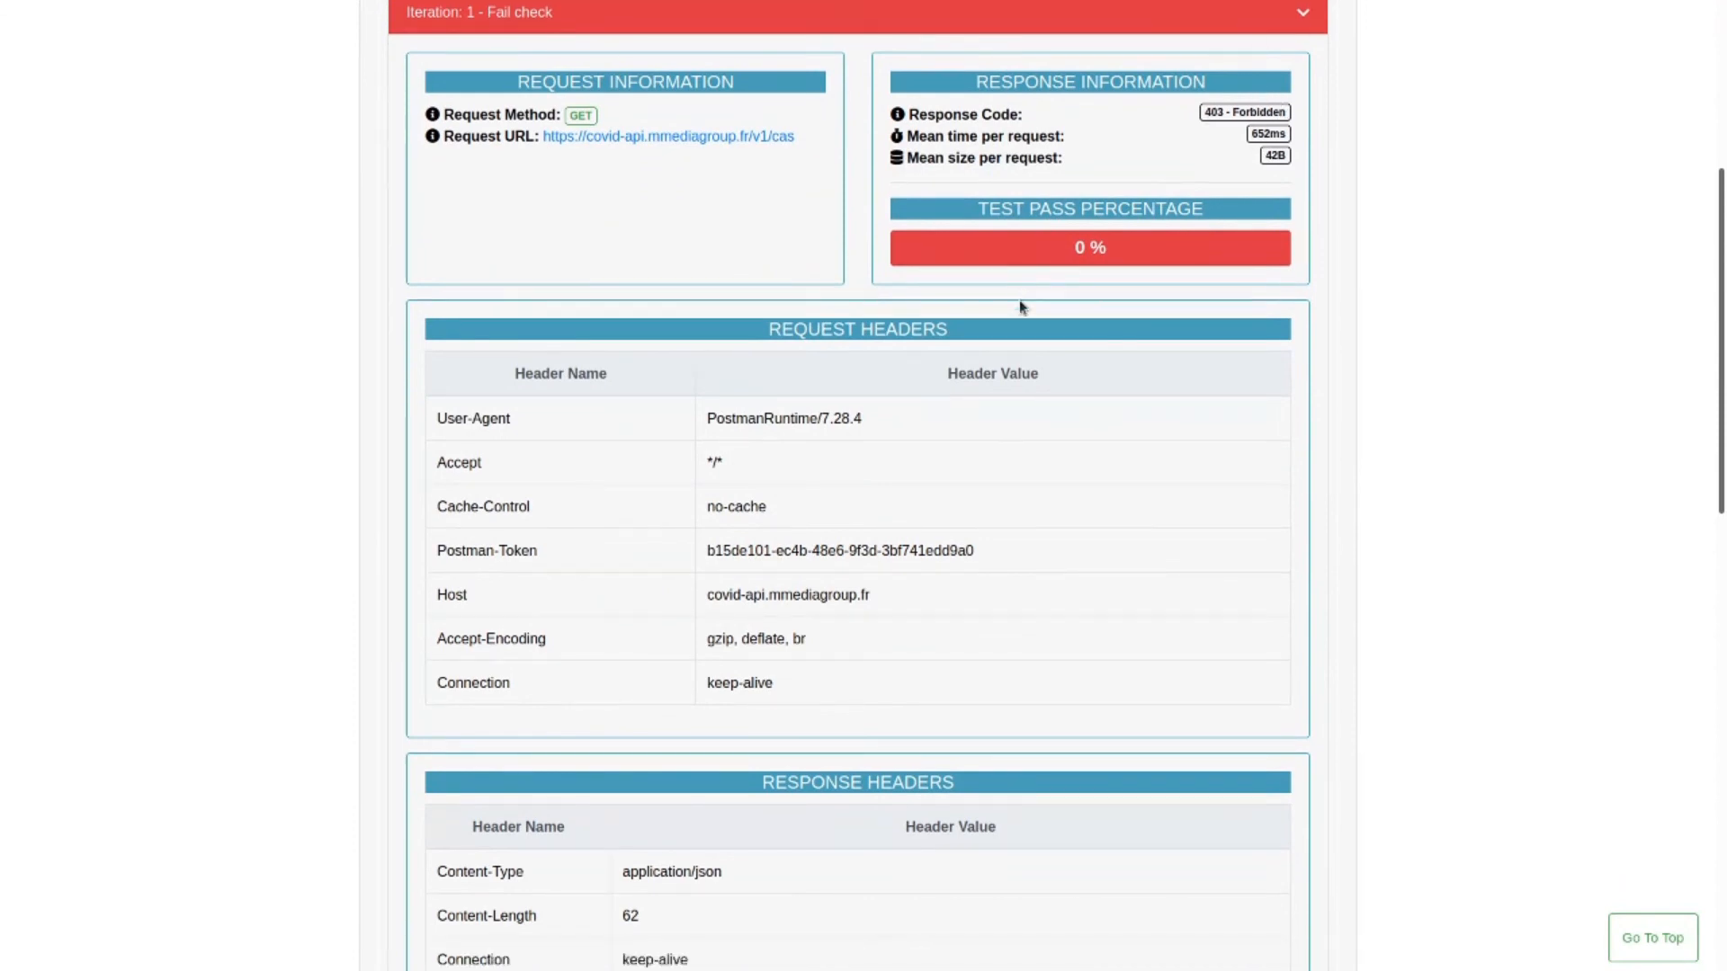
scroll(down, 3)
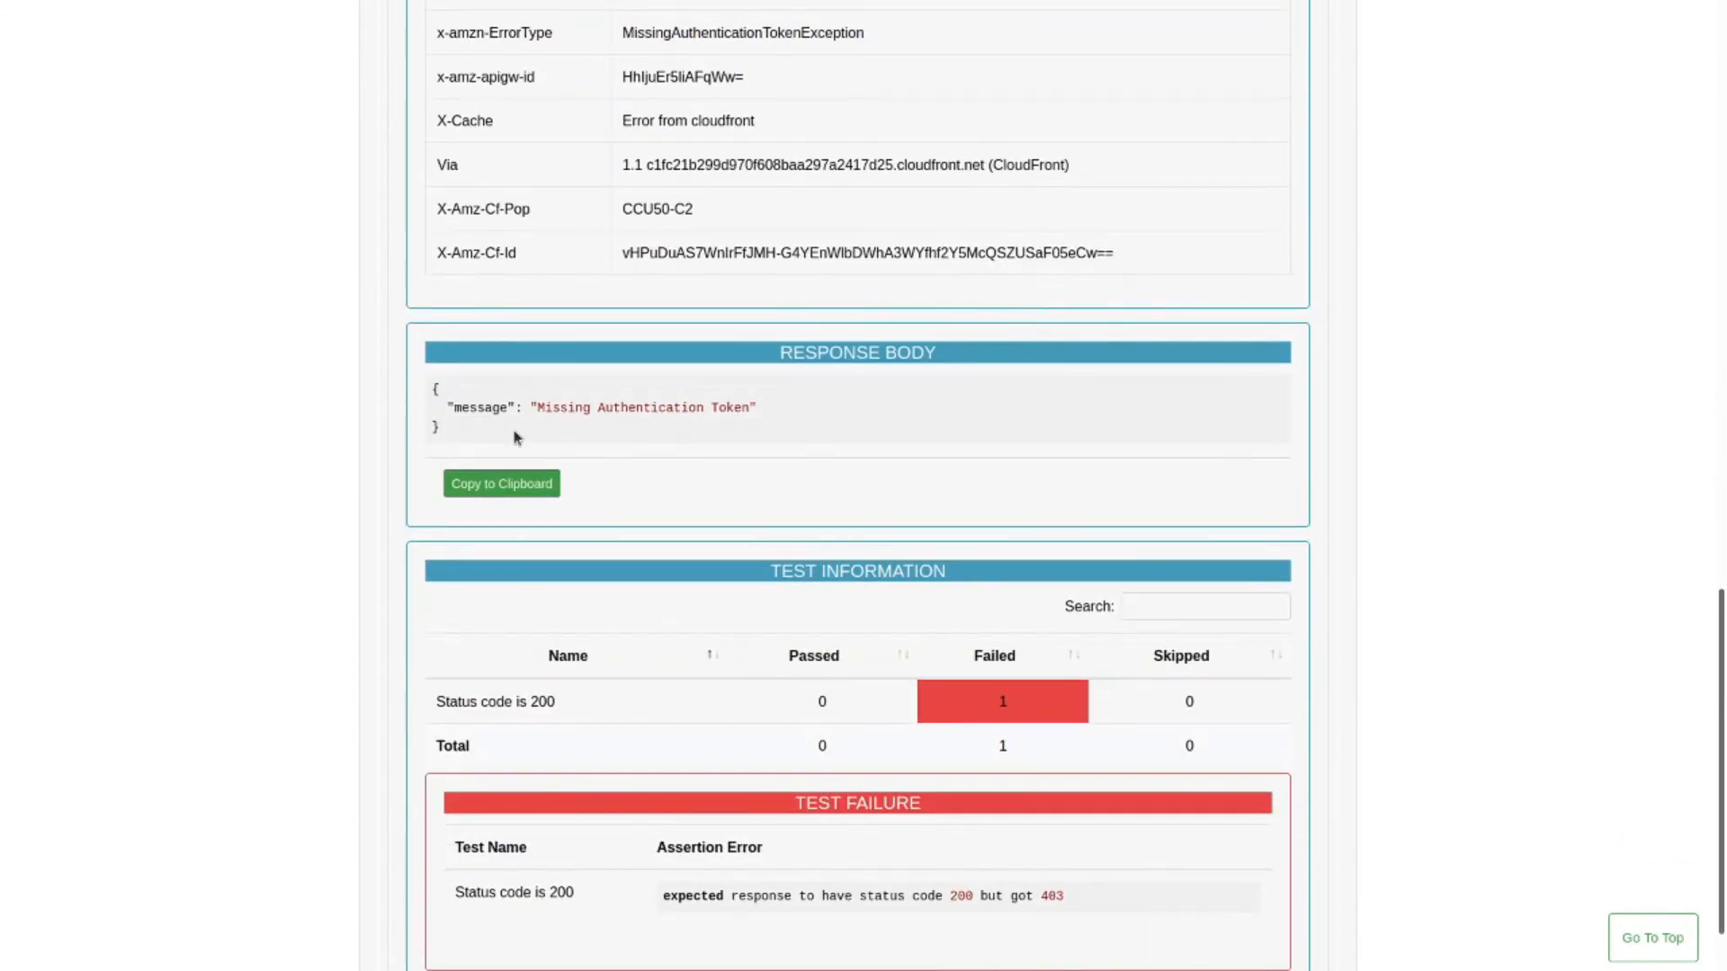
scroll(down, 3)
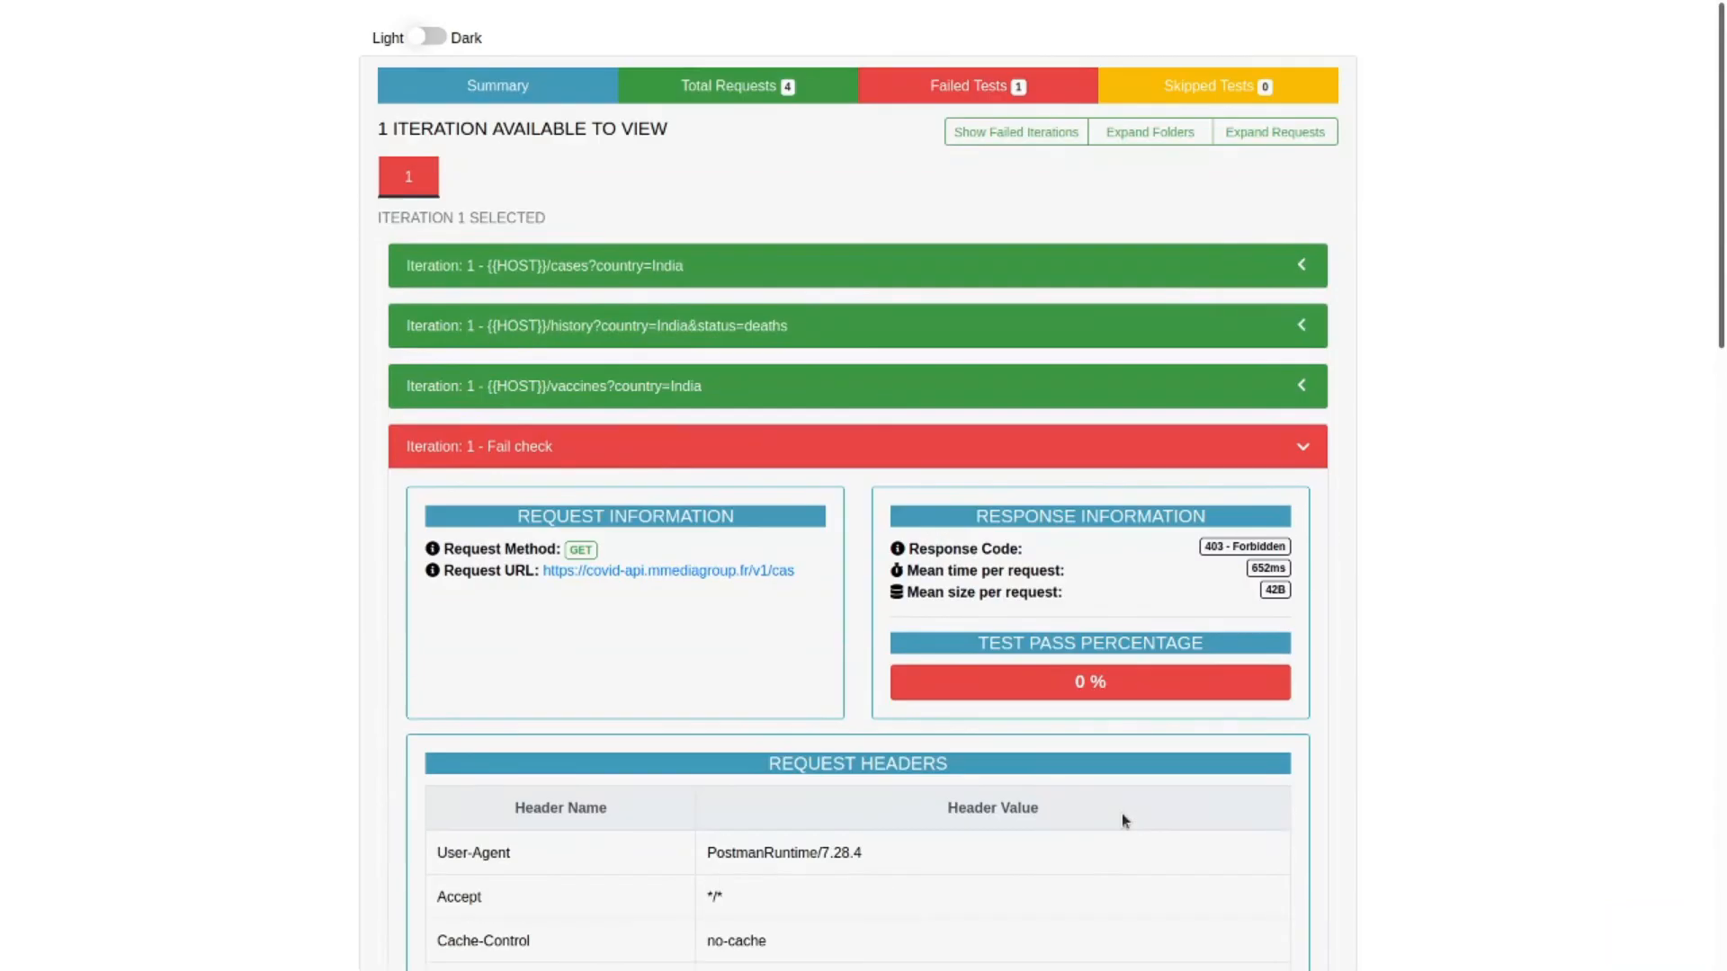
Show the Failed Tests list and expand the single Fail check AssertionError entry.
click(975, 86)
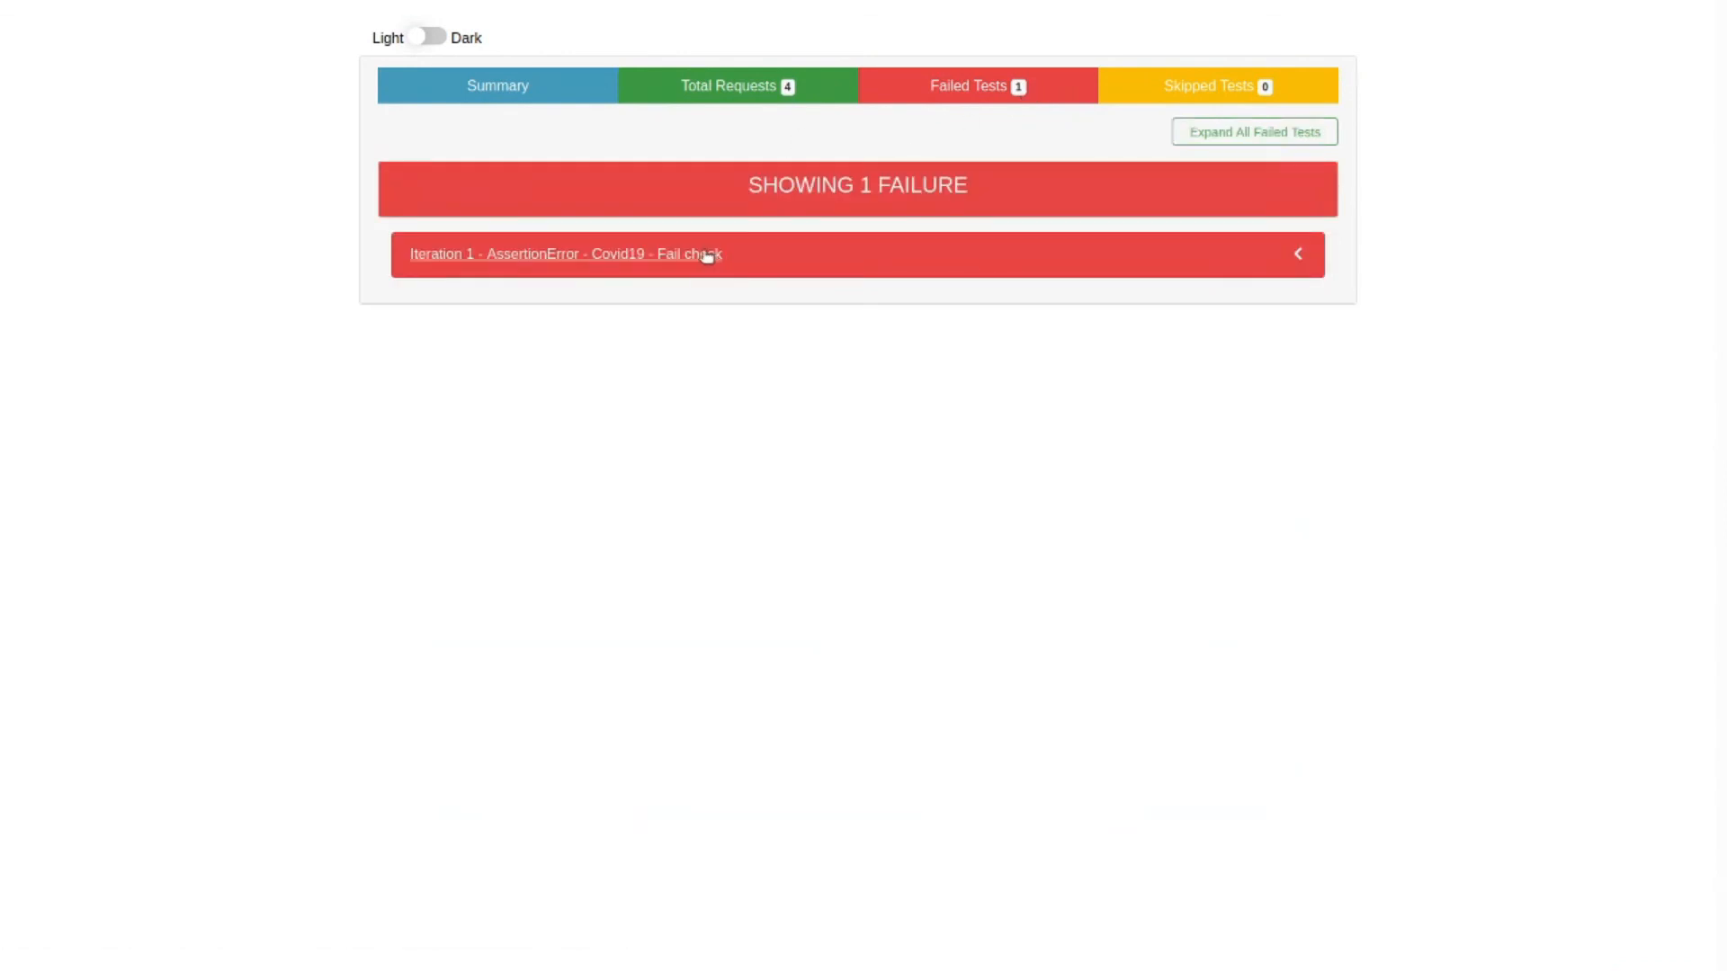
click(565, 254)
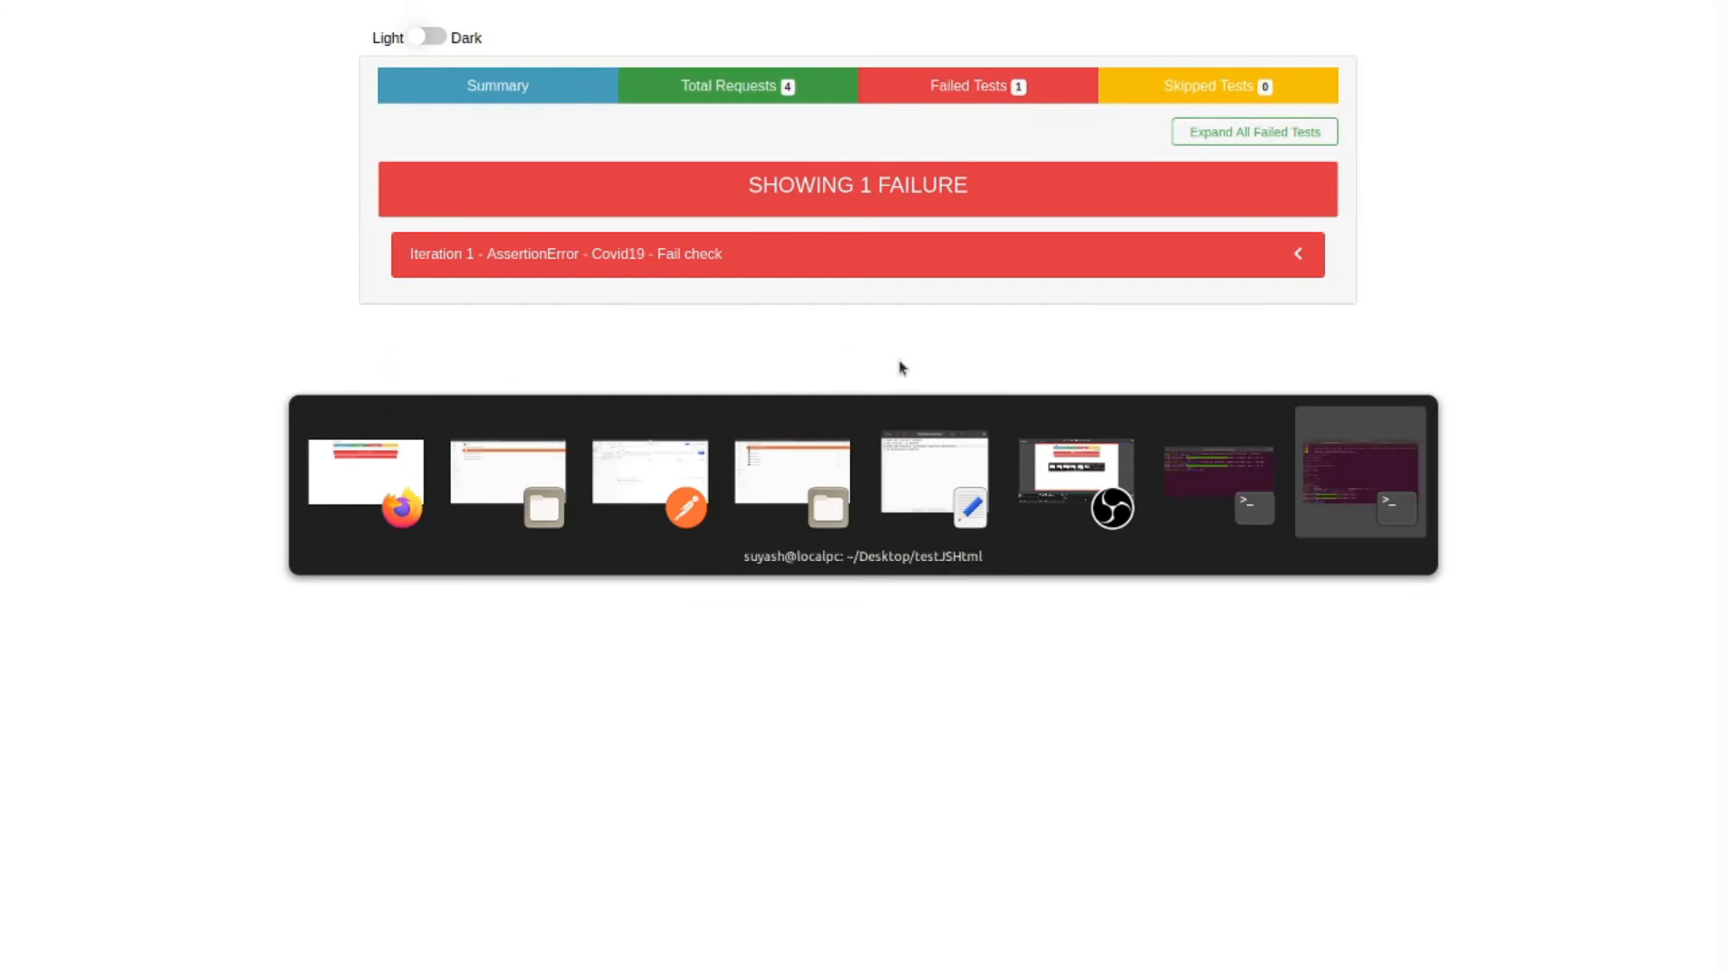
Bring the terminal with both newman htmlextra runs (3/3, 4/4) back to the screen centre.
click(1358, 469)
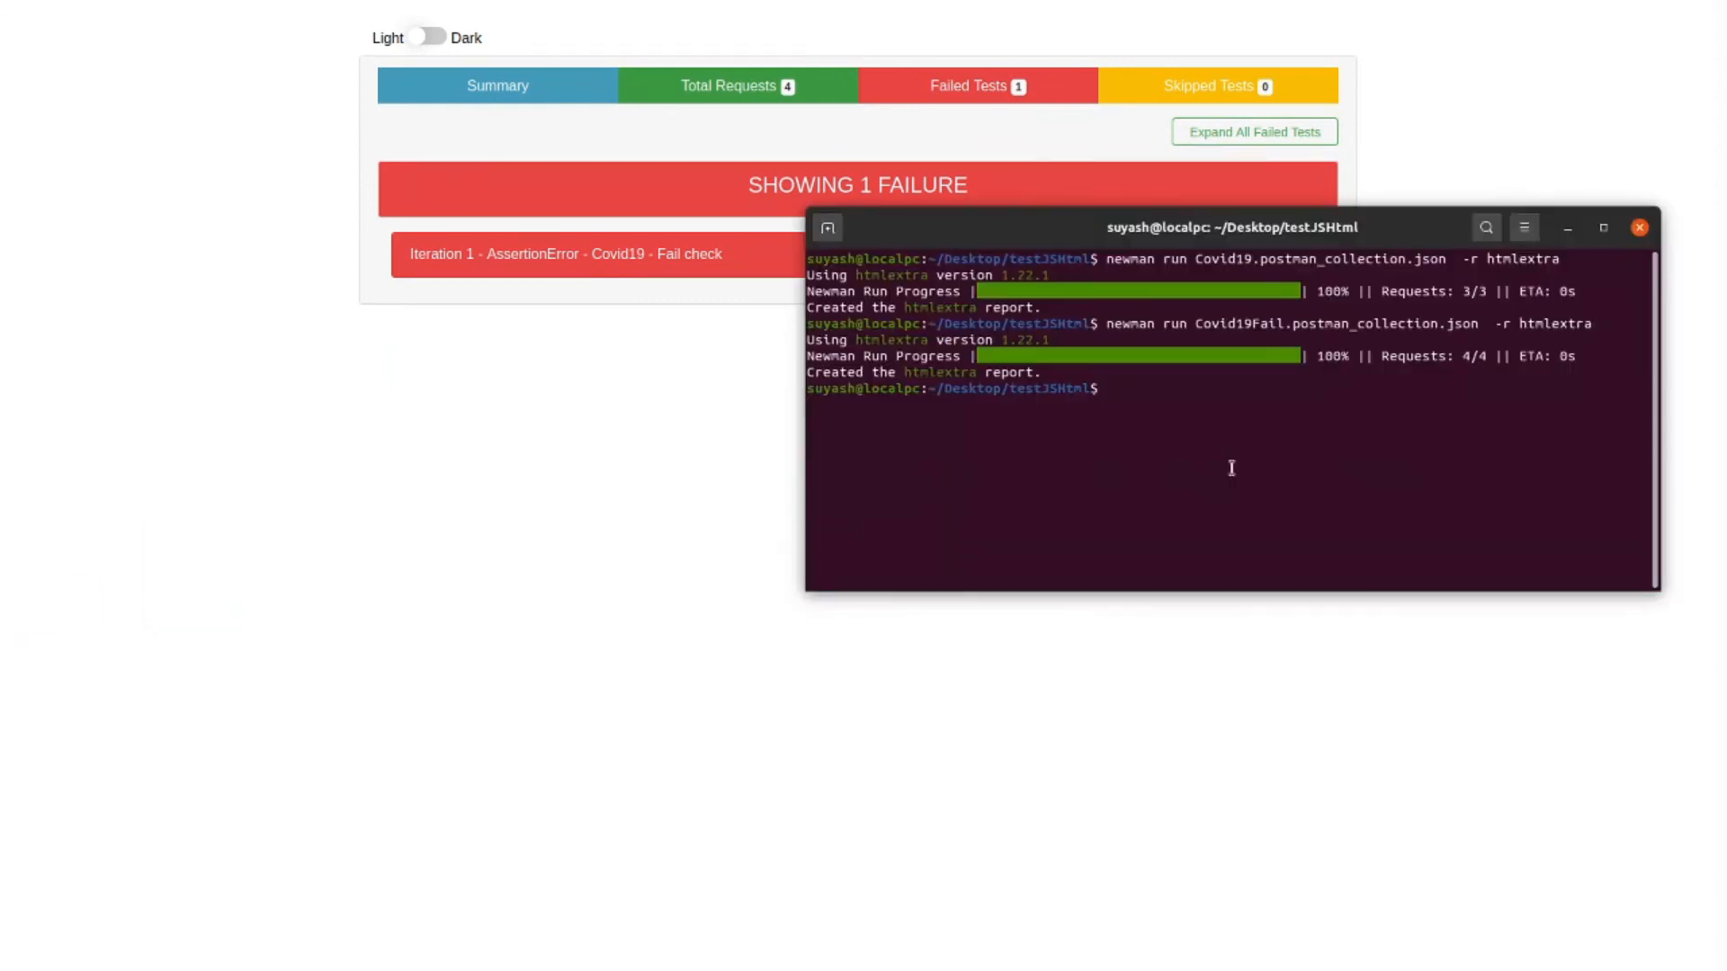
drag(1231, 226, 837, 376)
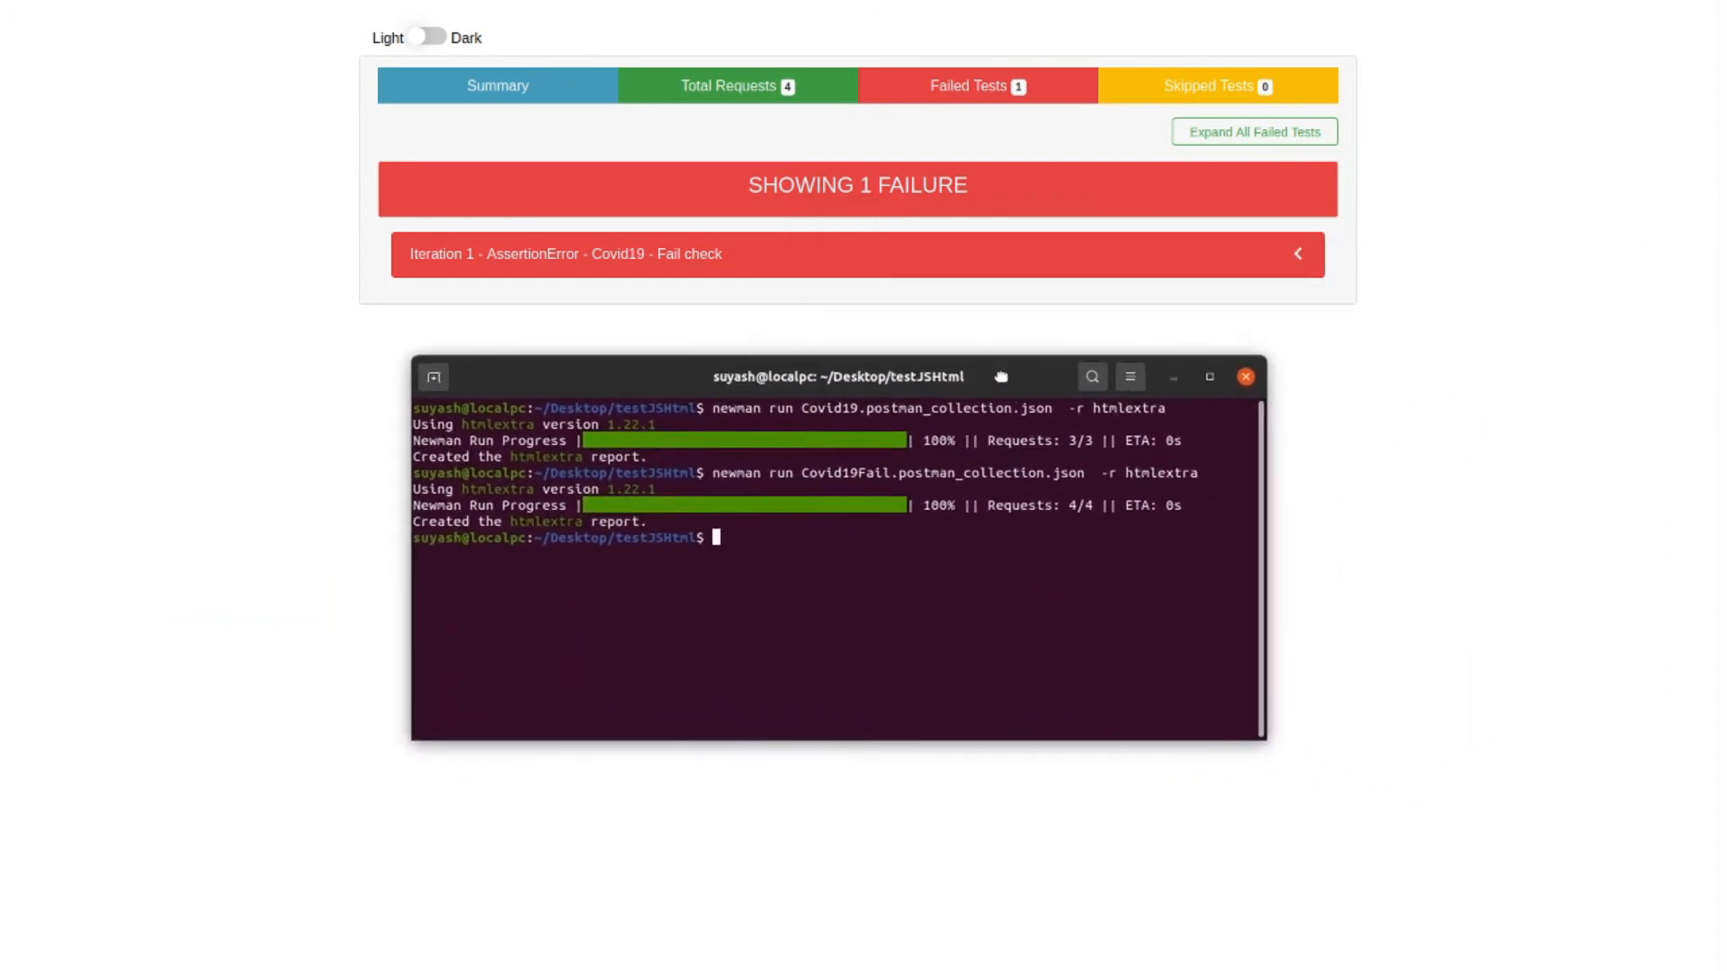